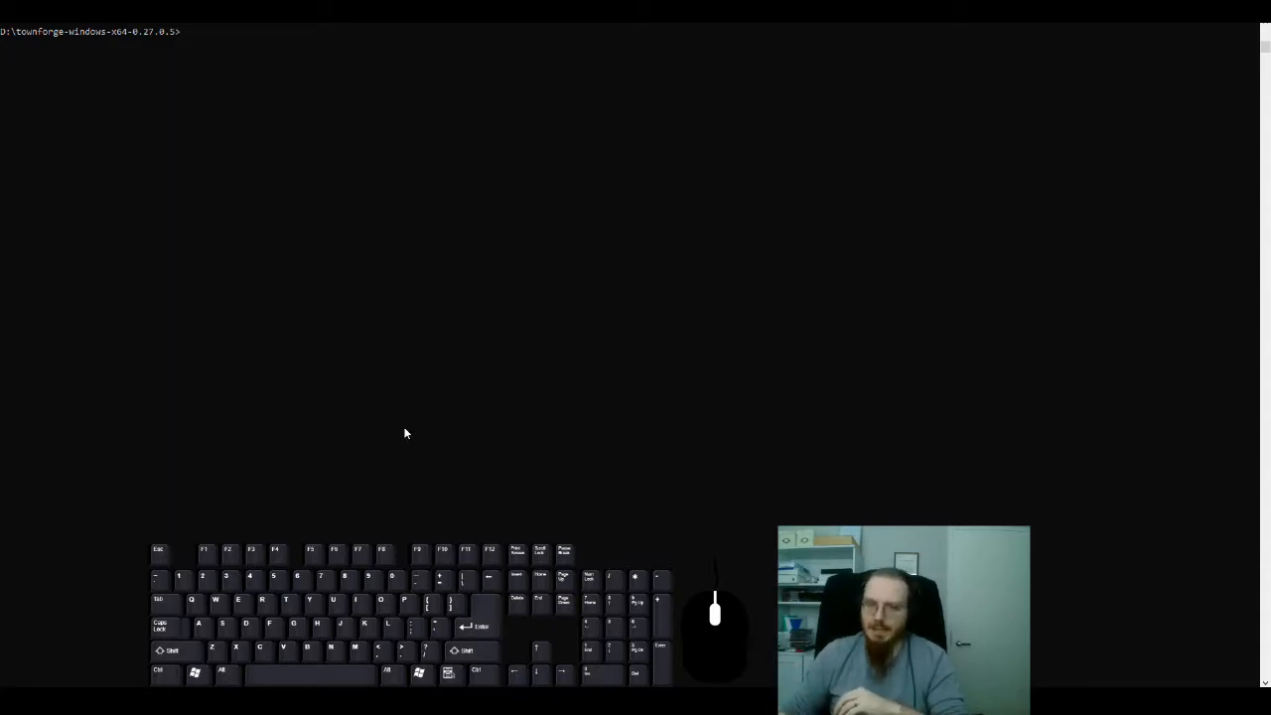
mouse_move(409, 397)
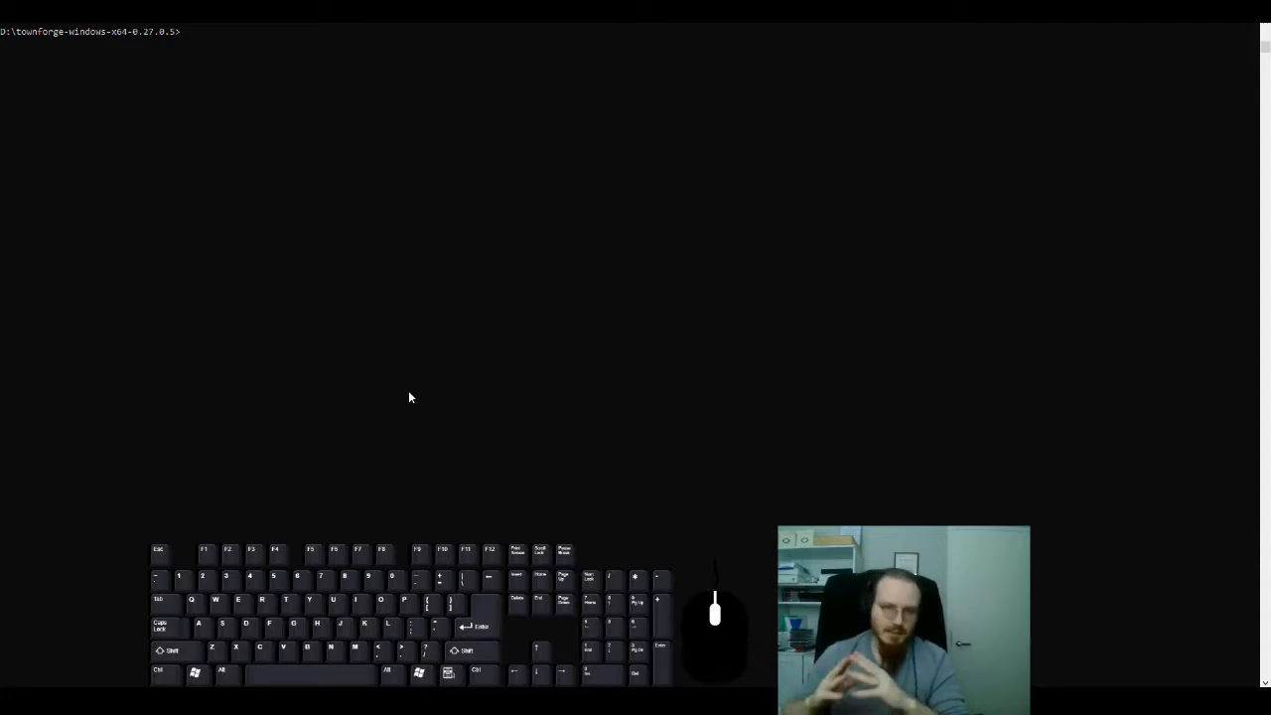
Step: List the Townforge folder with ls -l and enter the townforged daemon command
text(ls -l)
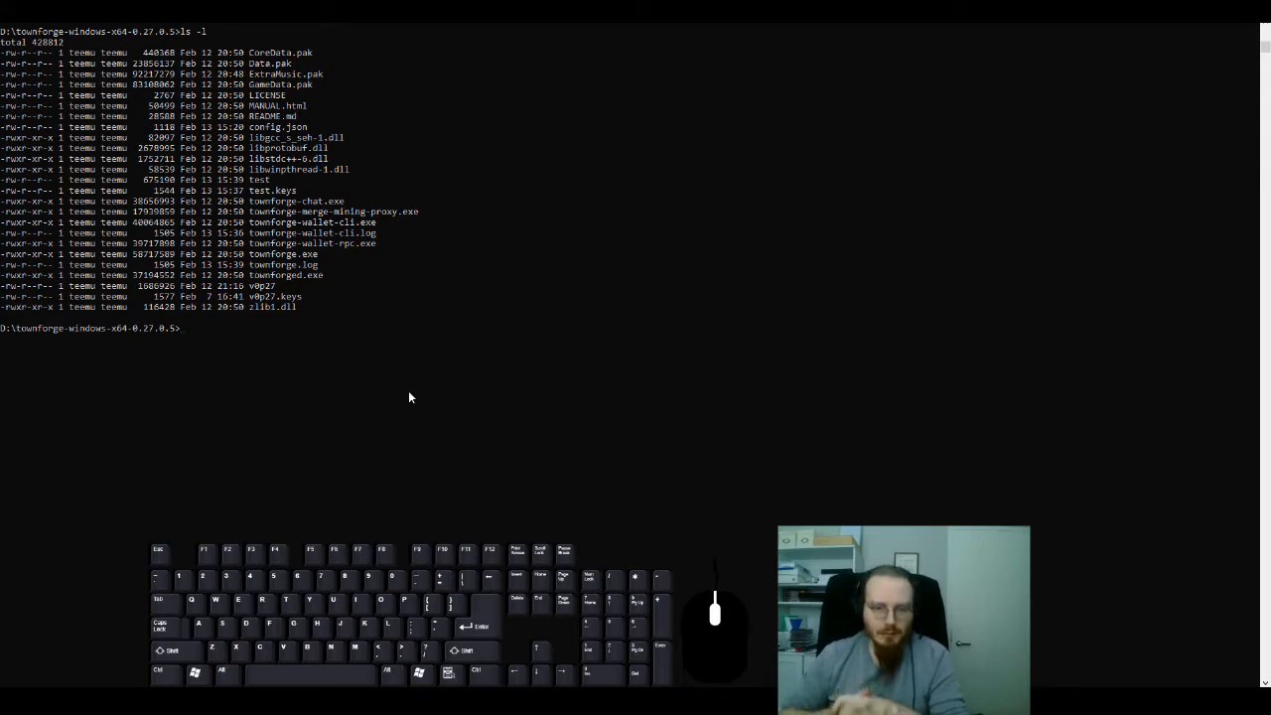
text(townforged)
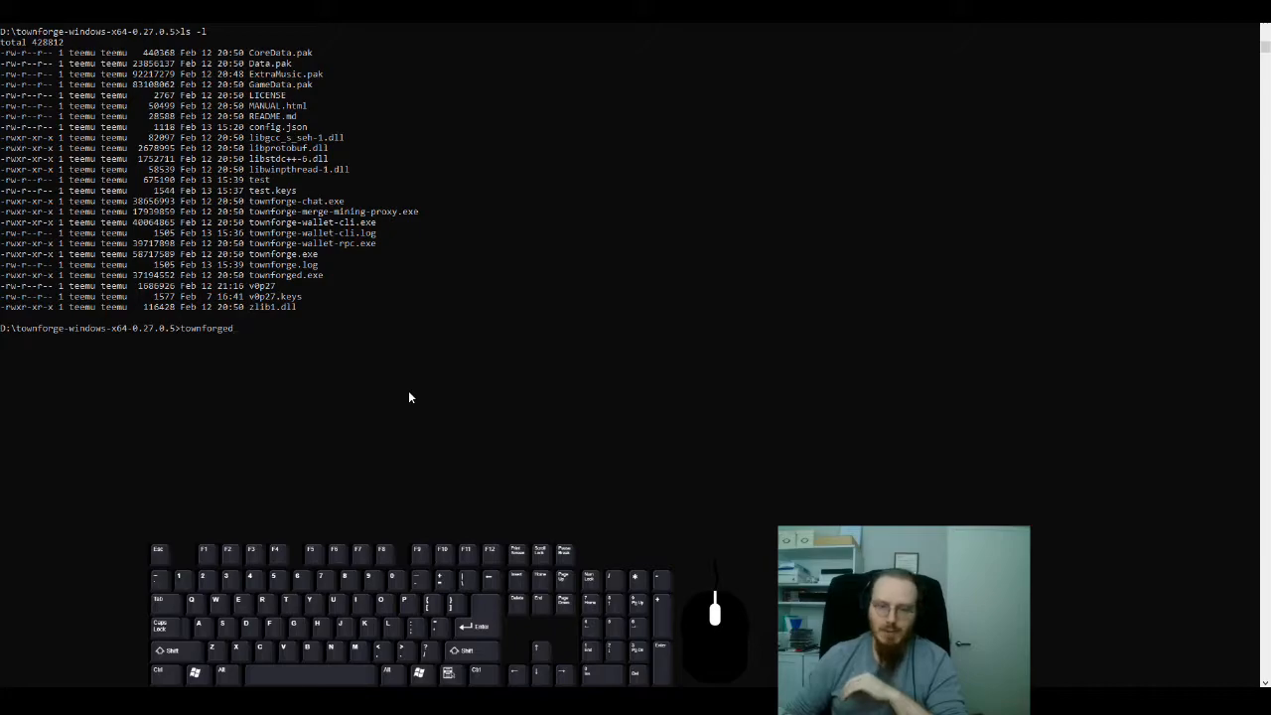
Step: Run the townforged daemon and check its status once synchronized
key(enter)
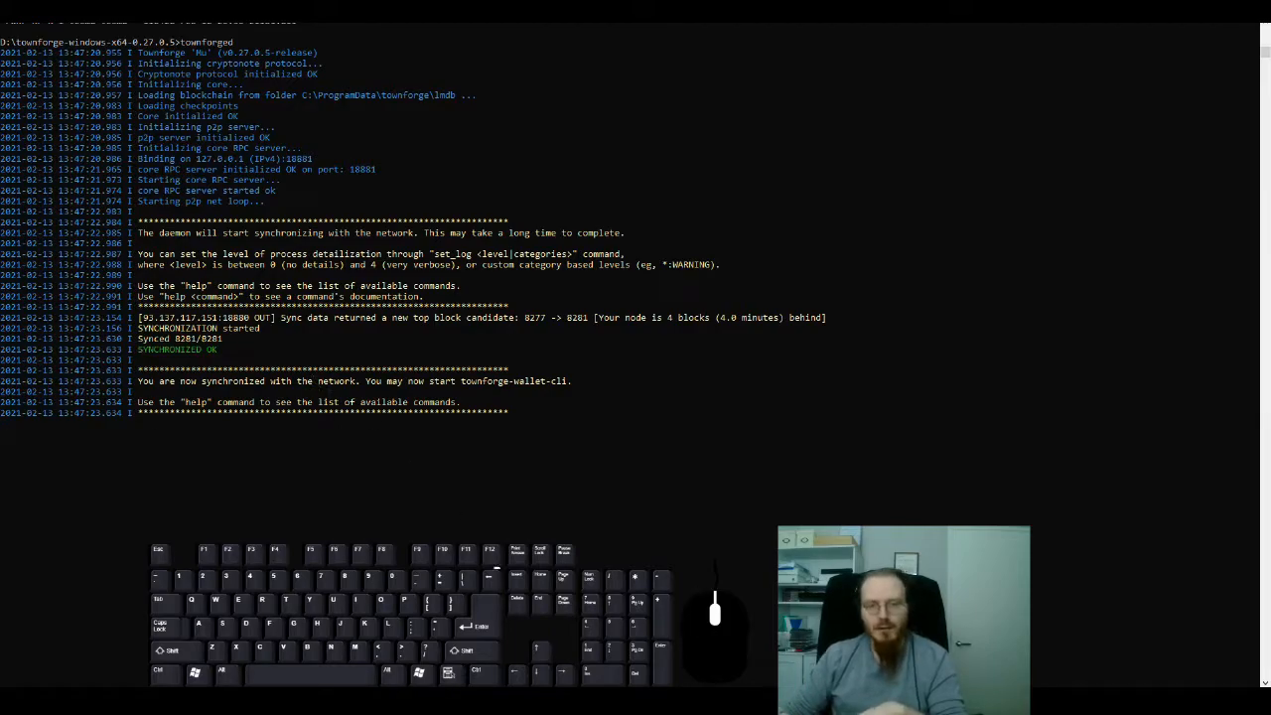
text(status)
text(townforge-wallet-)
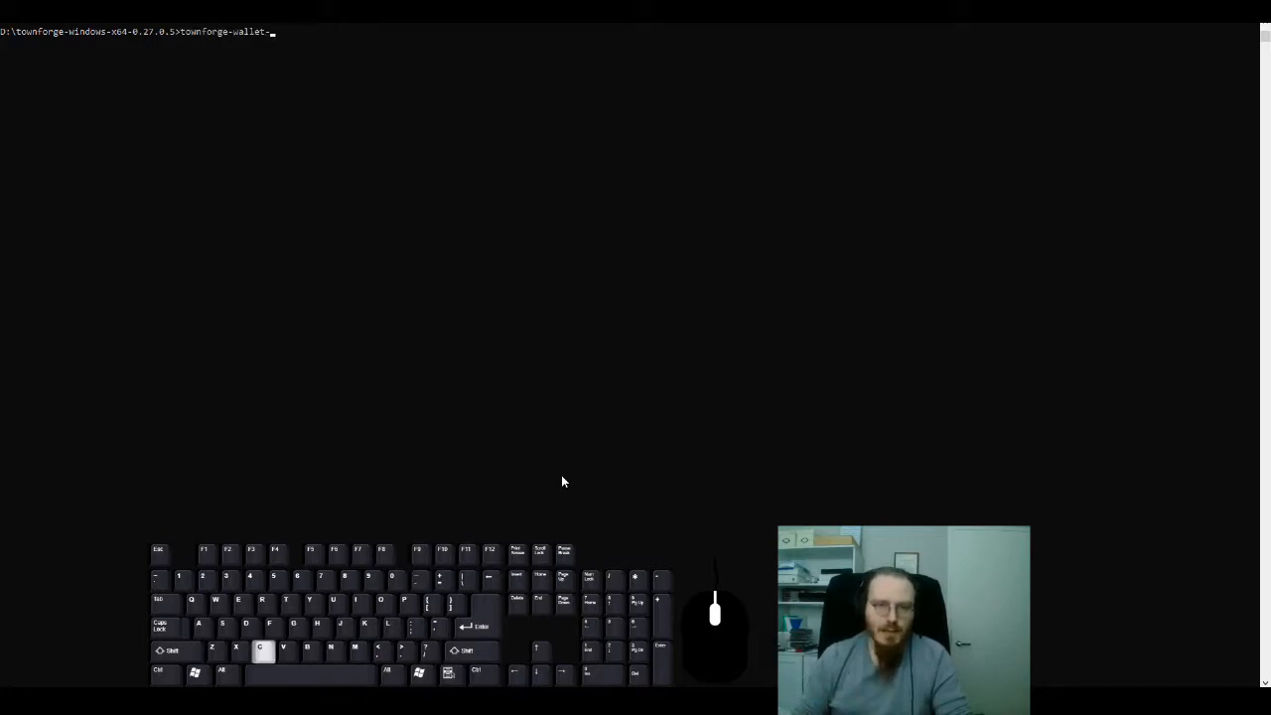
Step: Generate a new wallet named test via townforge-wallet-cli with English seed words and no background mining
text(cli)
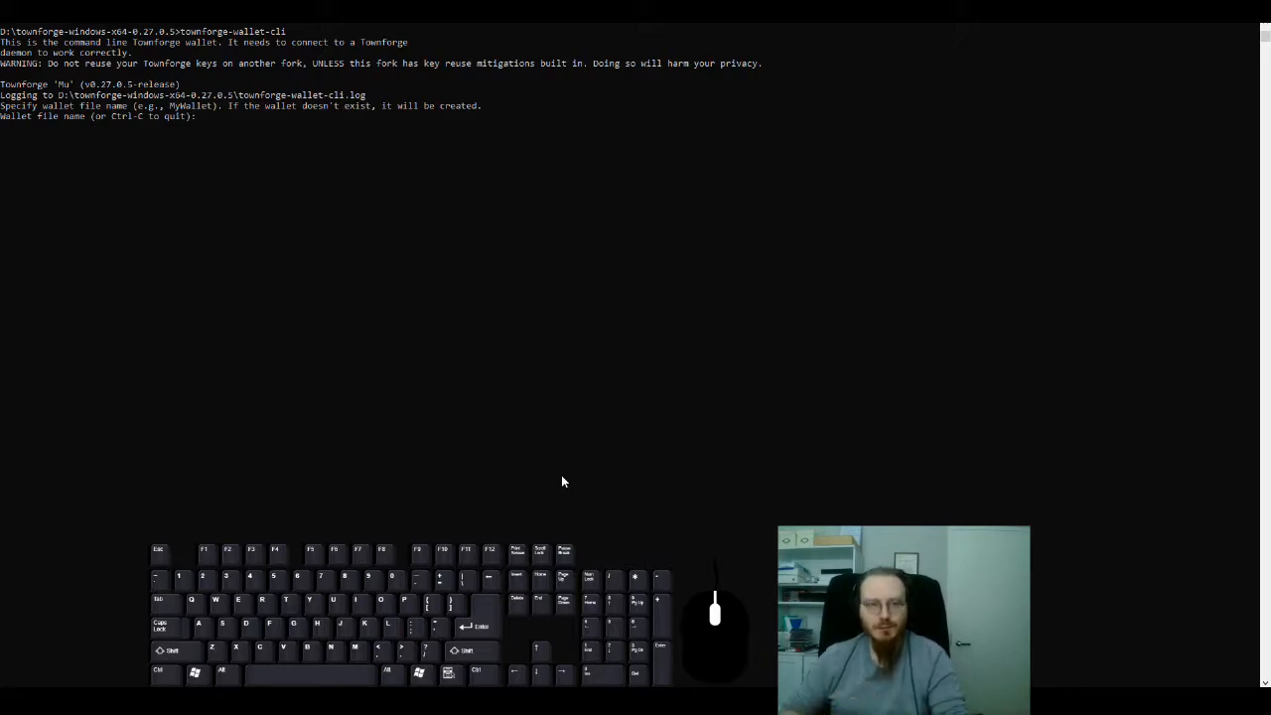
text(test)
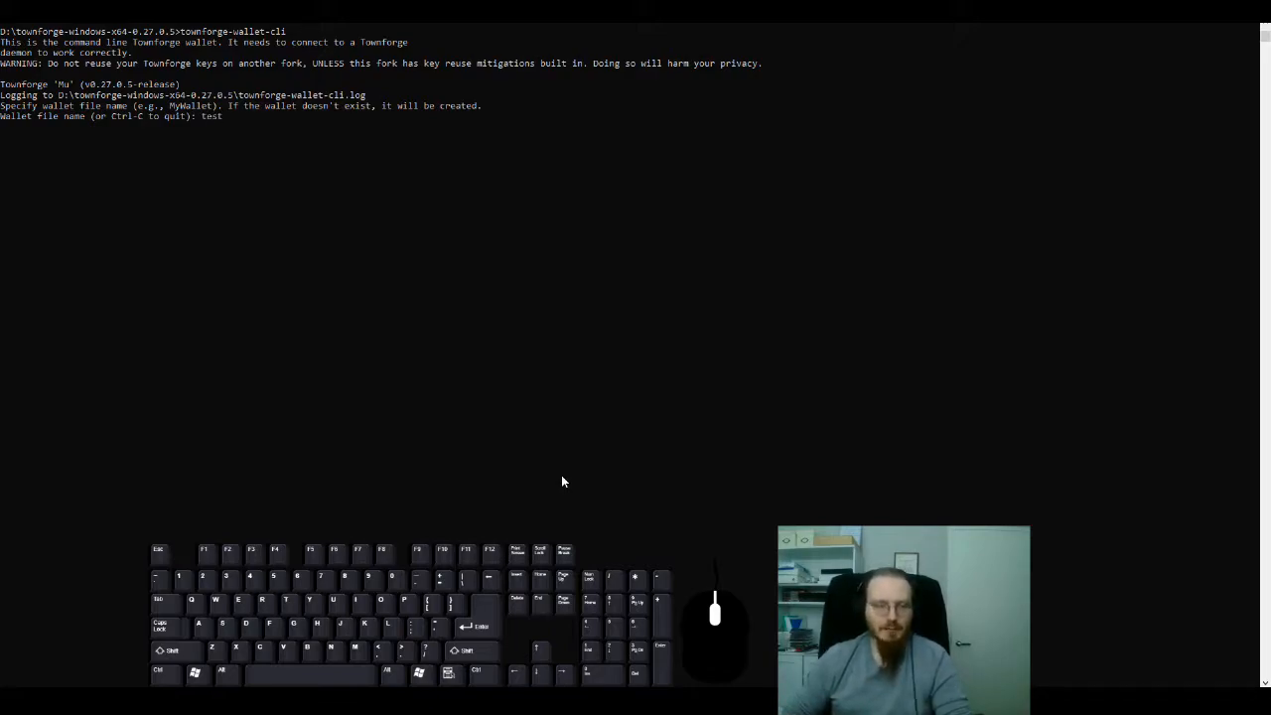
key(enter)
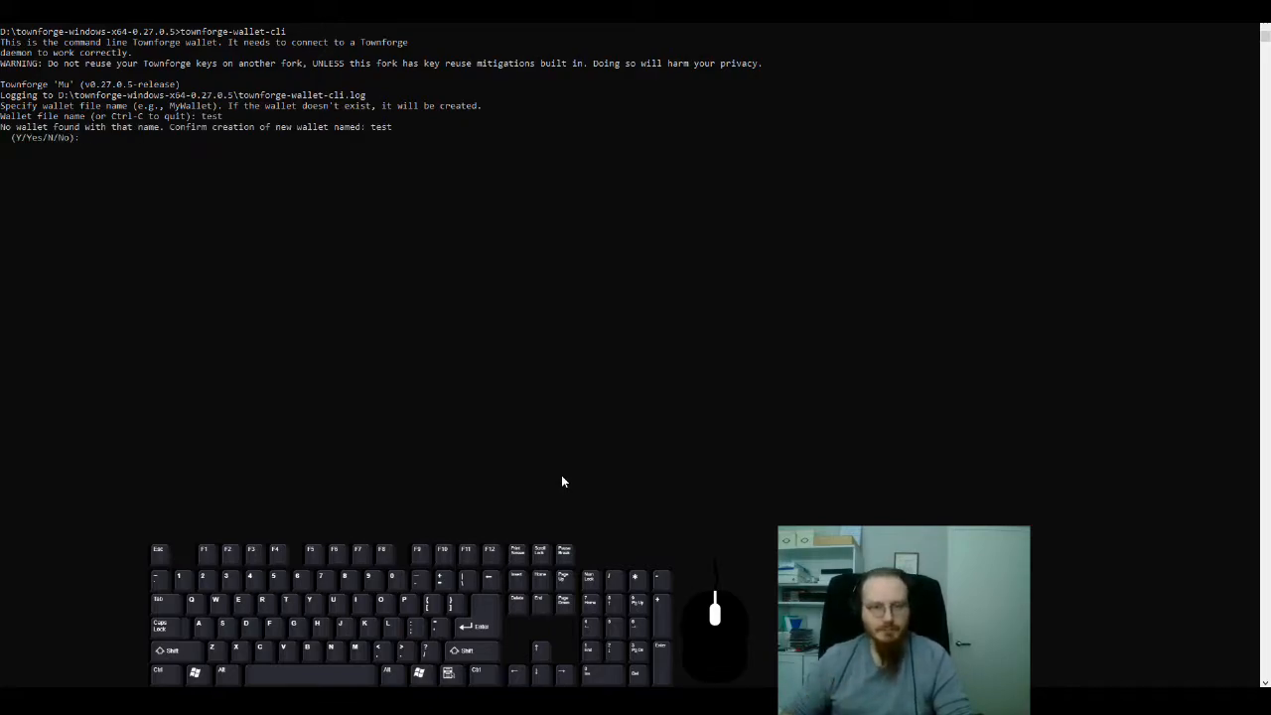
text(Y)
text(1)
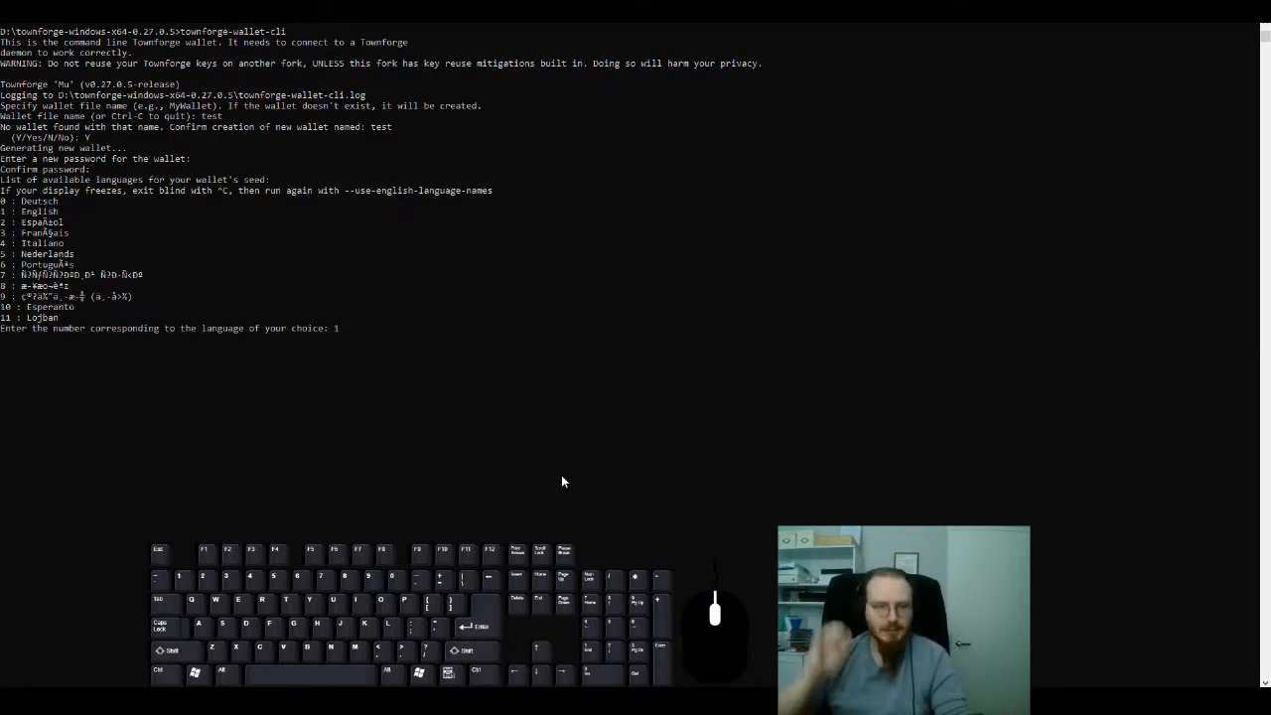
key(enter)
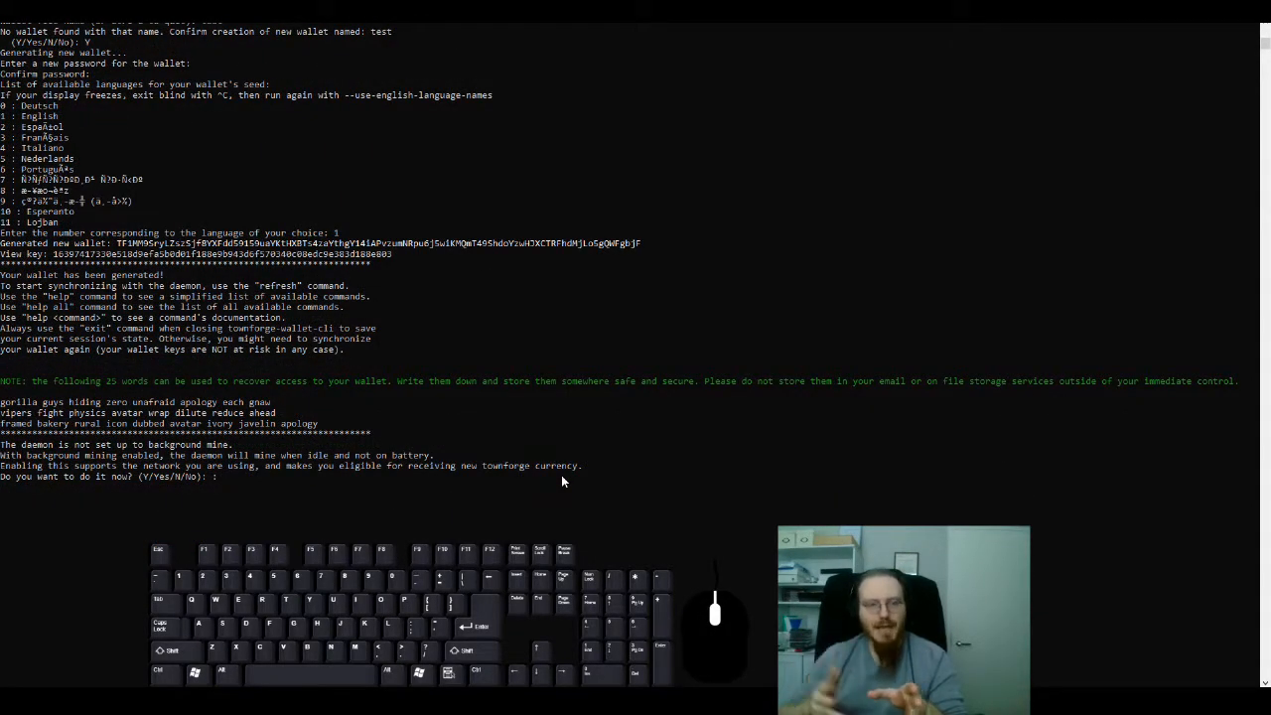
mouse_move(83, 427)
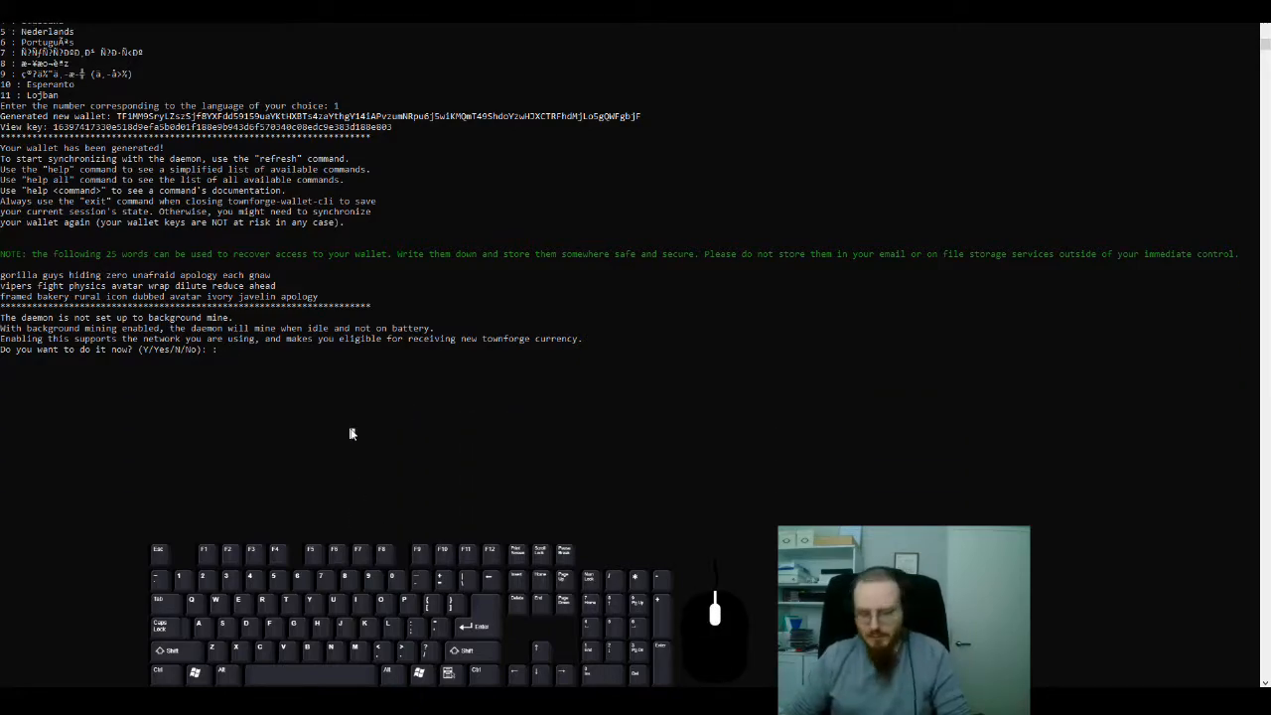
text(N)
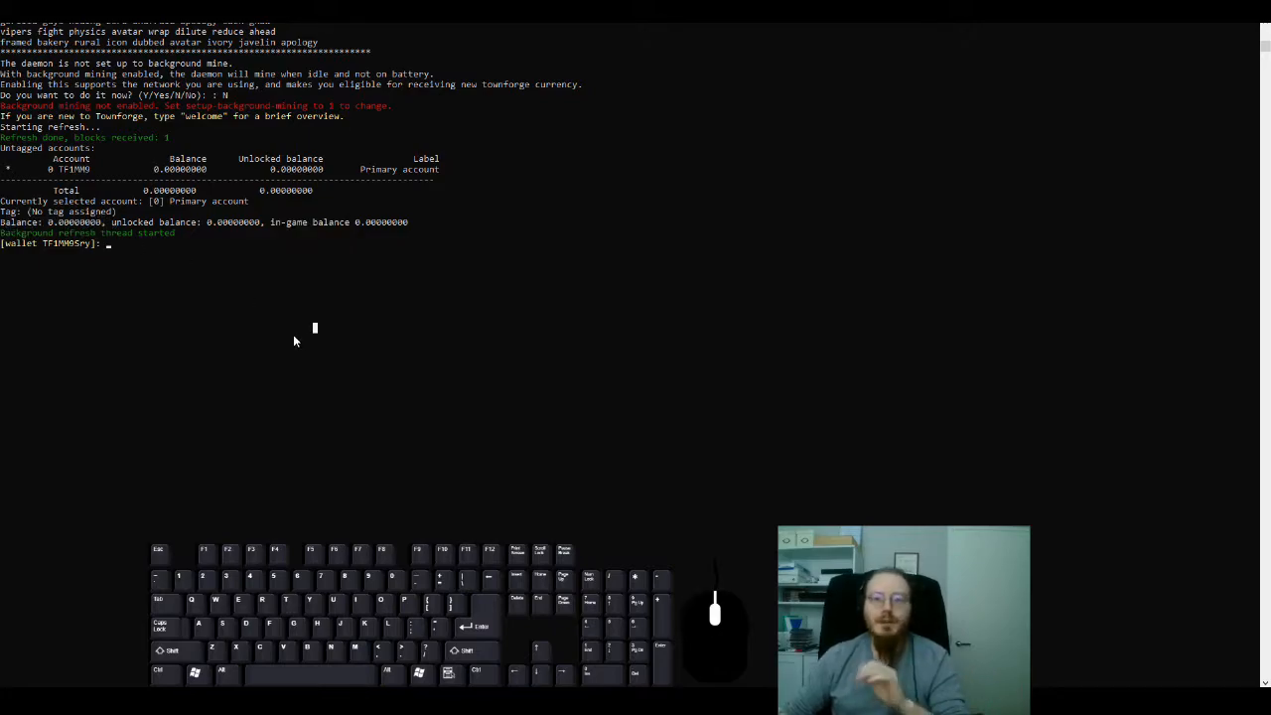
Step: Display the test wallet's primary address
text(addre)
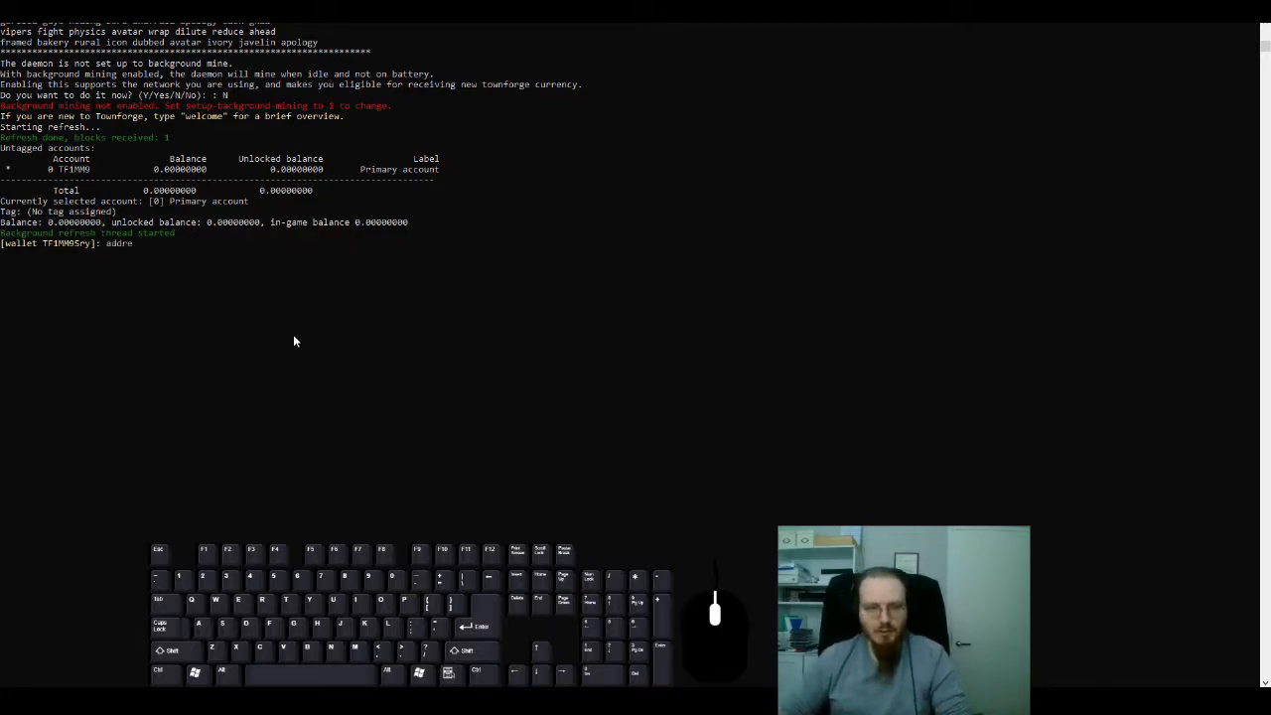
text(address)
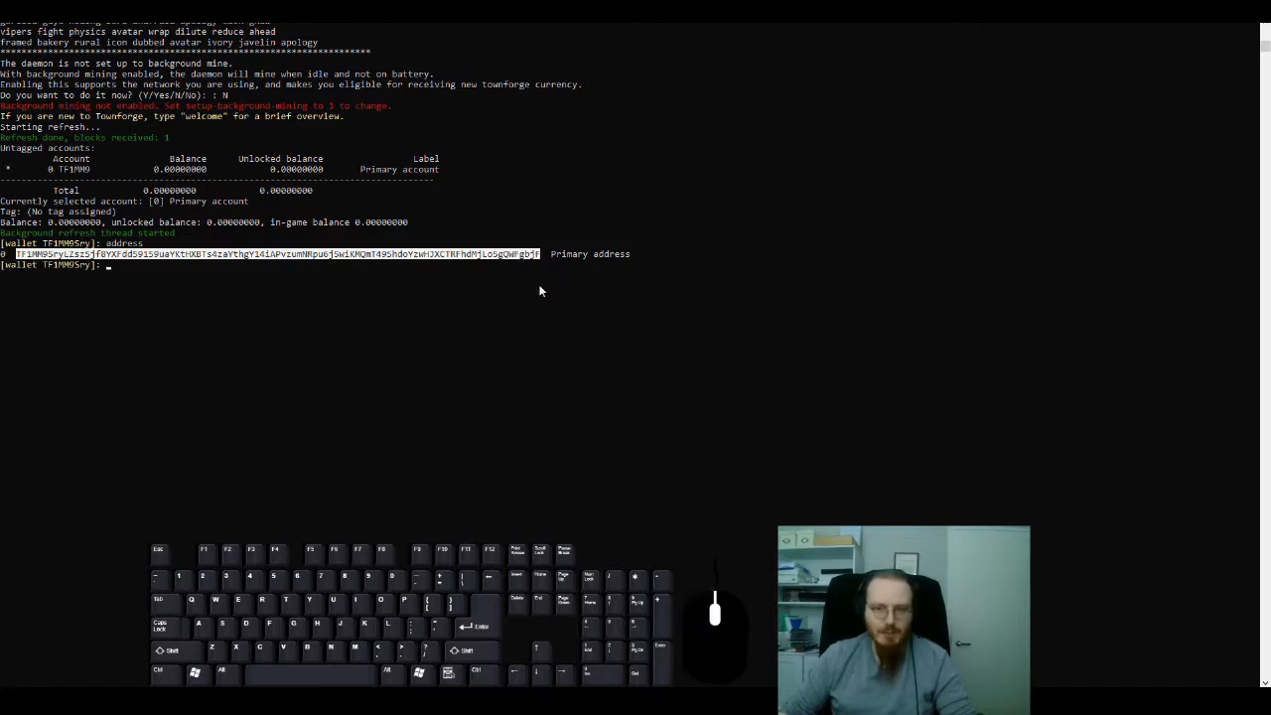
mouse_move(560, 436)
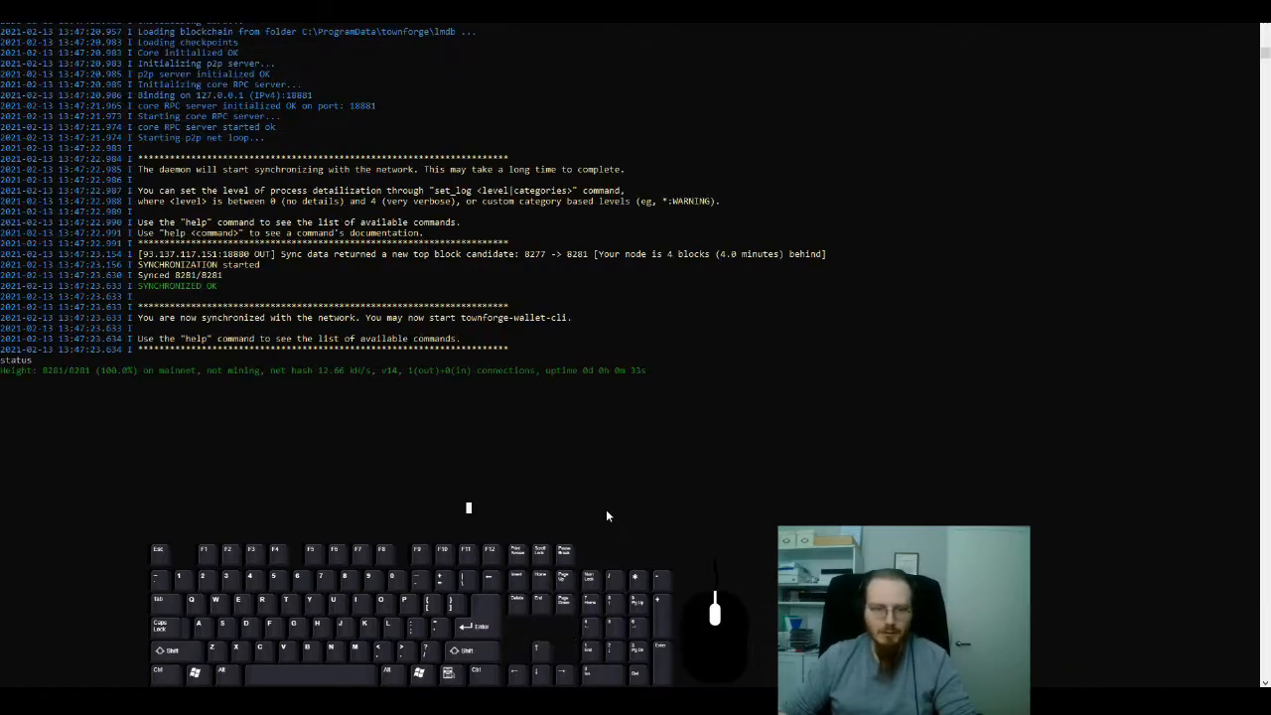
mouse_move(593, 530)
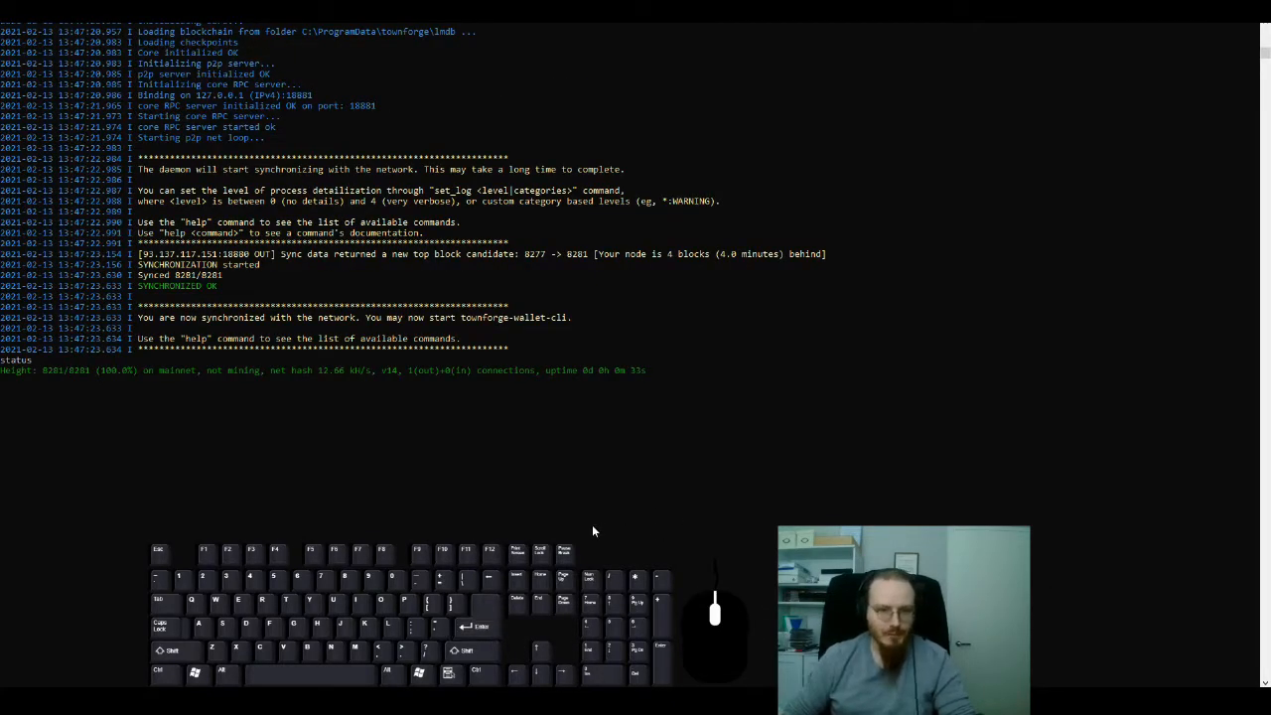
Step: Show peer connections with print_cn and start mining to the wallet address with 2 threads
text(print_cn)
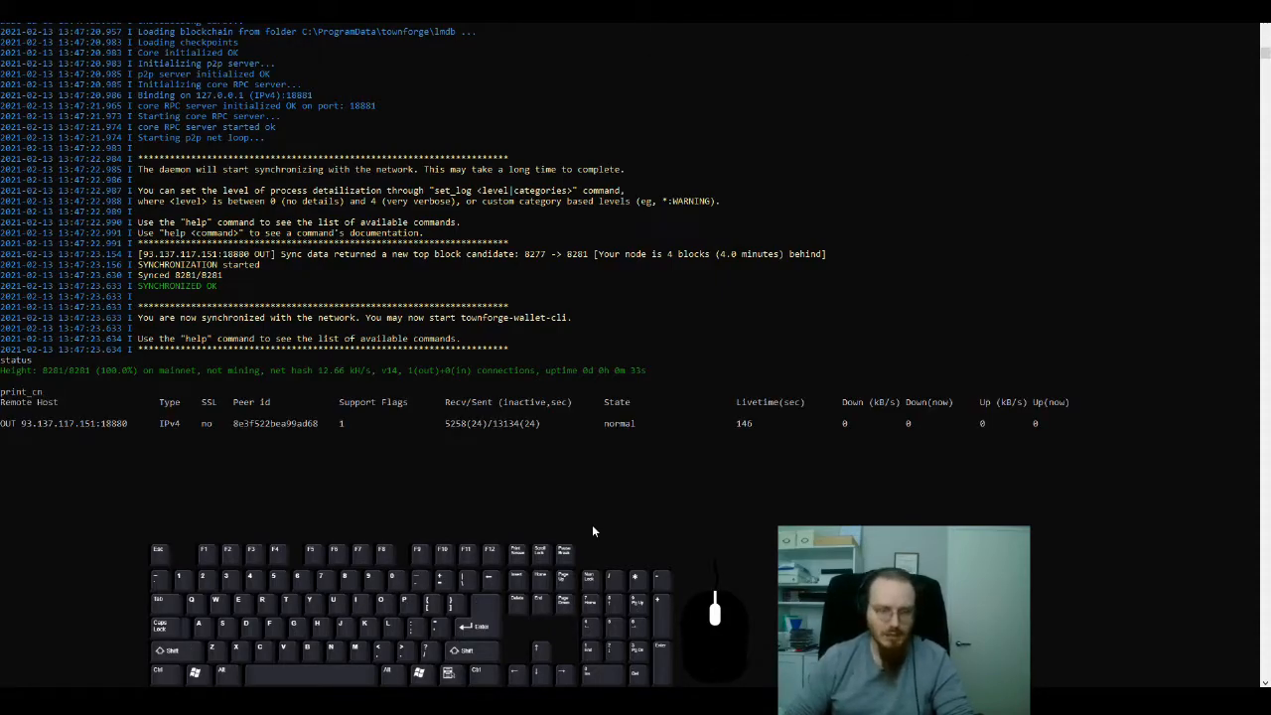
text(start_mining)
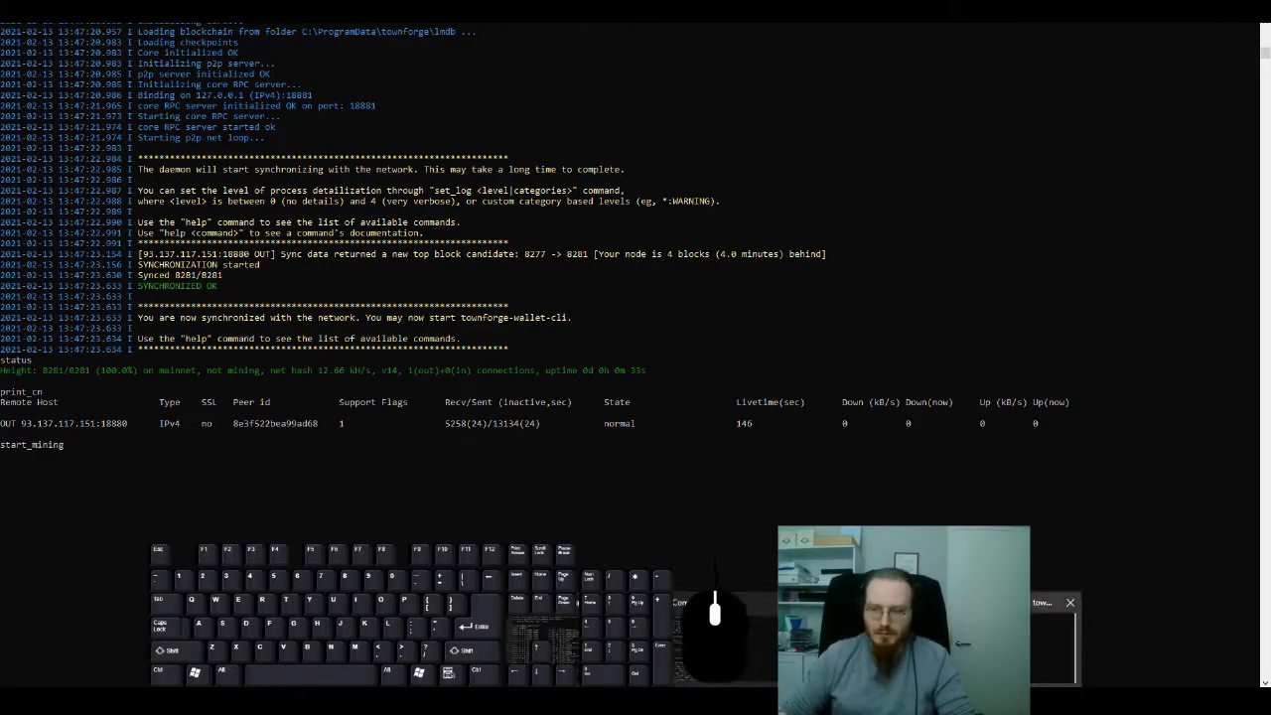
key(enter)
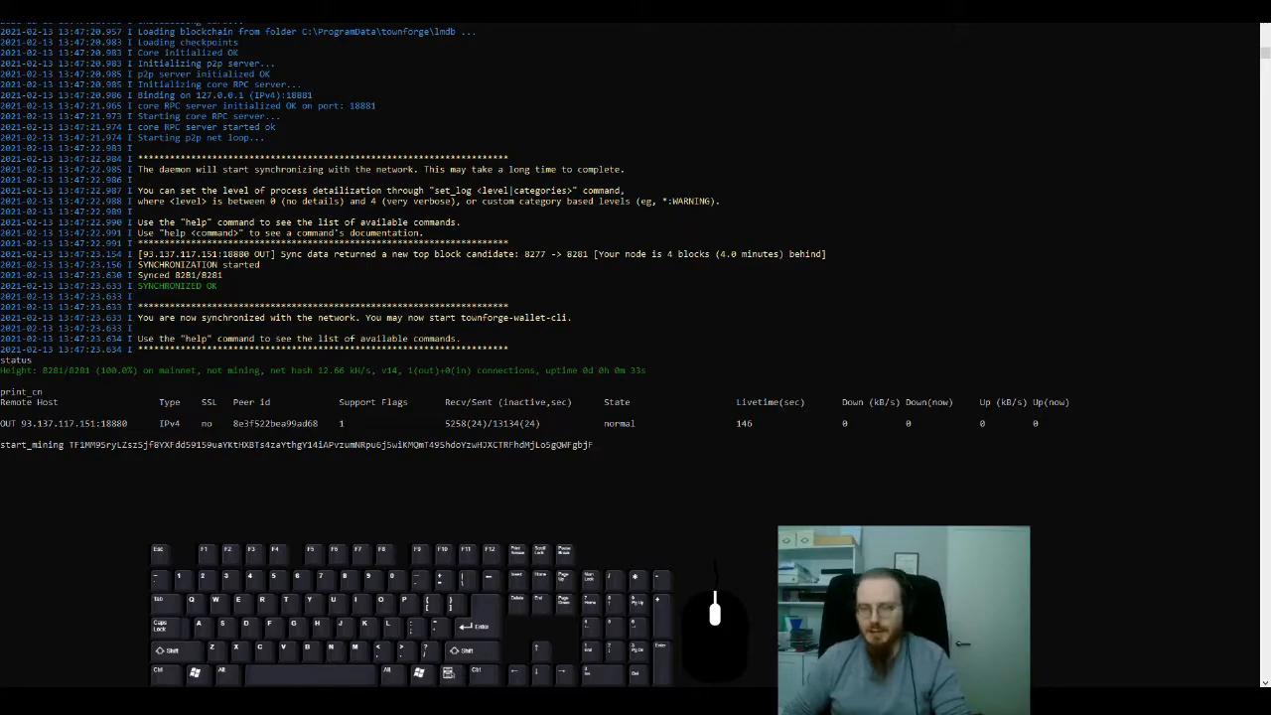
text(2)
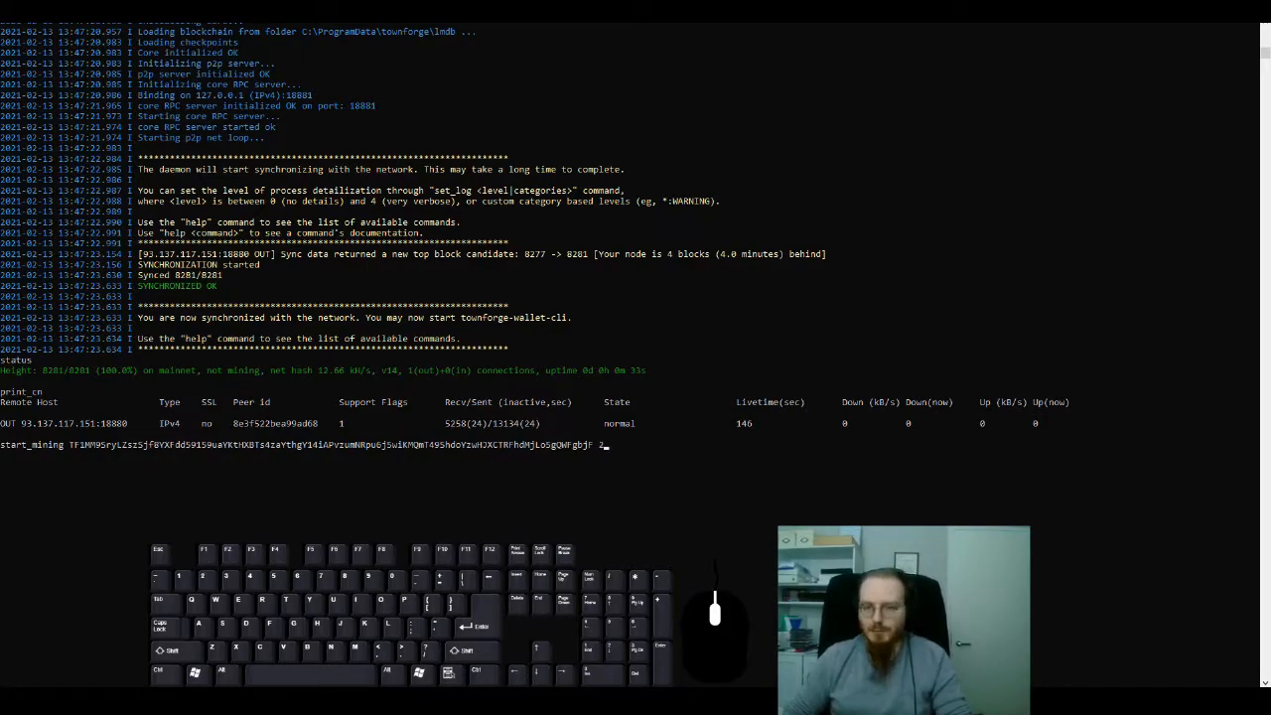
key(enter)
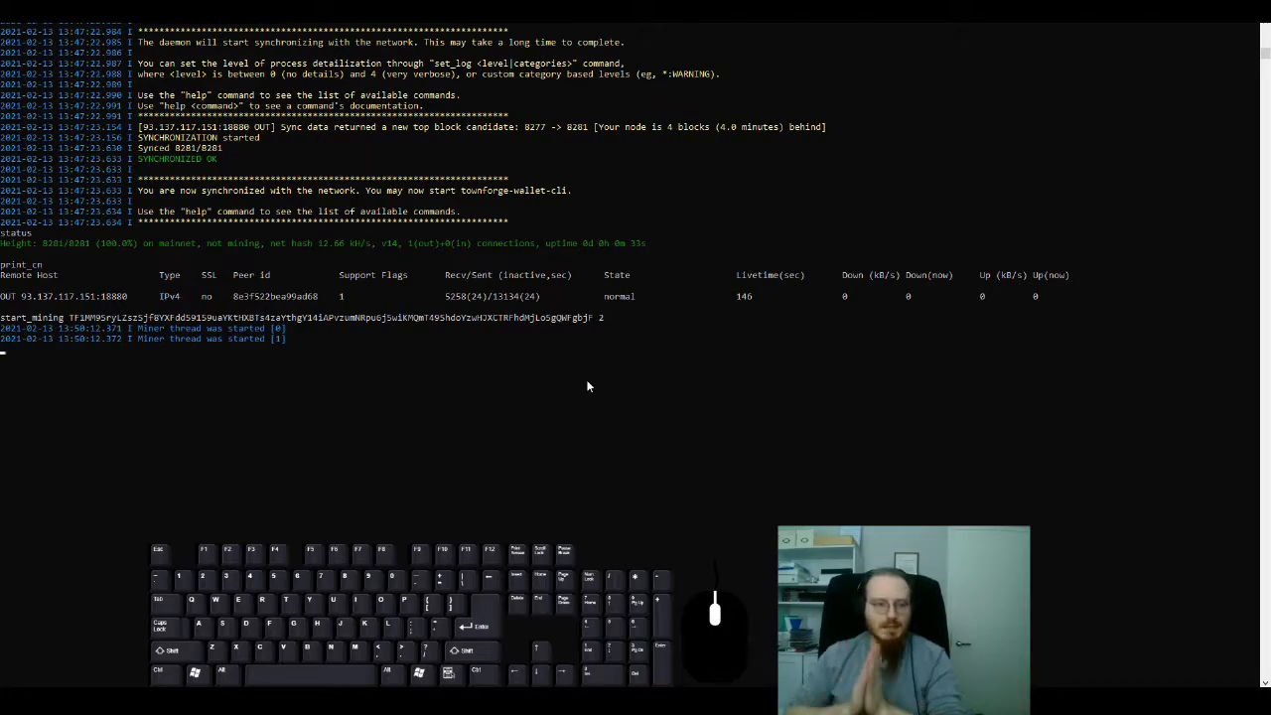
mouse_move(524, 358)
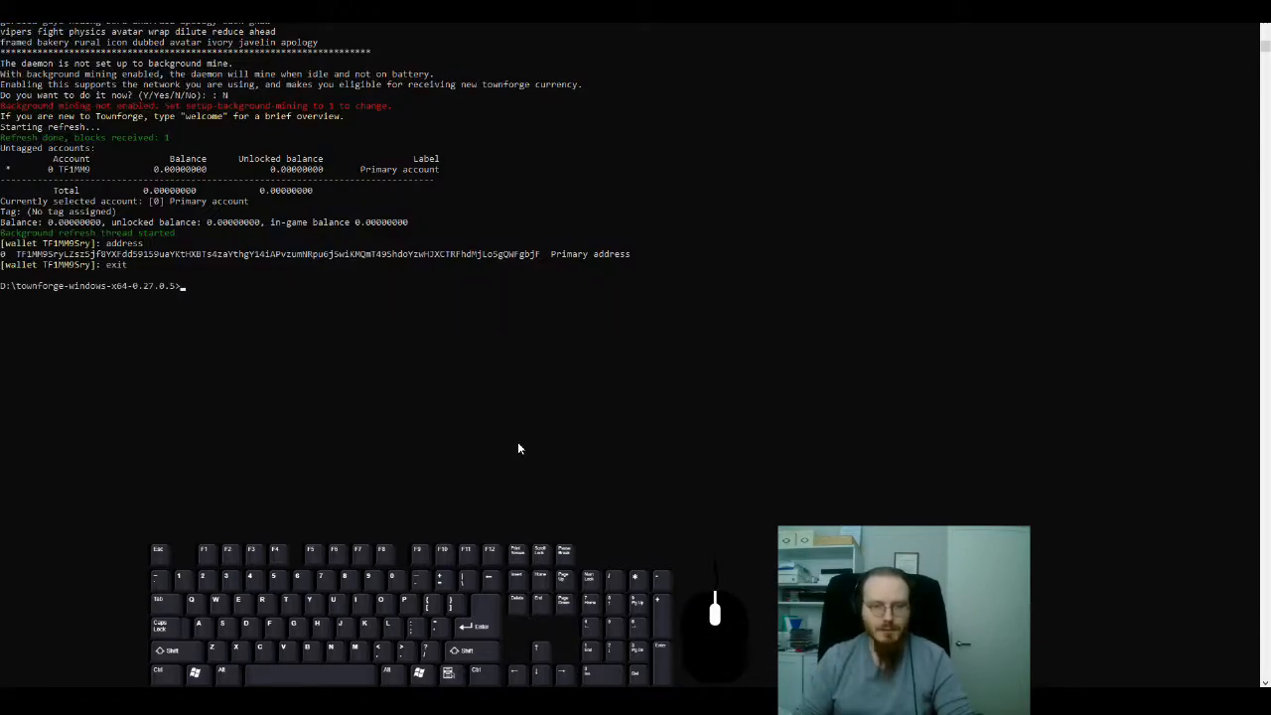
Step: List the folder again and launch the Townforge game client
text(ls -l)
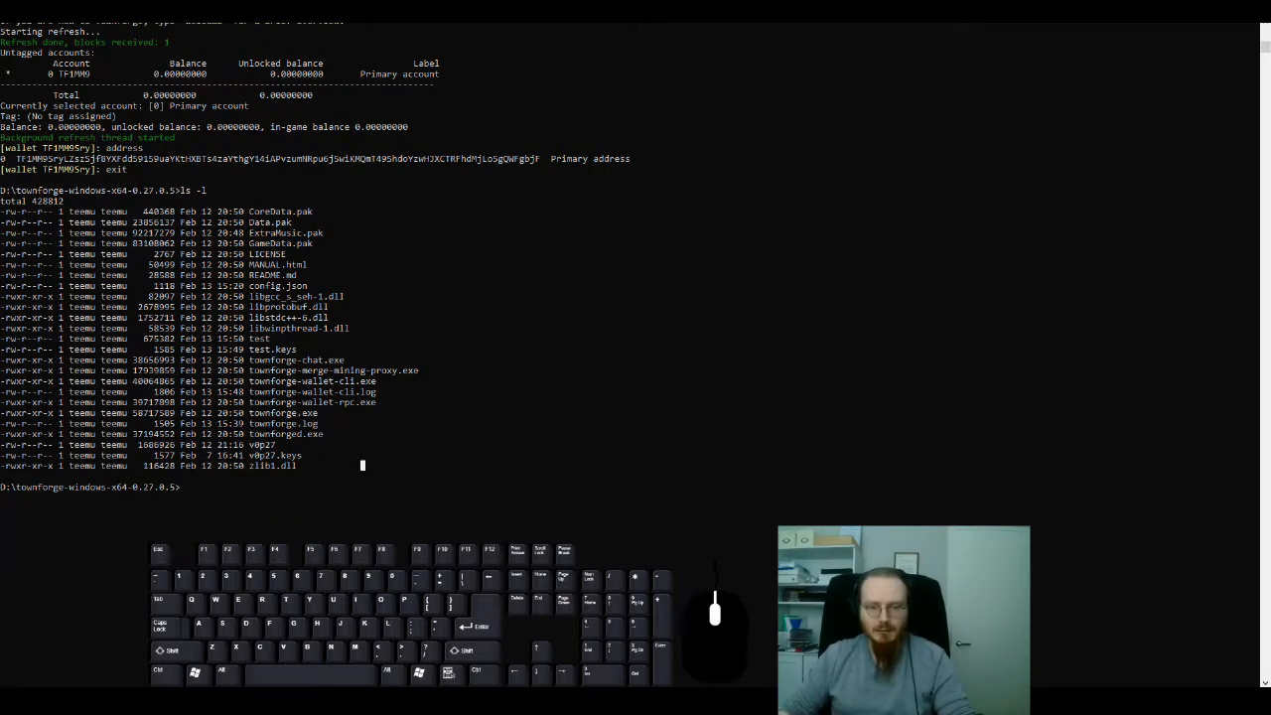
text(townforge)
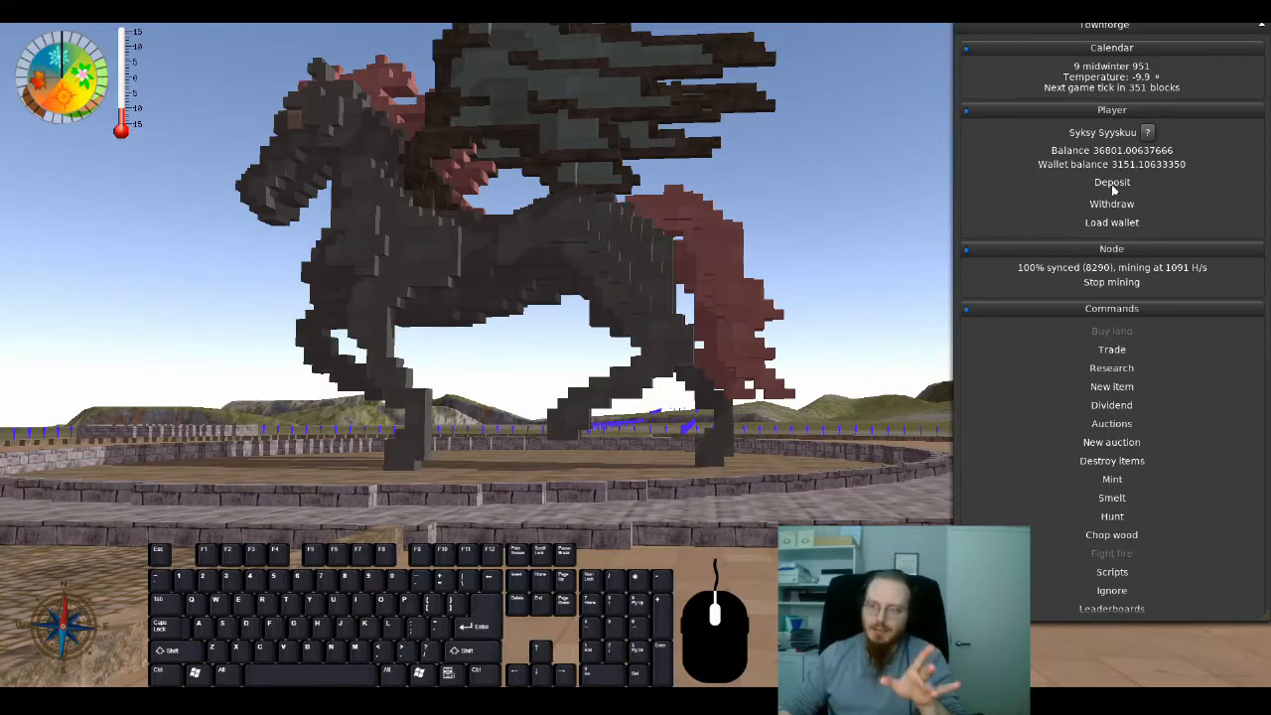
click(1100, 131)
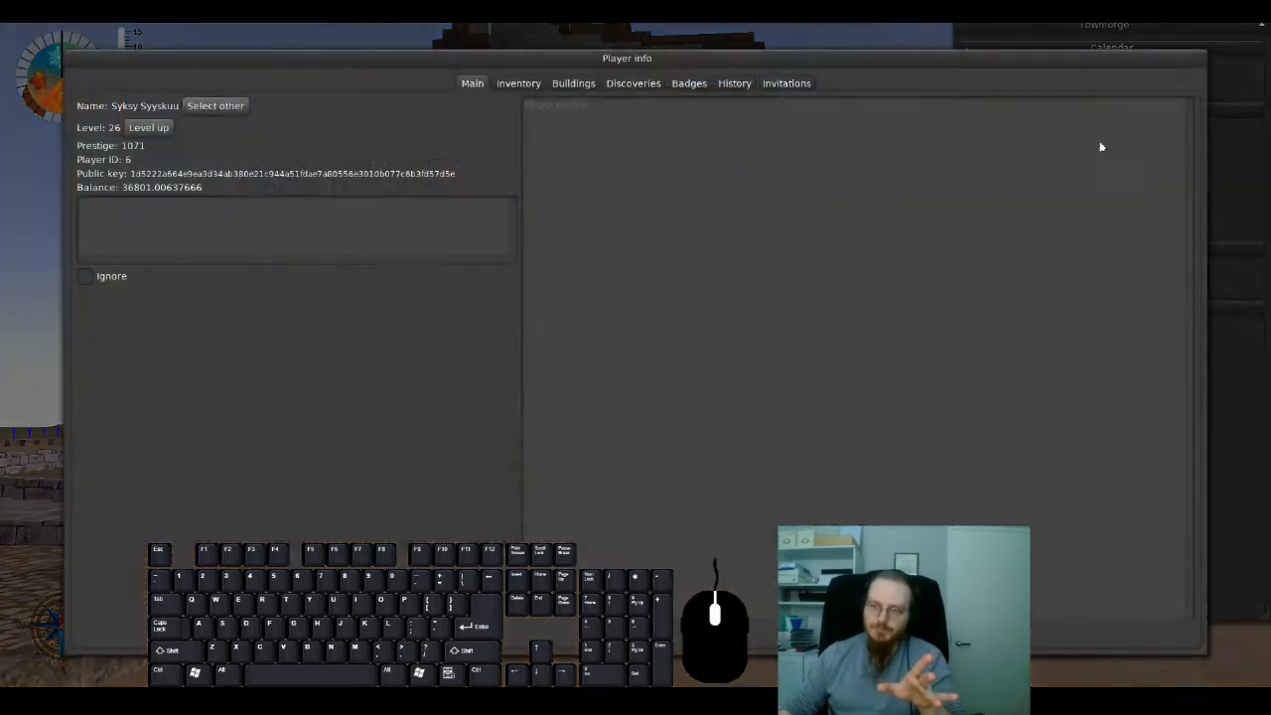
click(734, 83)
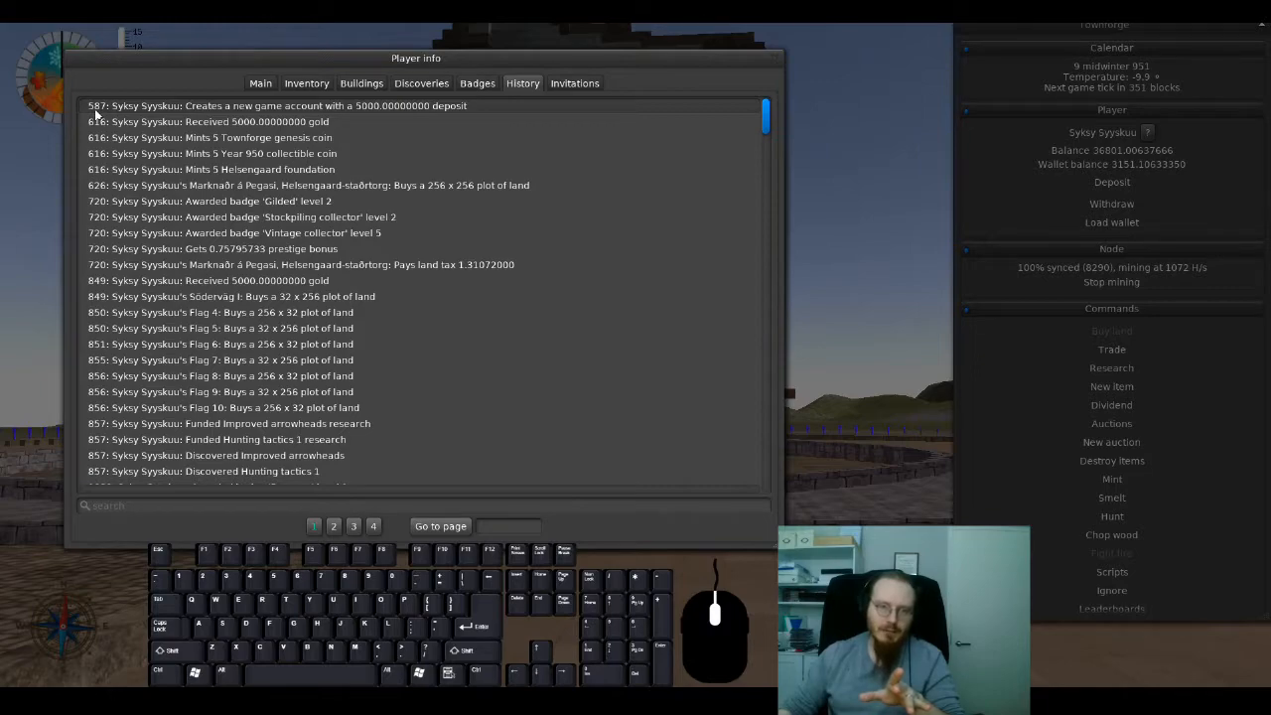
mouse_move(421, 107)
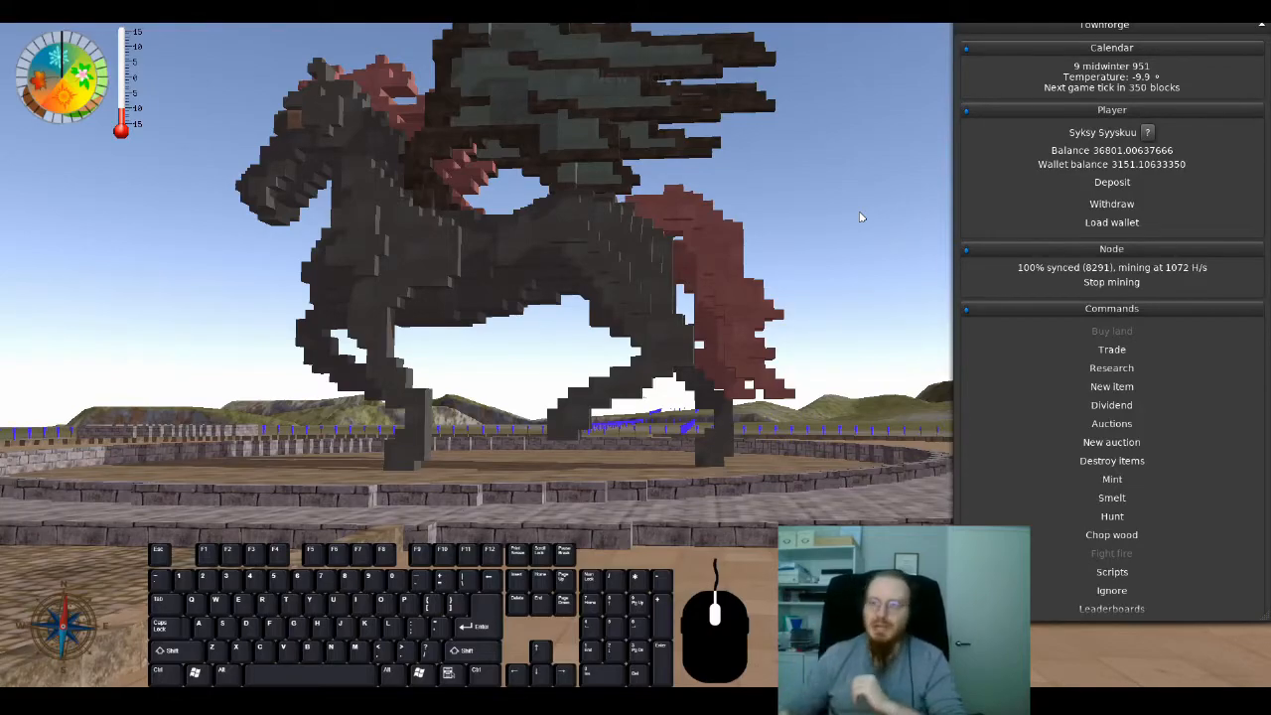
mouse_move(929, 344)
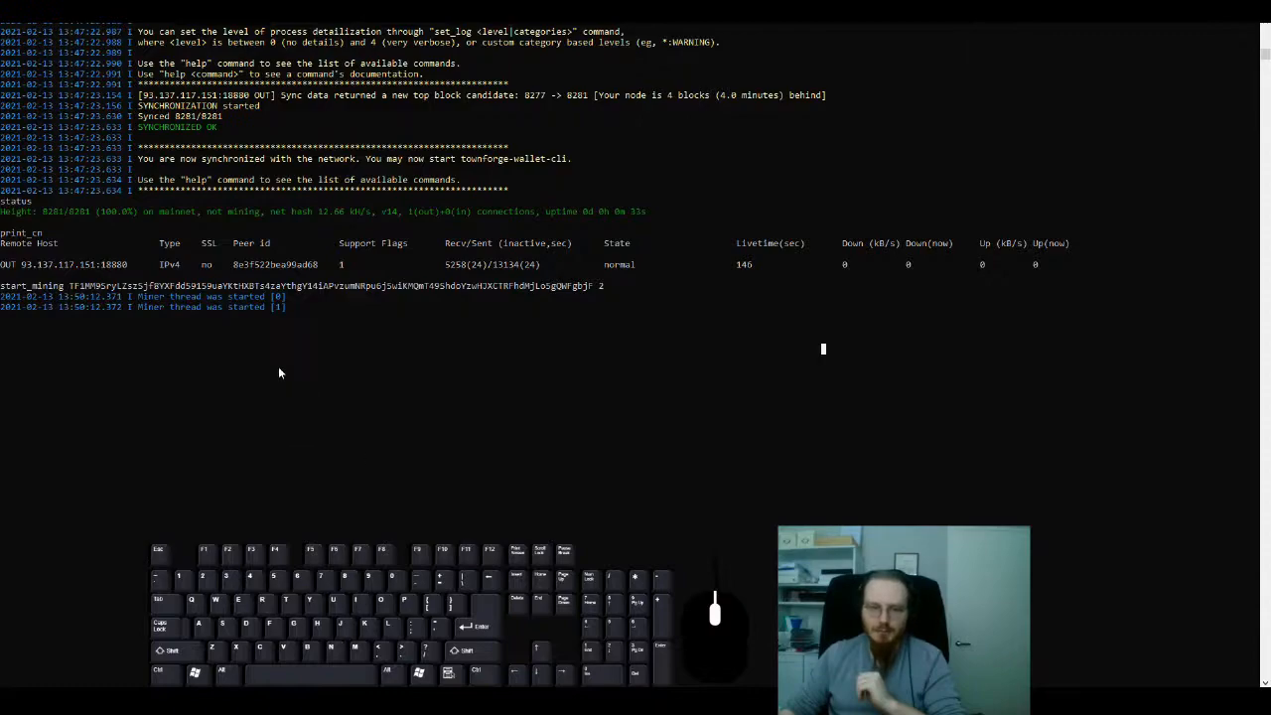
Step: Check the daemon status to confirm the node is synced and mining
text(status)
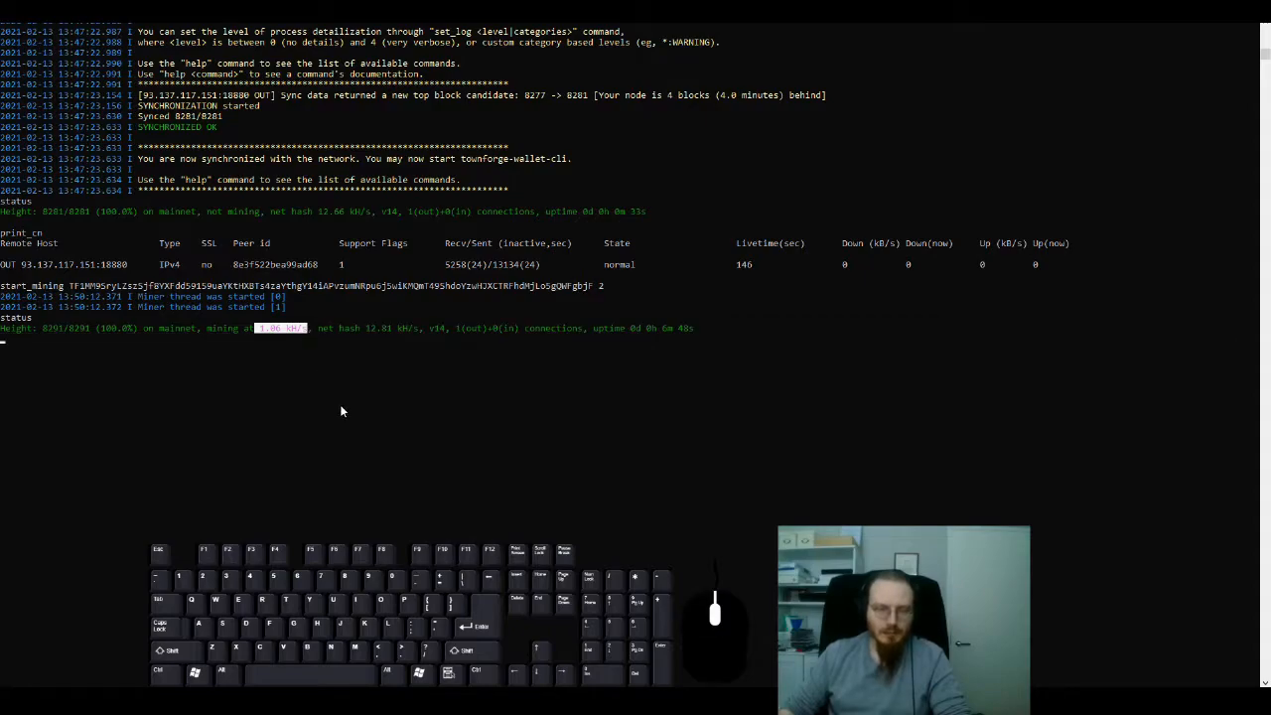
mouse_move(359, 359)
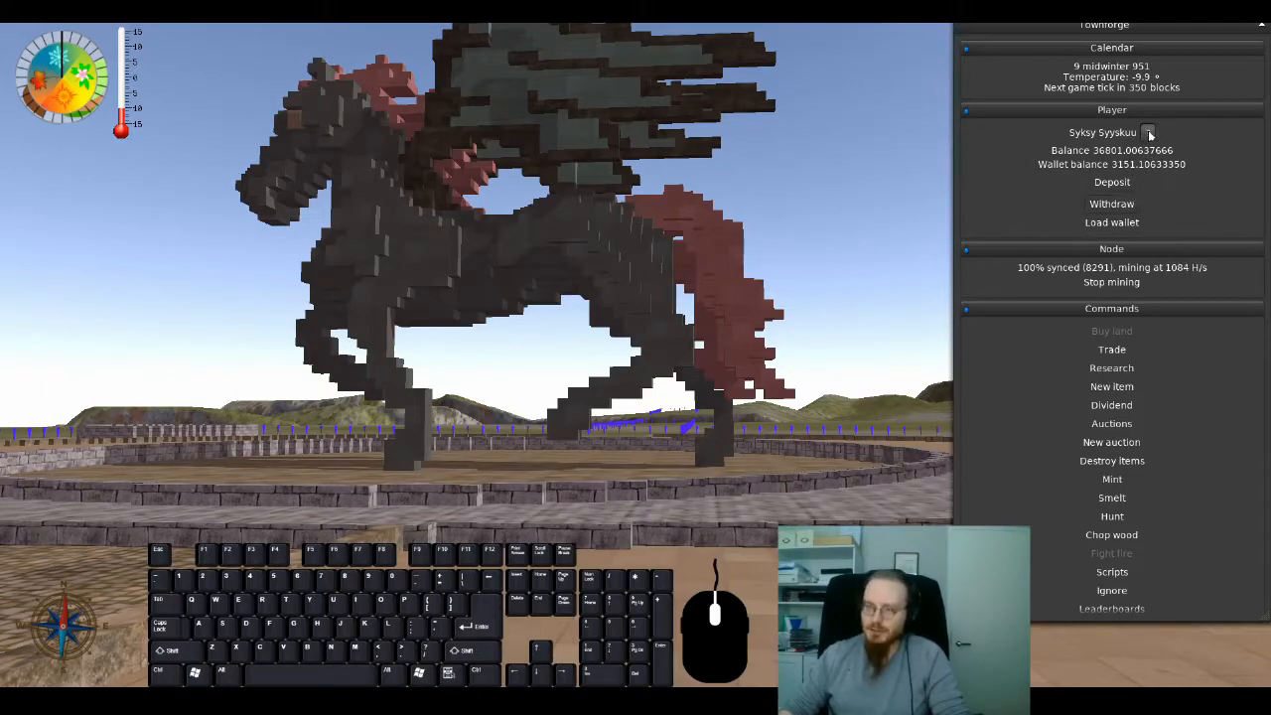
Step: Generate a player invitation code with 2000 extra starting gold in the Invitations tab
click(1148, 131)
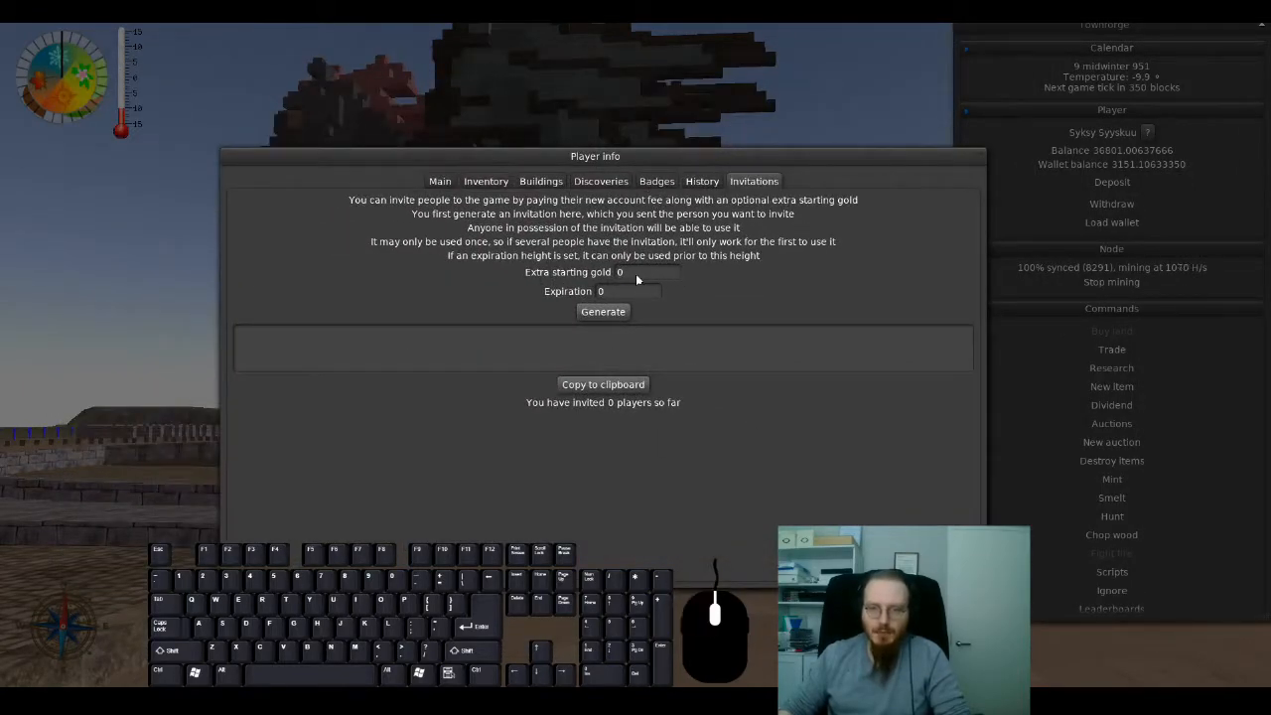
text(2000)
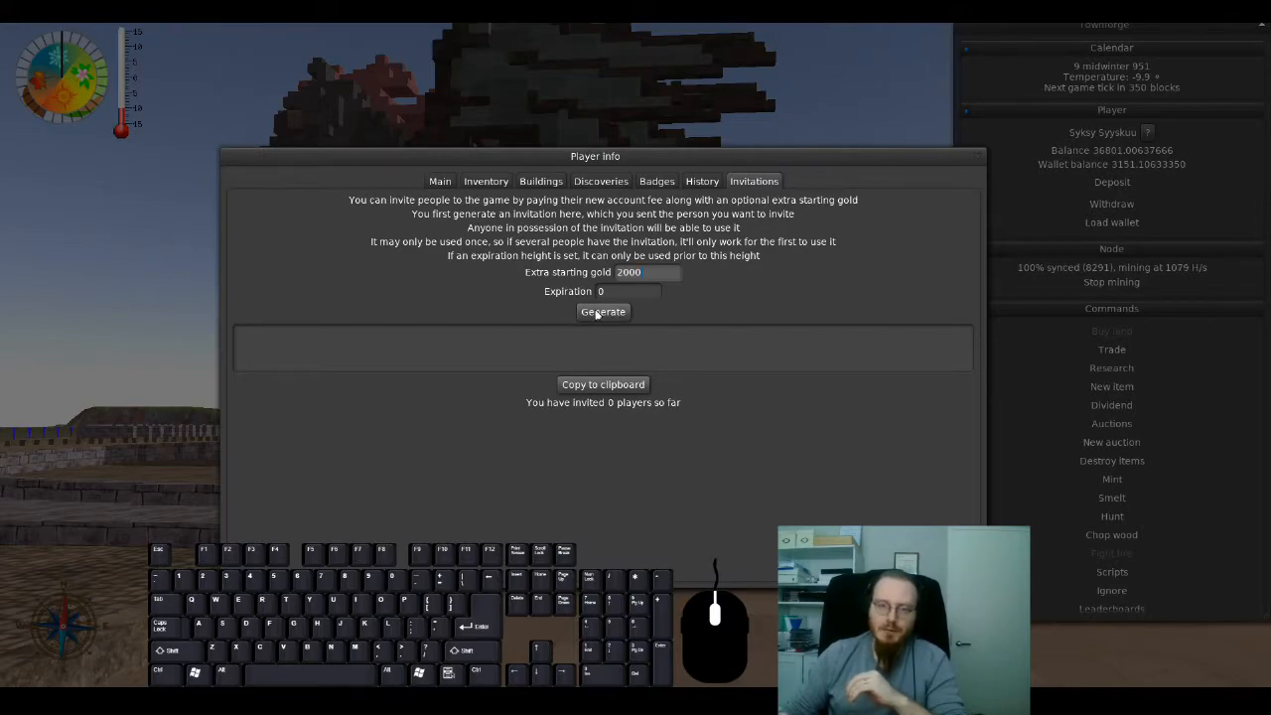
click(604, 310)
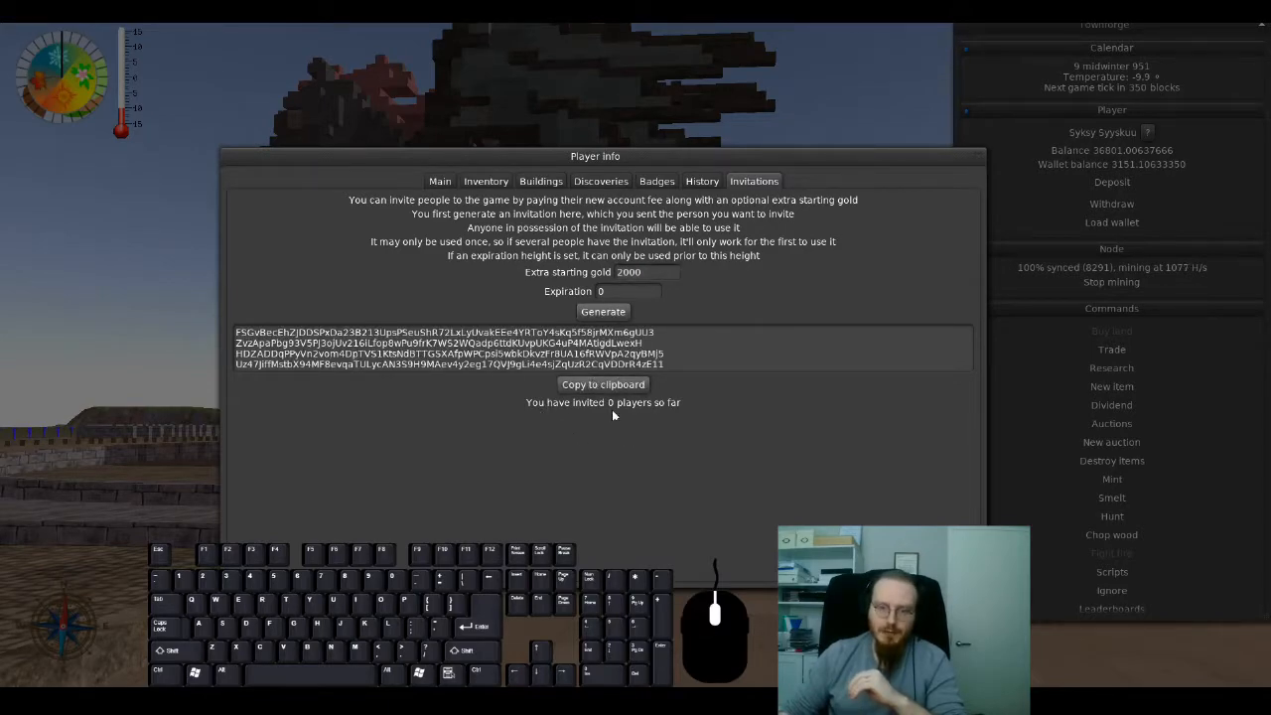
mouse_move(726, 353)
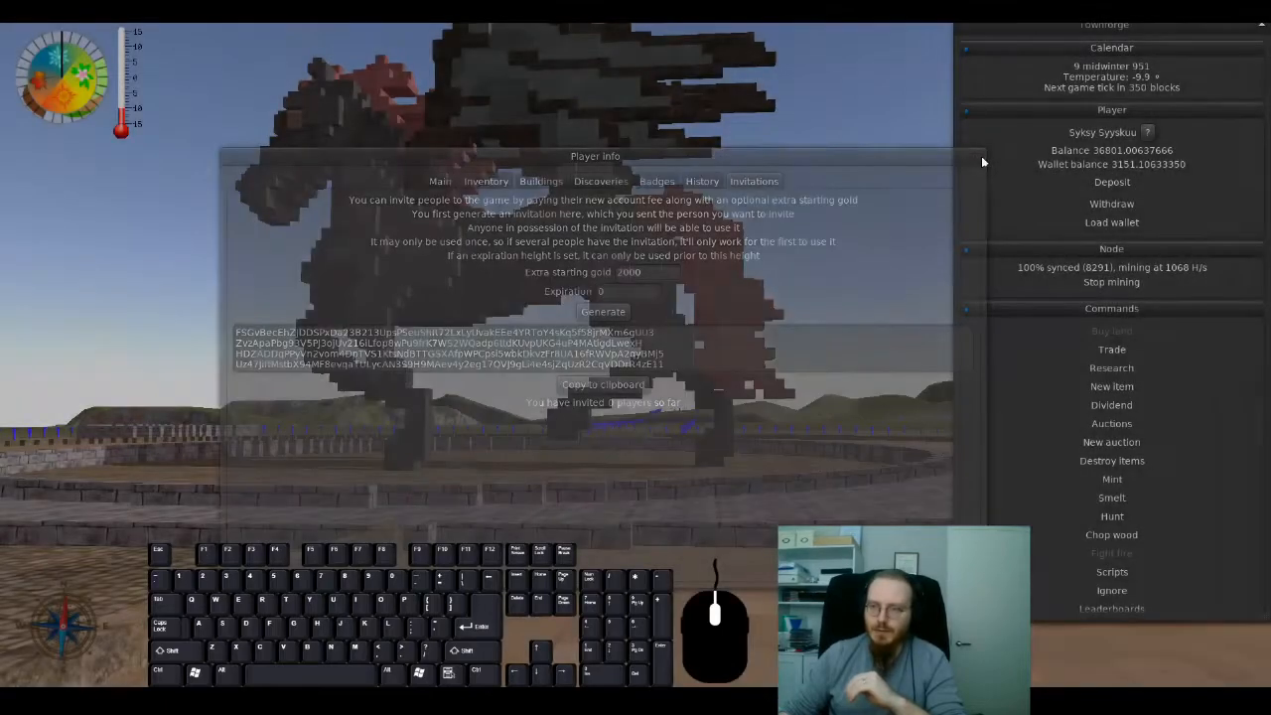
Step: Load the test.keys wallet with an empty password
click(1112, 223)
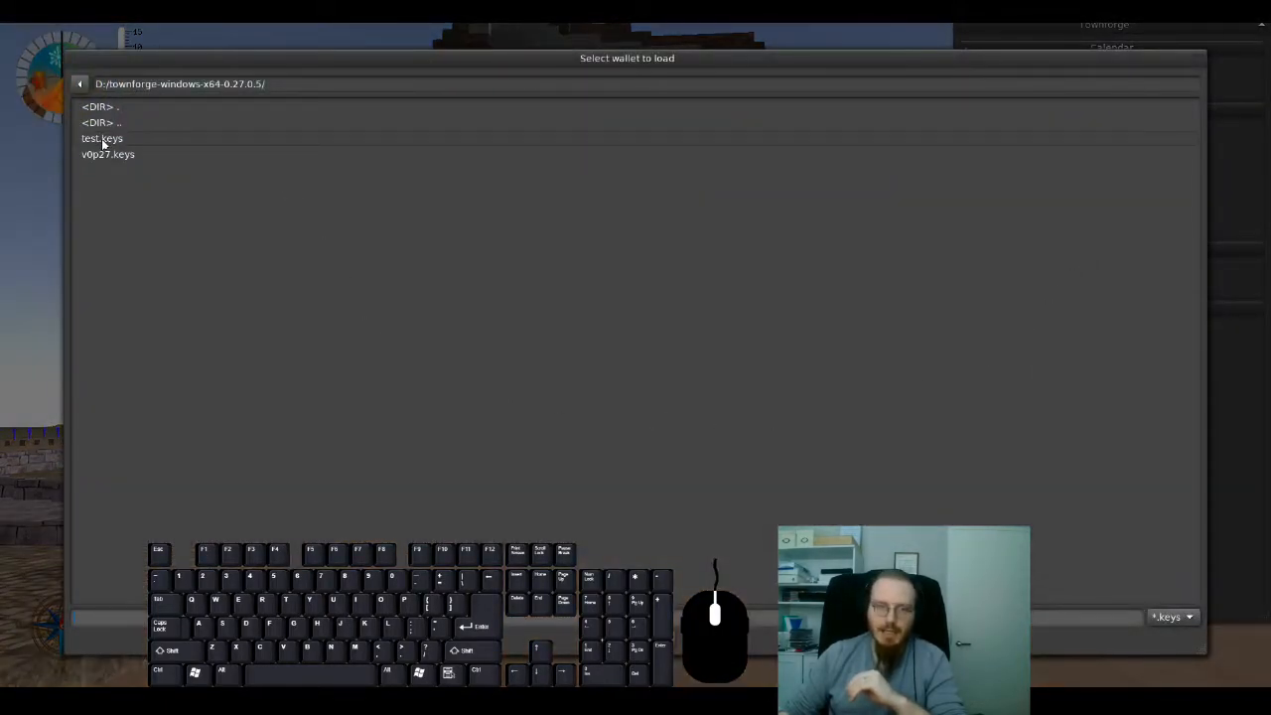
double_click(101, 139)
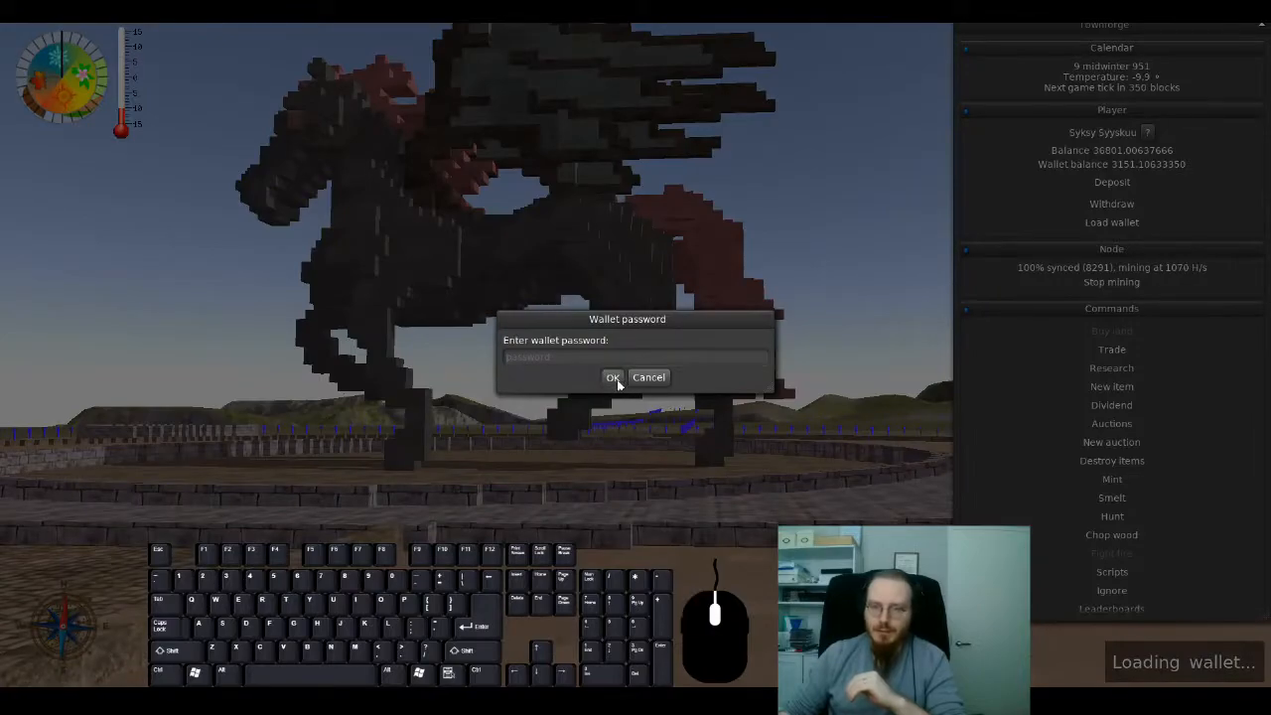
click(612, 377)
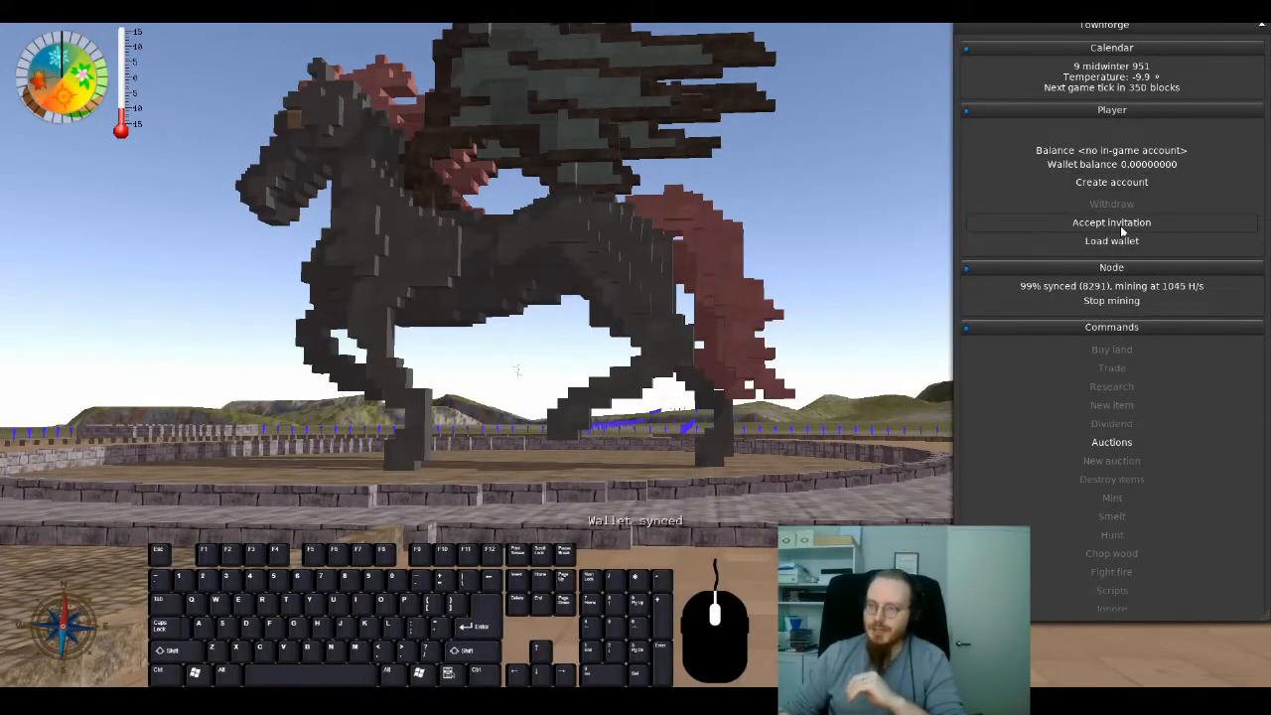
Step: Accept the pasted invitation code and submit the settler name Foo Bar
click(1112, 222)
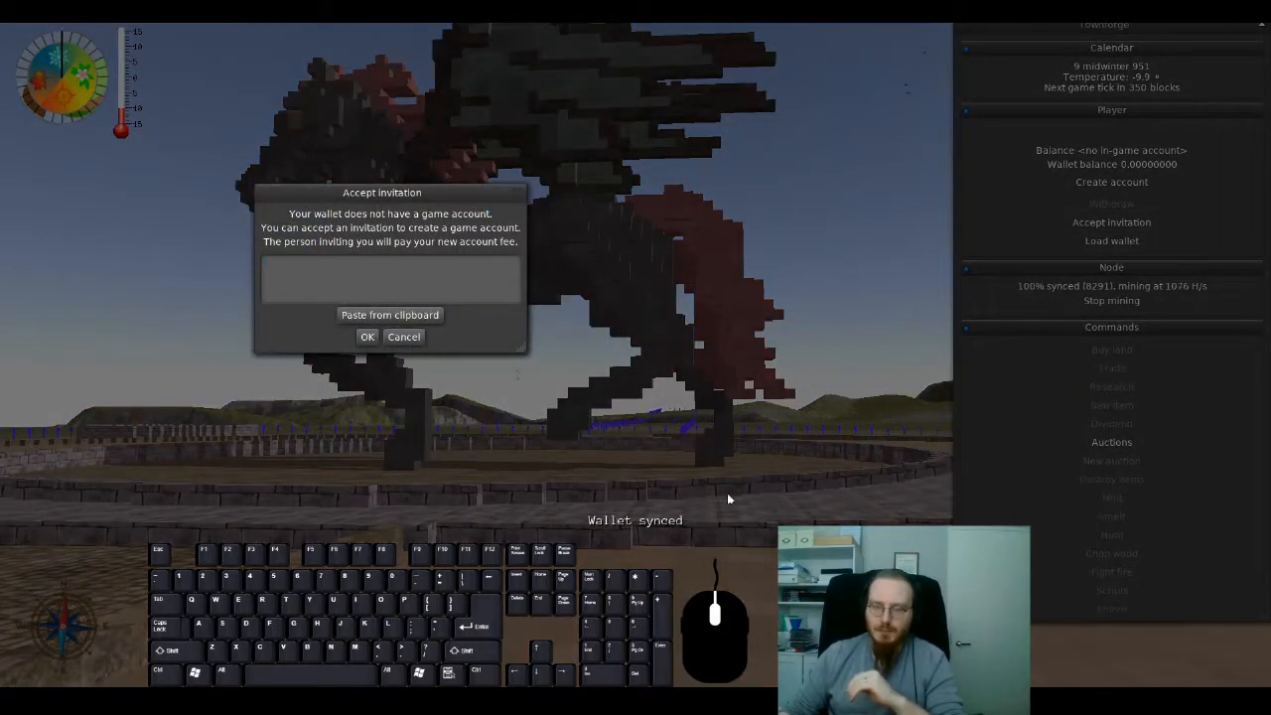
mouse_move(1171, 274)
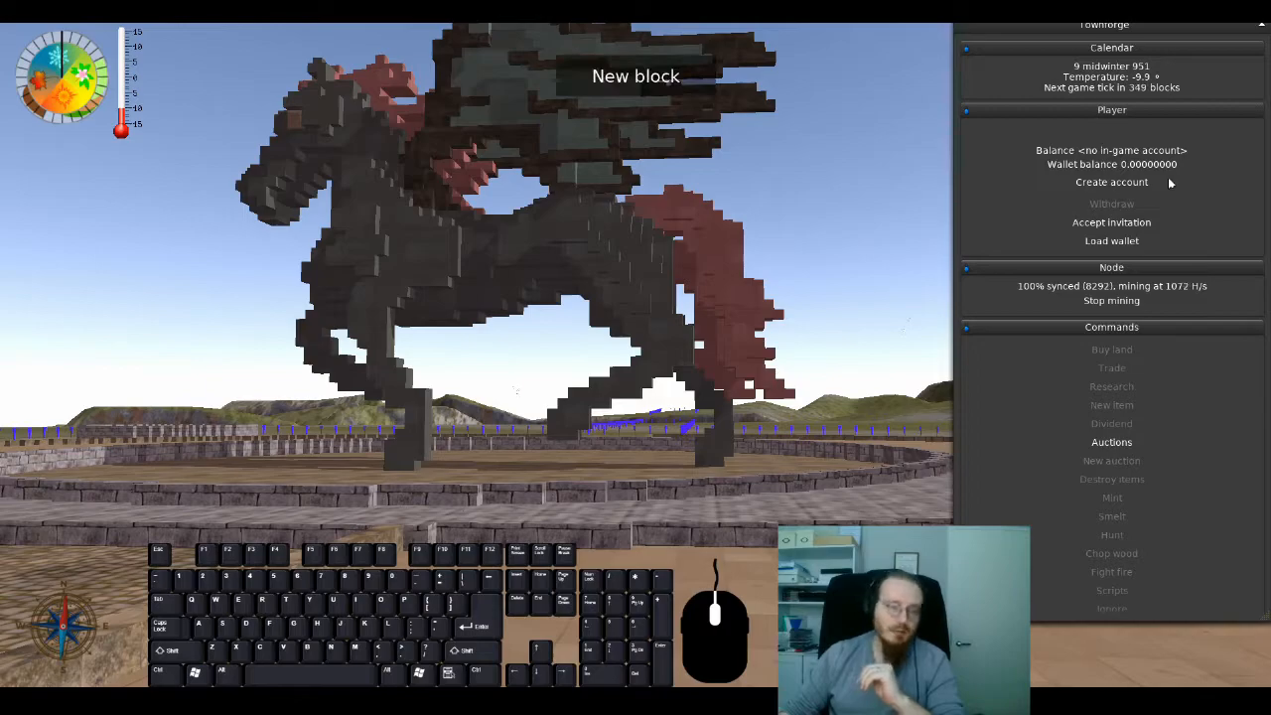
click(1112, 223)
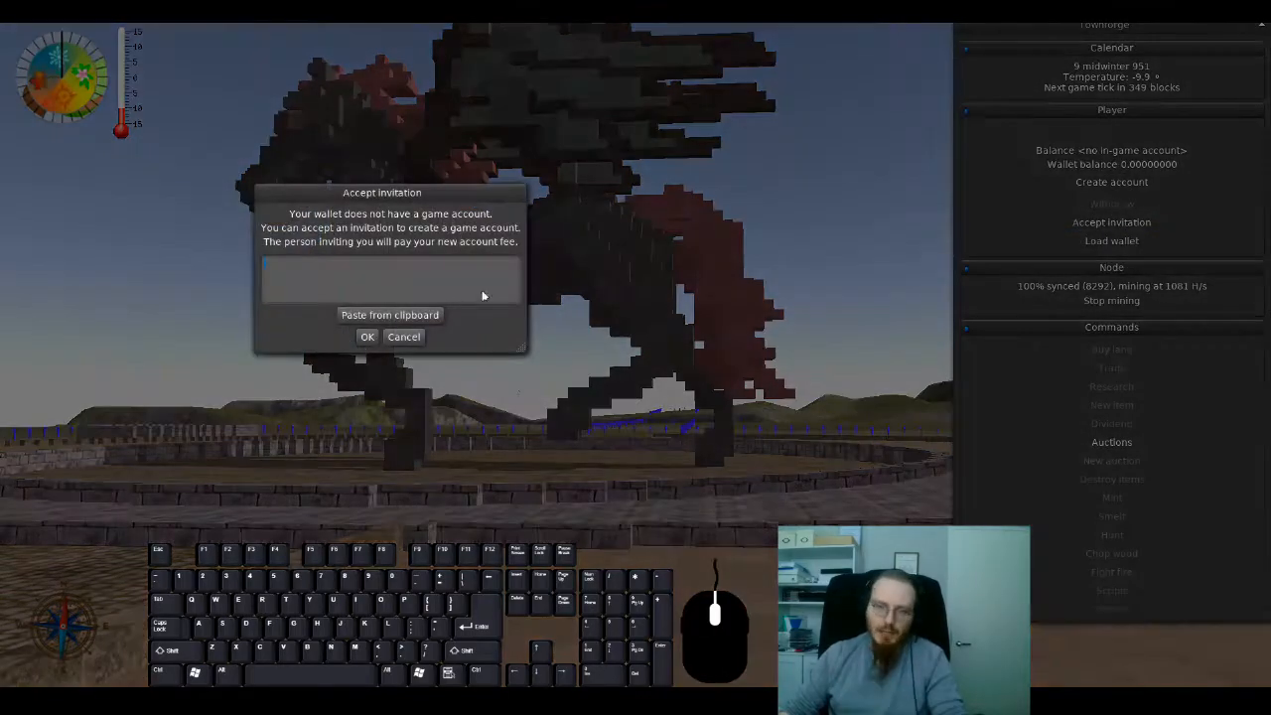
click(390, 314)
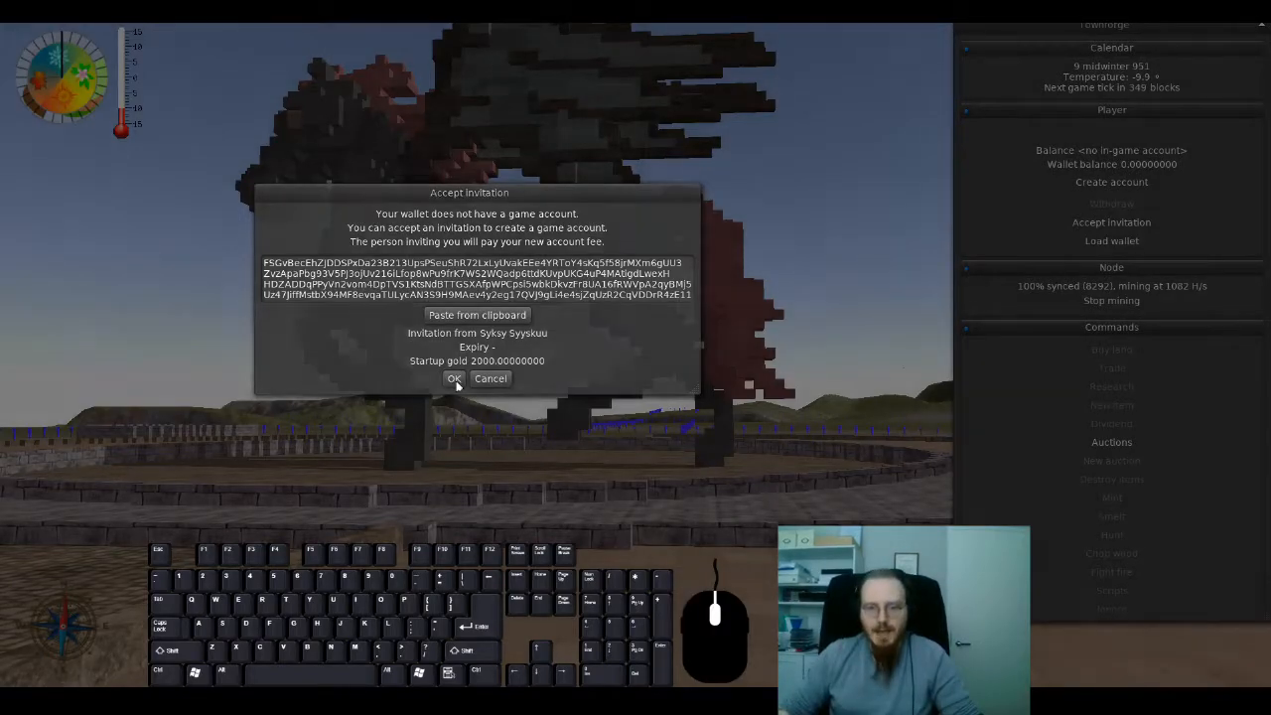
click(453, 377)
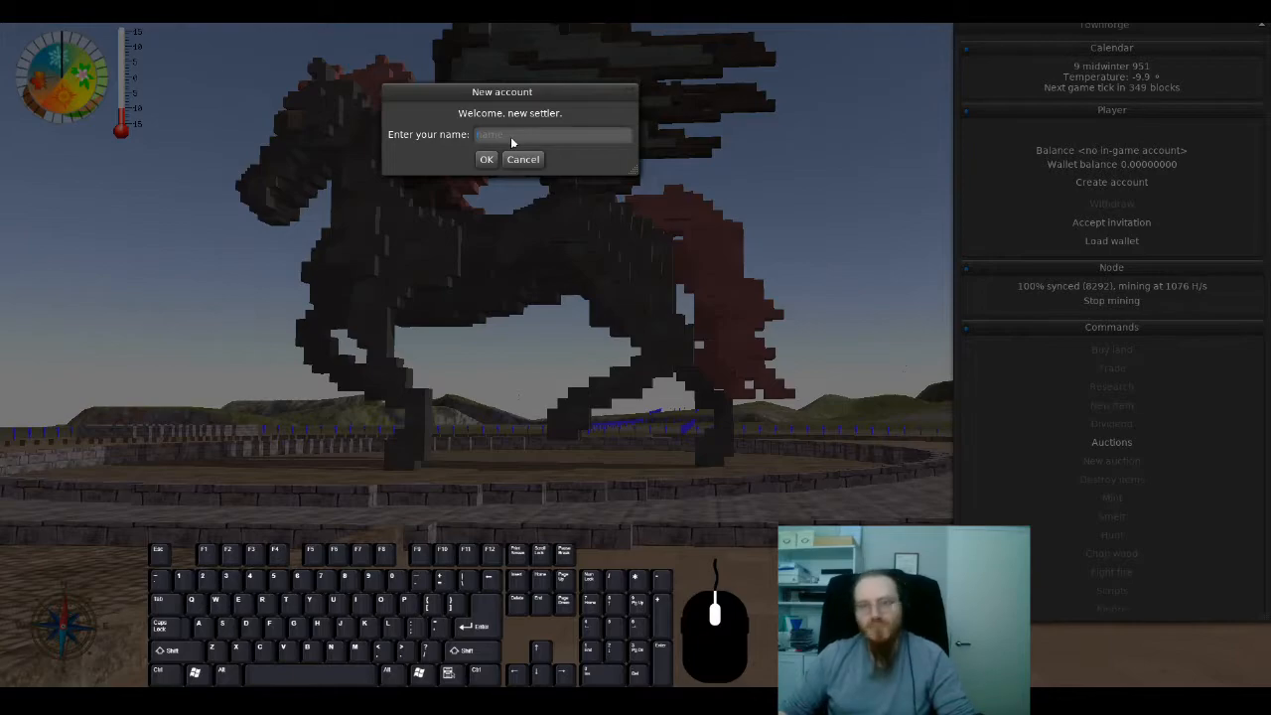
text(Foo Bar)
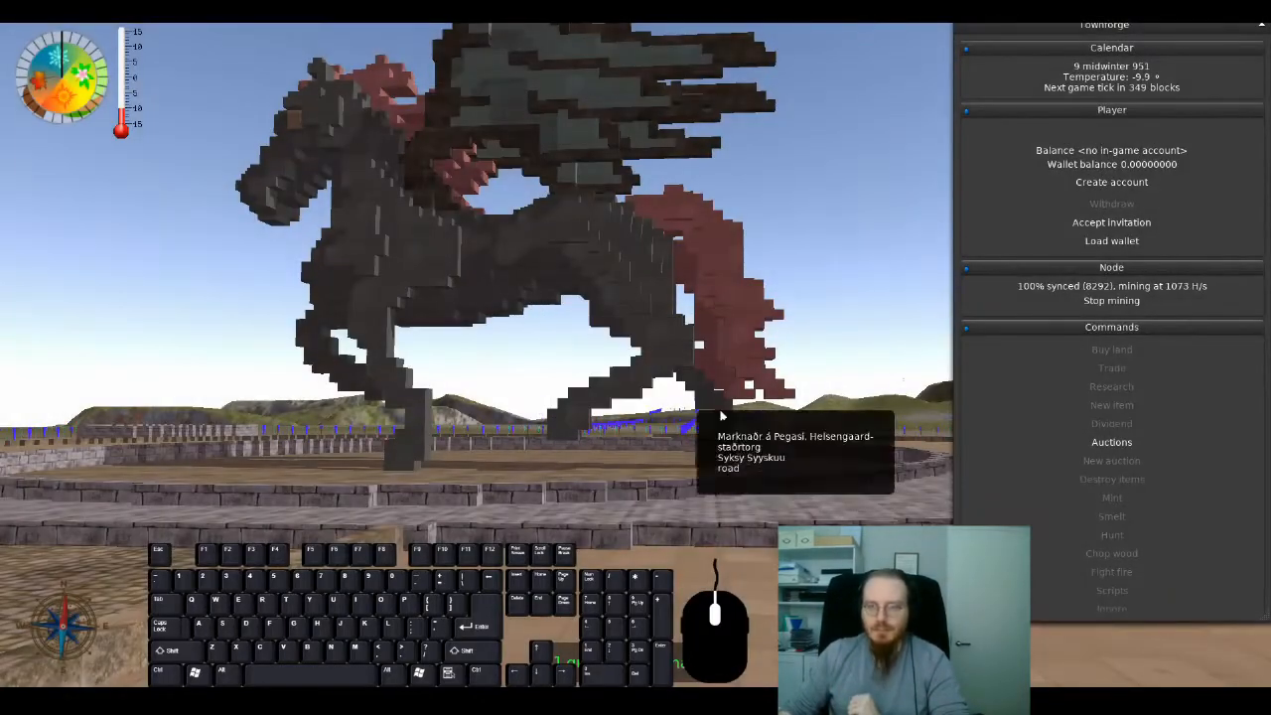
Step: View the Townforge blockchain explorer's transaction pool in Firefox
click(1111, 222)
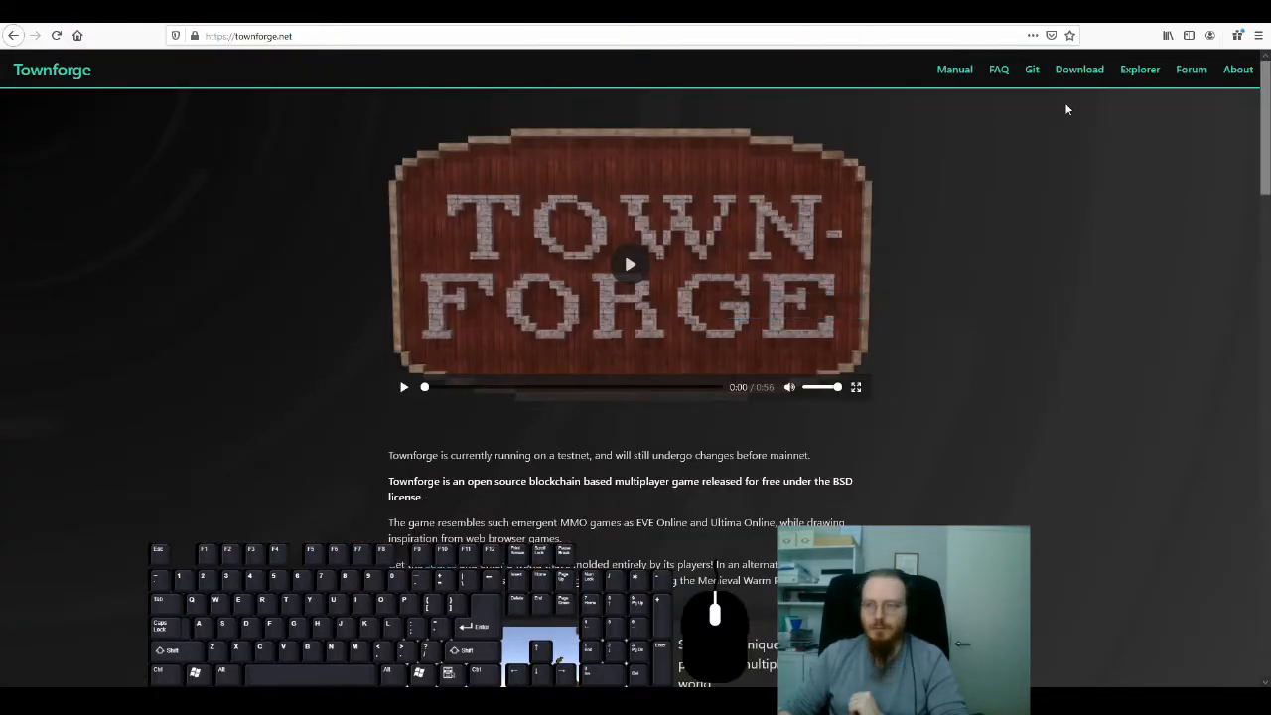
click(1139, 67)
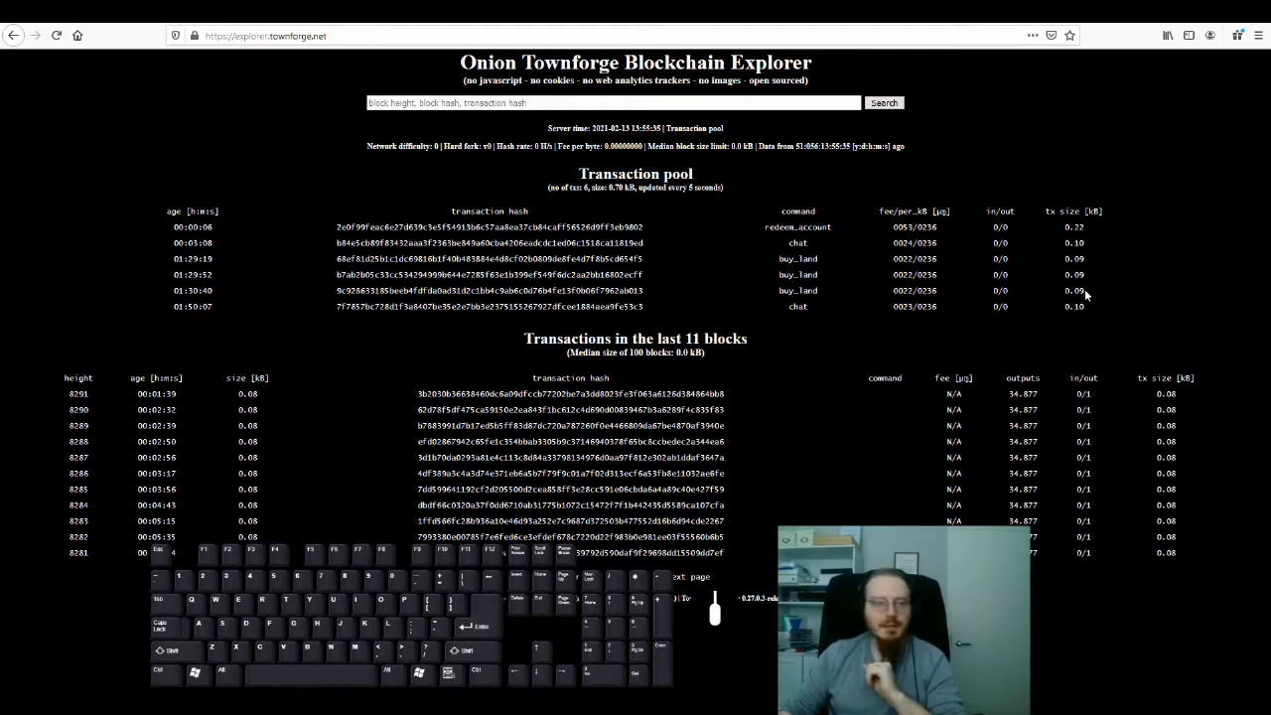
double_click(802, 226)
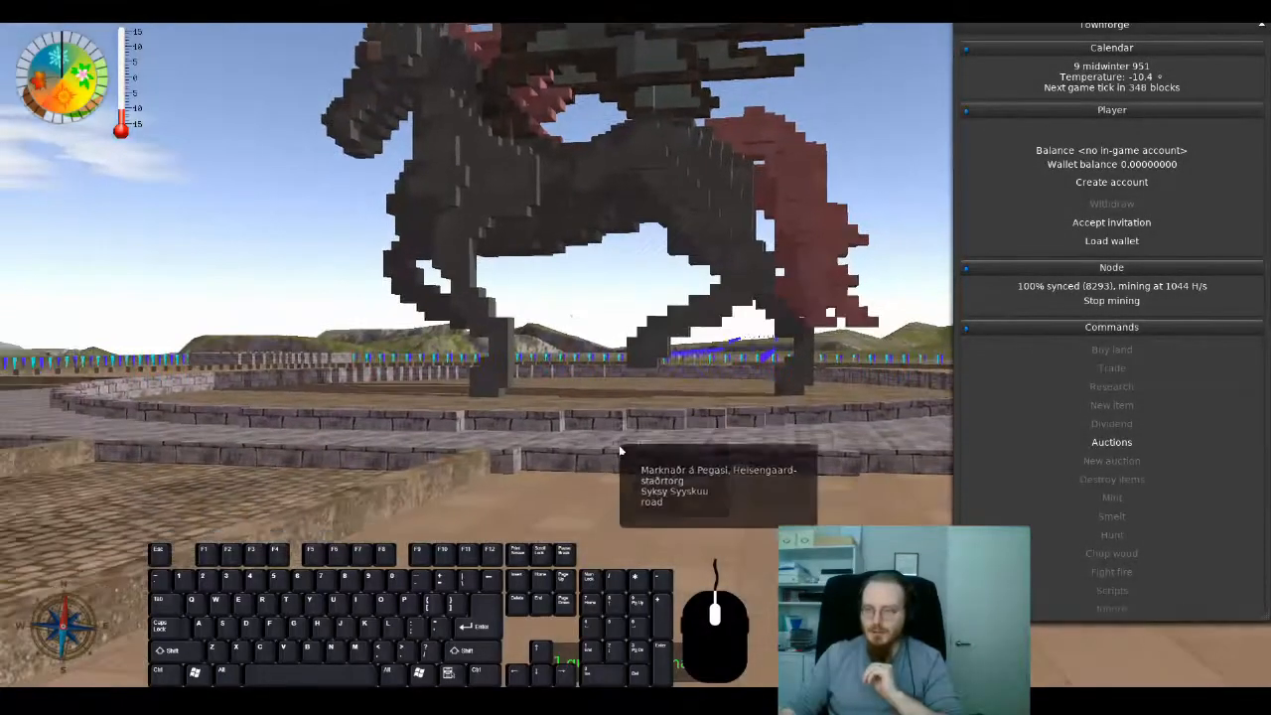
Step: Review the queued commands, restart mining, then view Foo Bar's settlement message in chat
click(1112, 223)
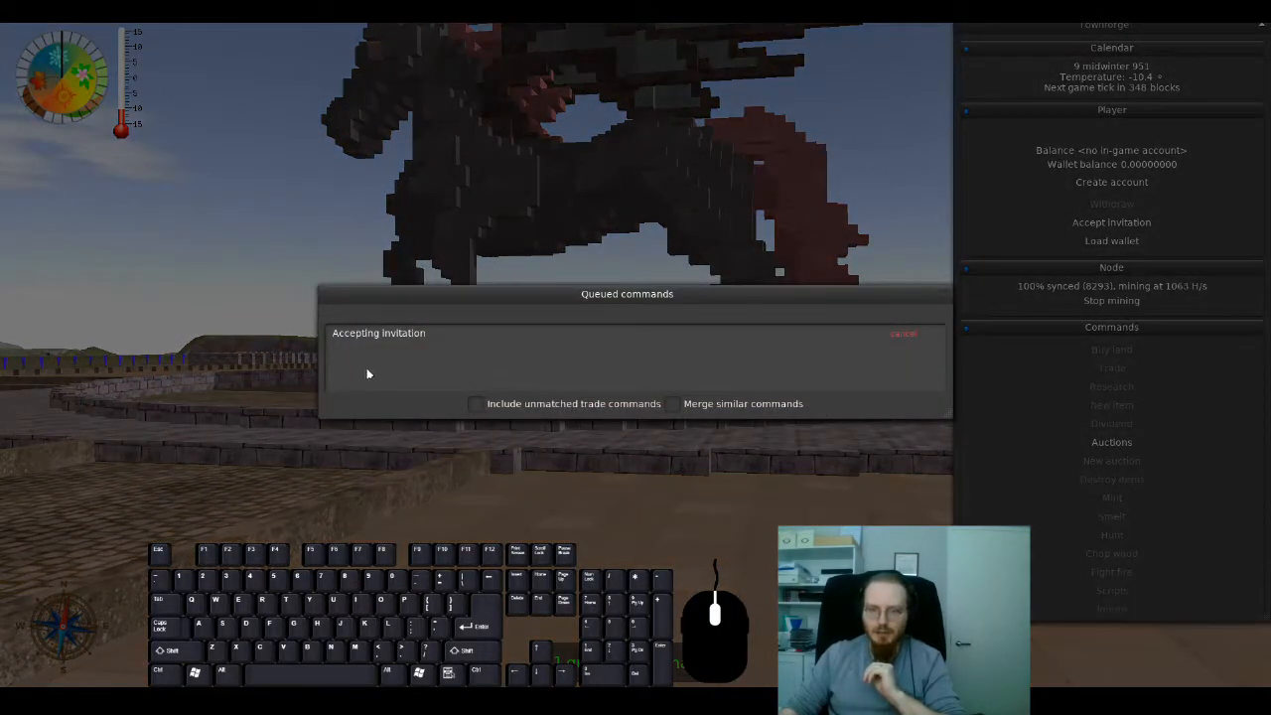
click(901, 334)
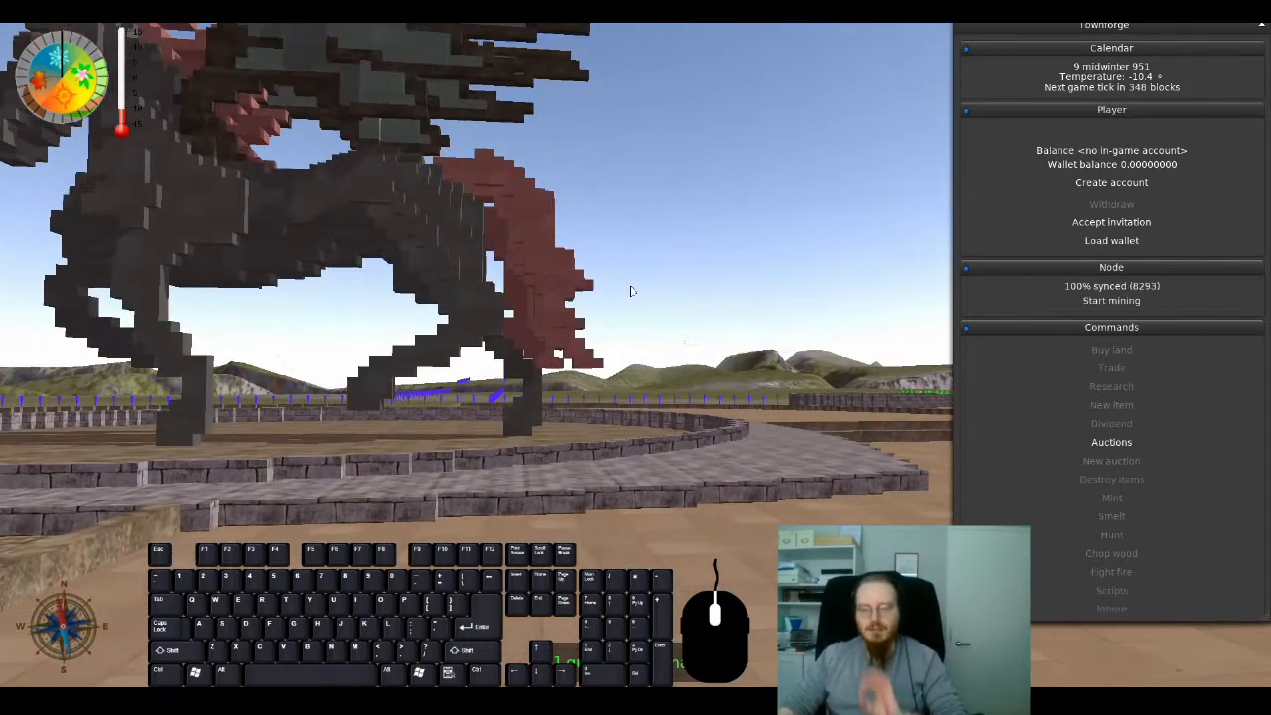
click(1112, 300)
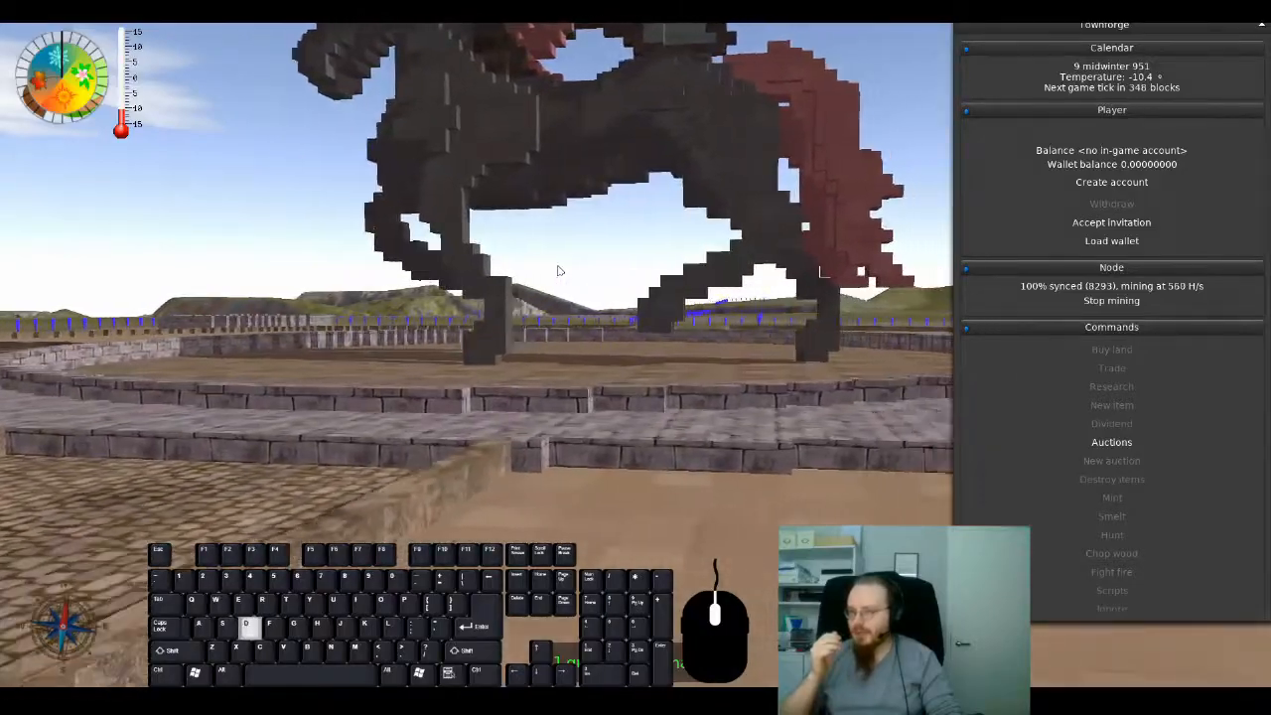
key(a)
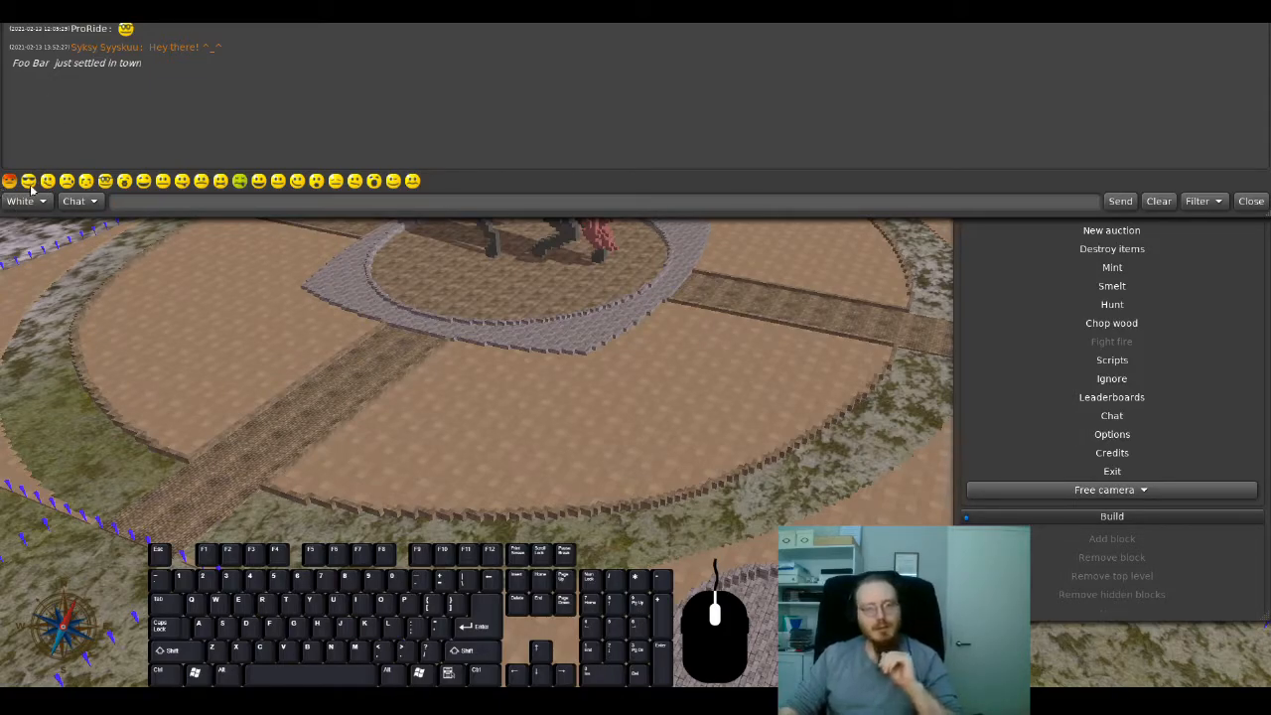
Step: Send the chat greeting 'Hello, I am a test player account! Pleasure to meet you all!' and close chat
click(20, 201)
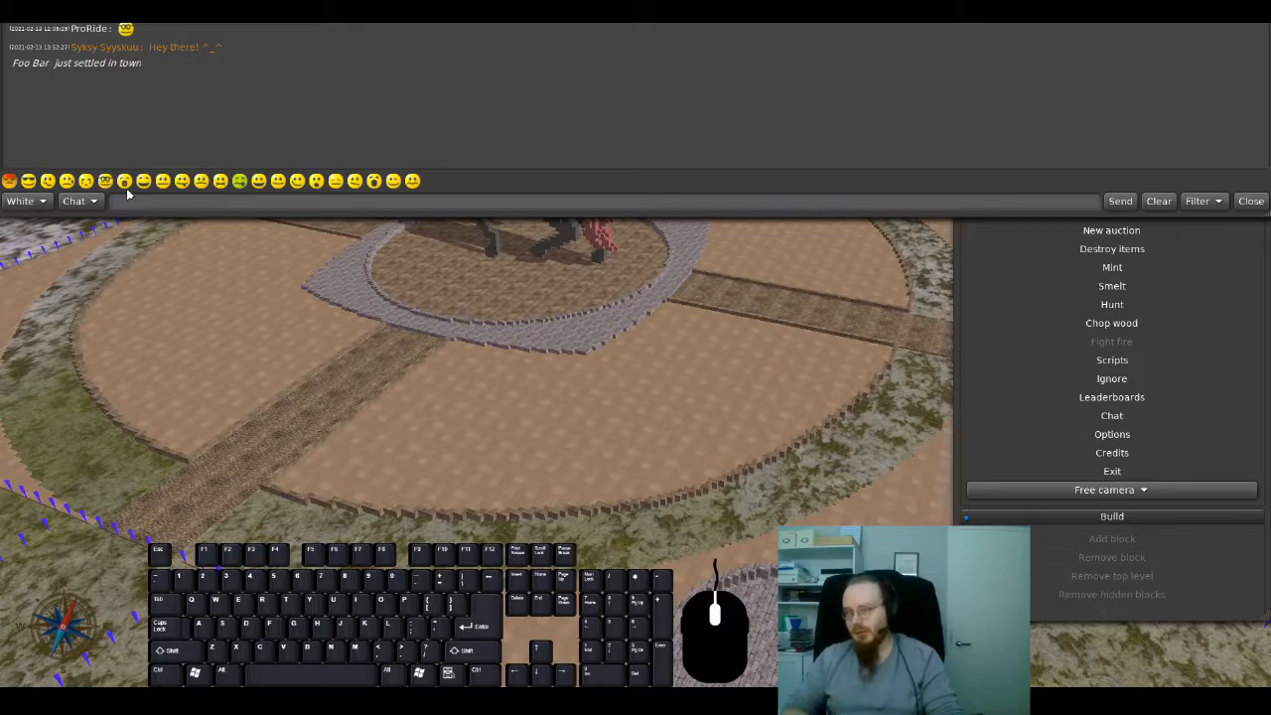
text(Help)
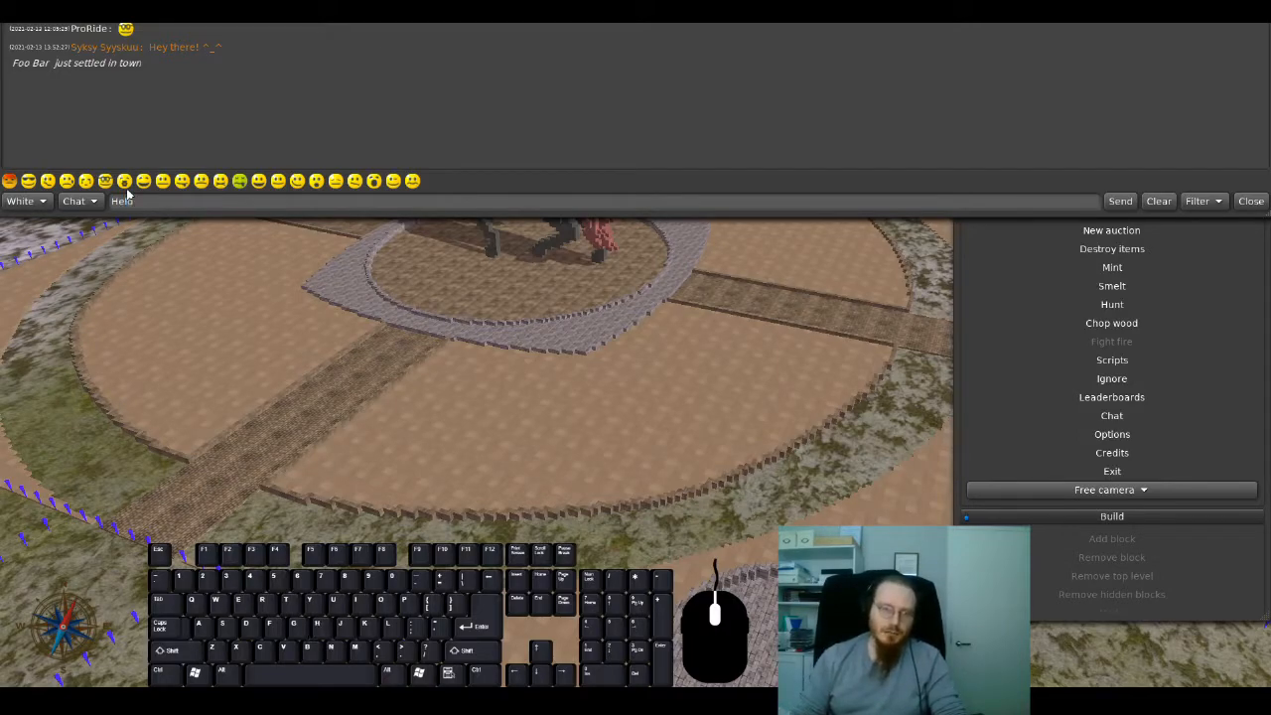
text(Hello, I am)
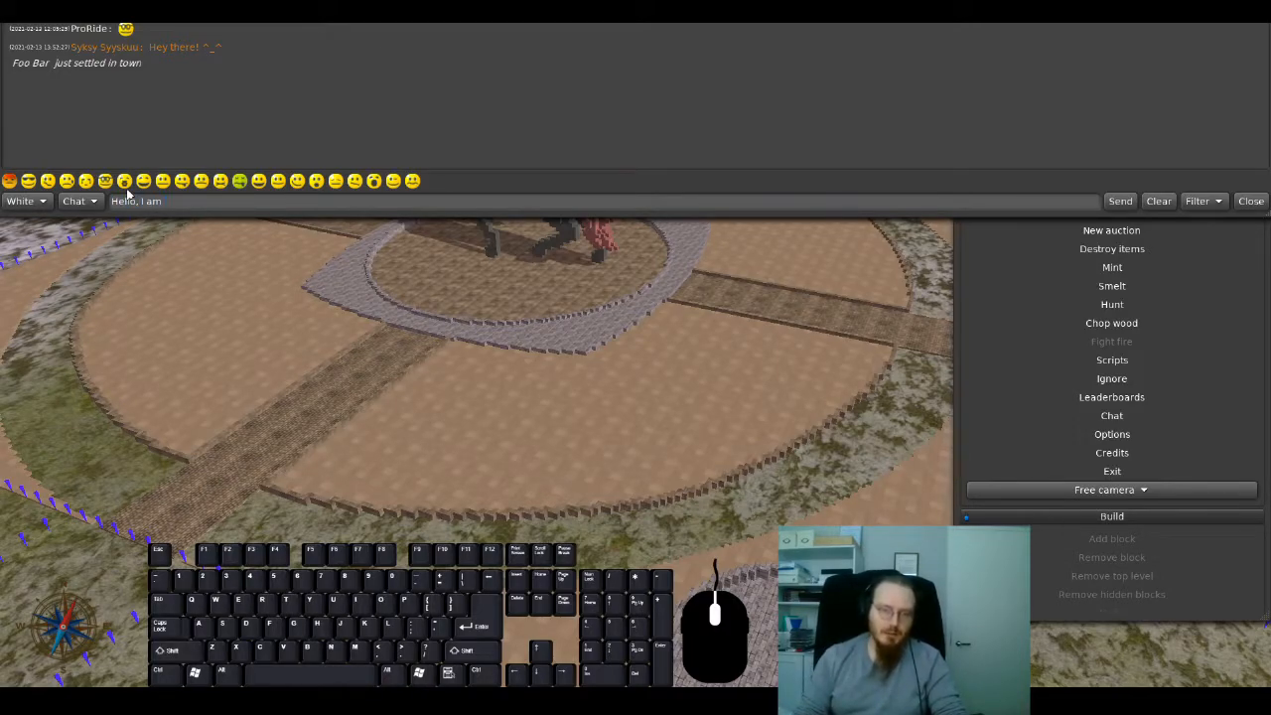
text(a test player a)
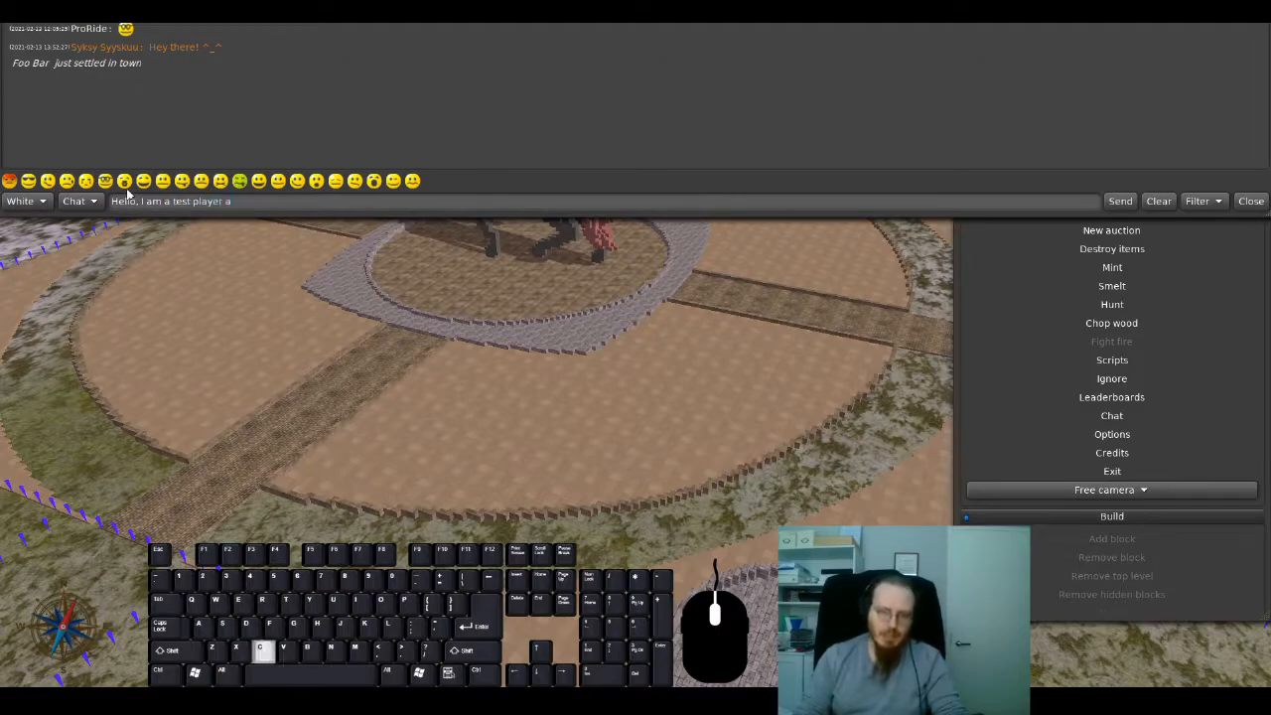
text(ccount!)
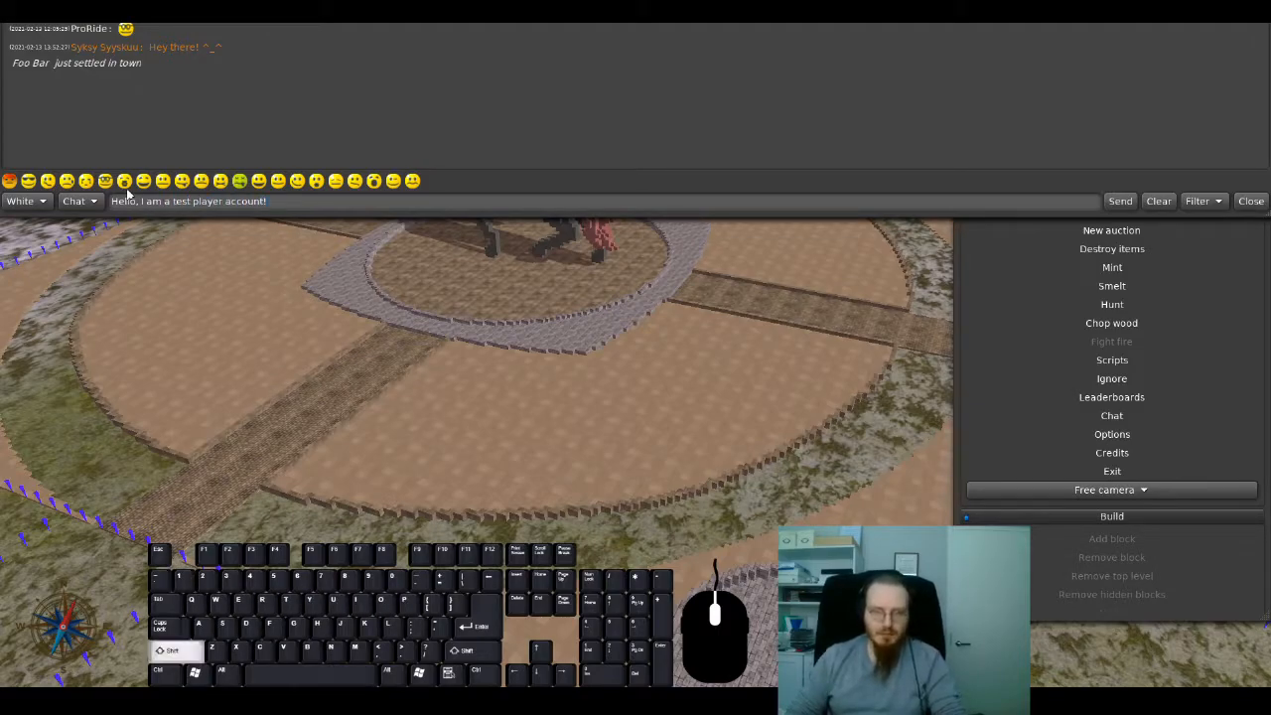
text(Pleasure to meet y)
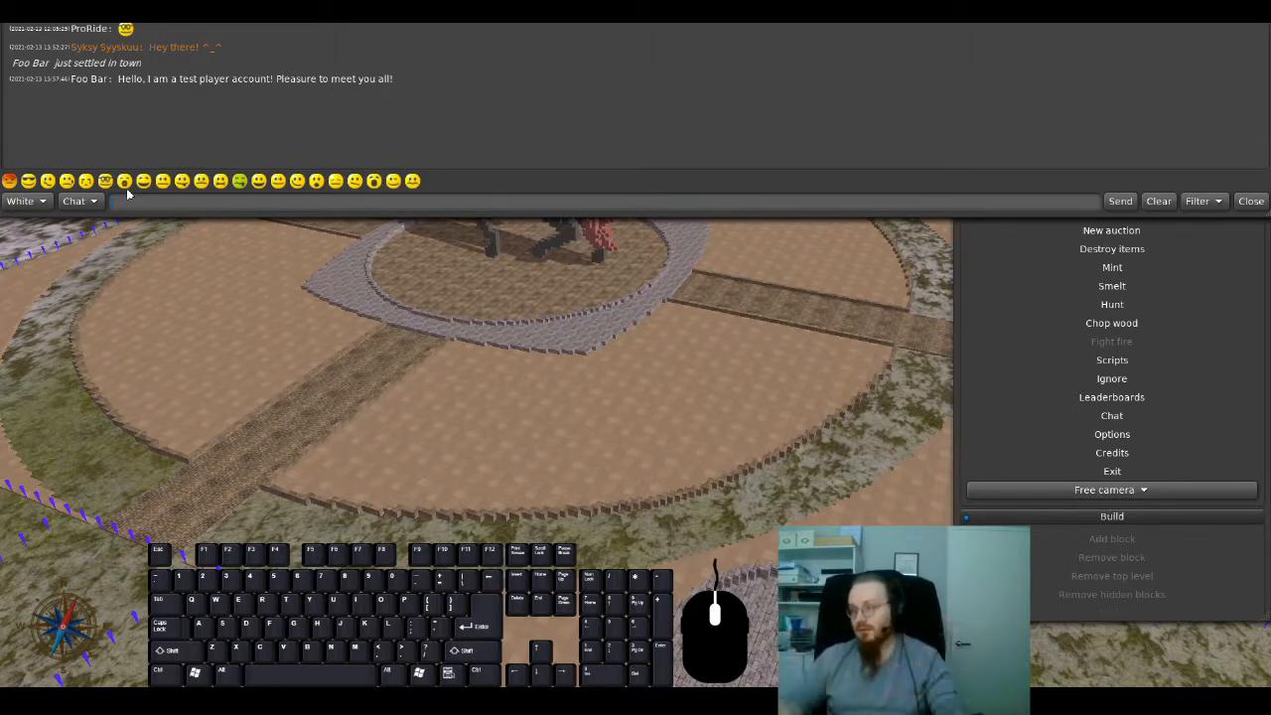
click(1251, 201)
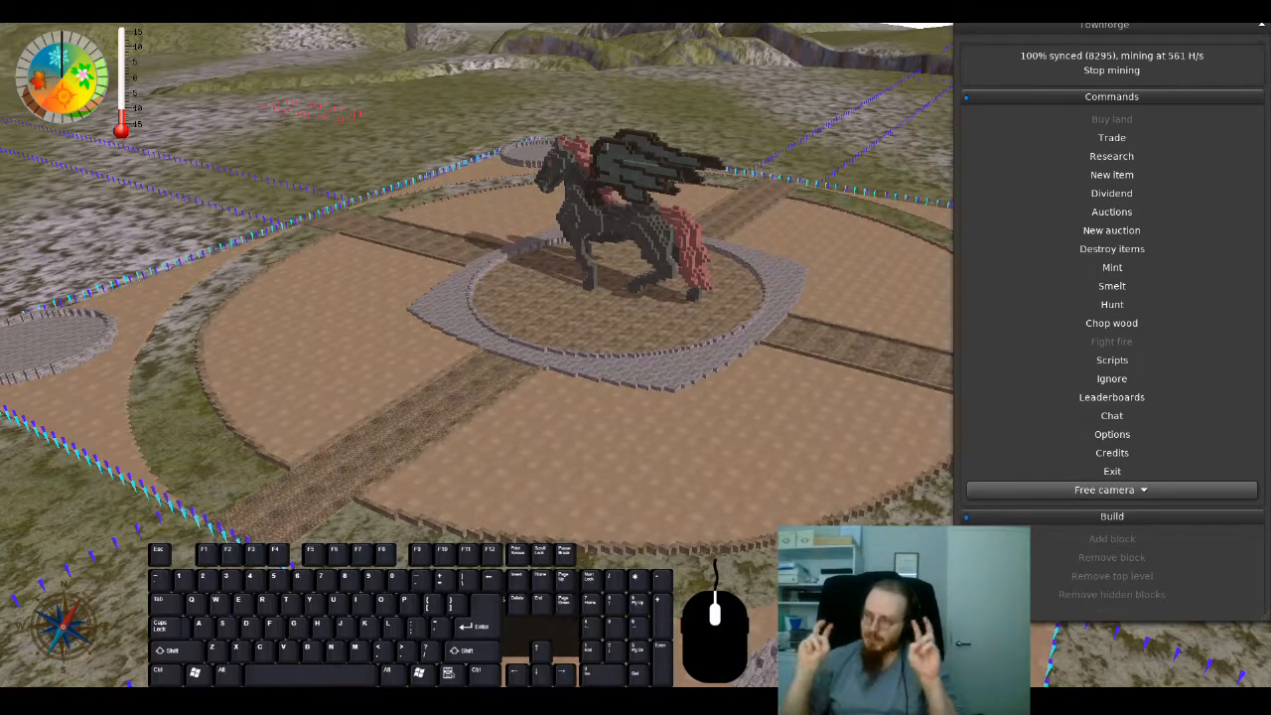
mouse_move(517, 419)
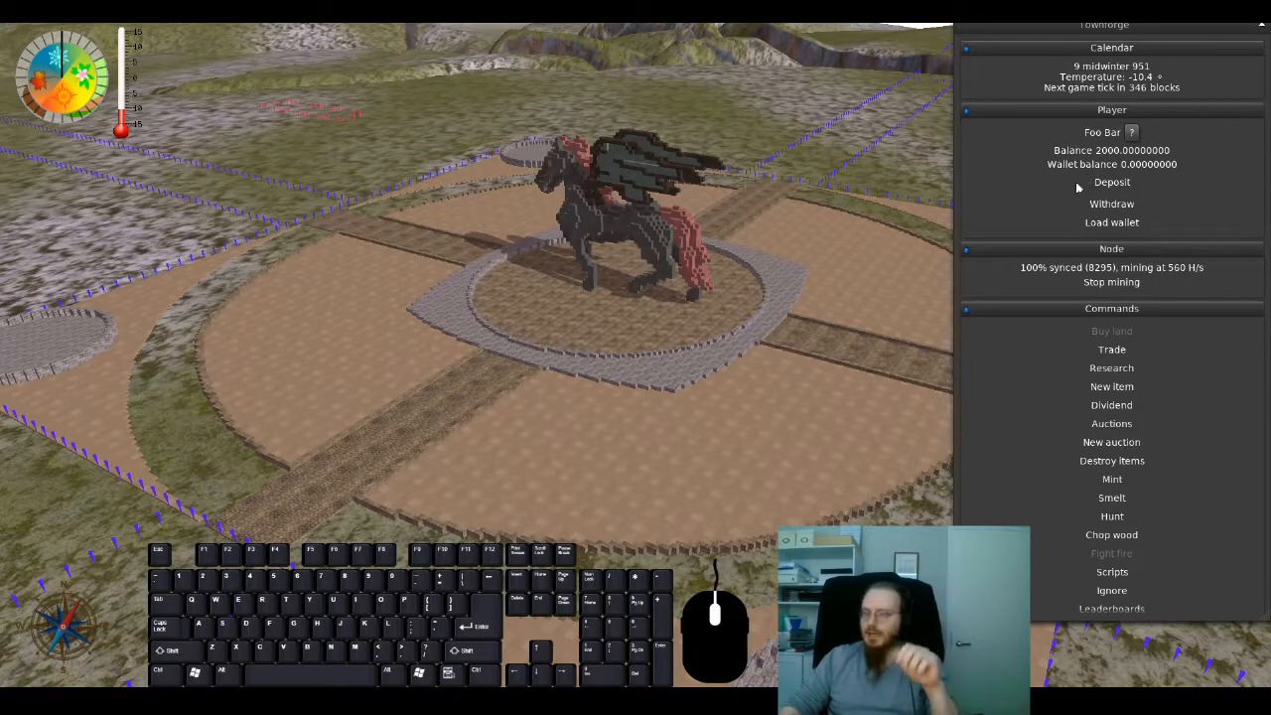
click(1100, 131)
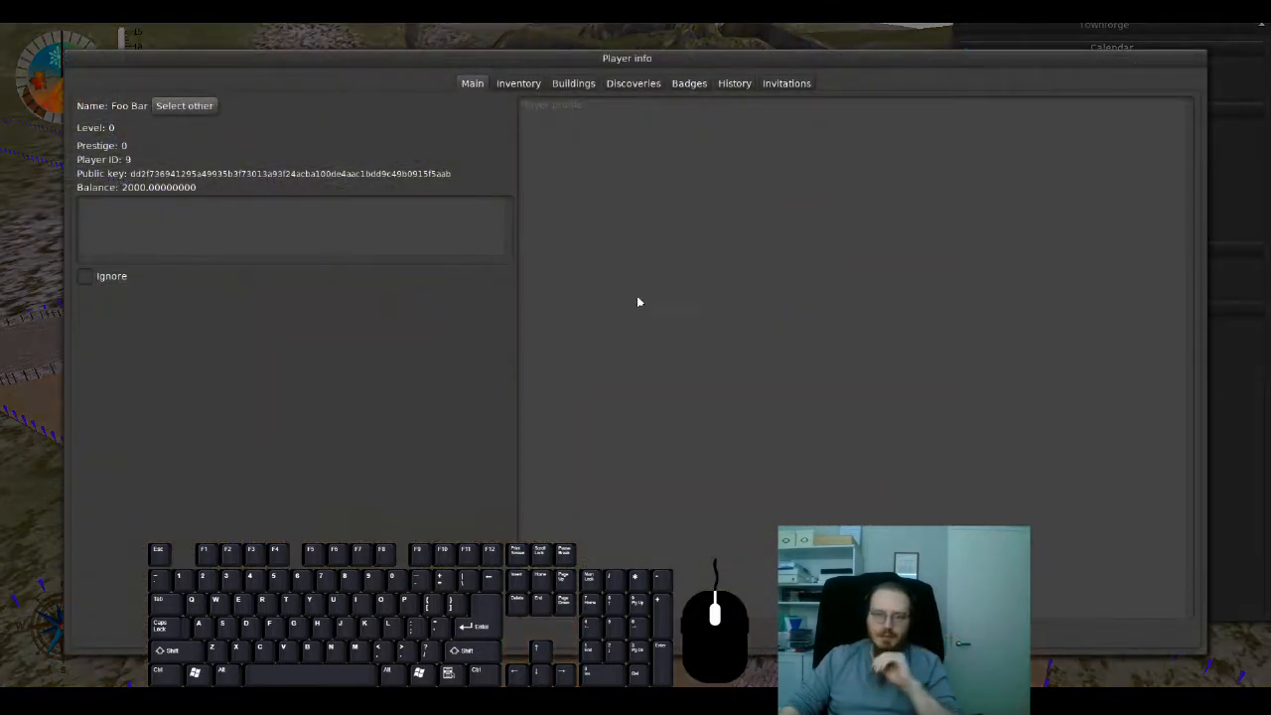
click(735, 83)
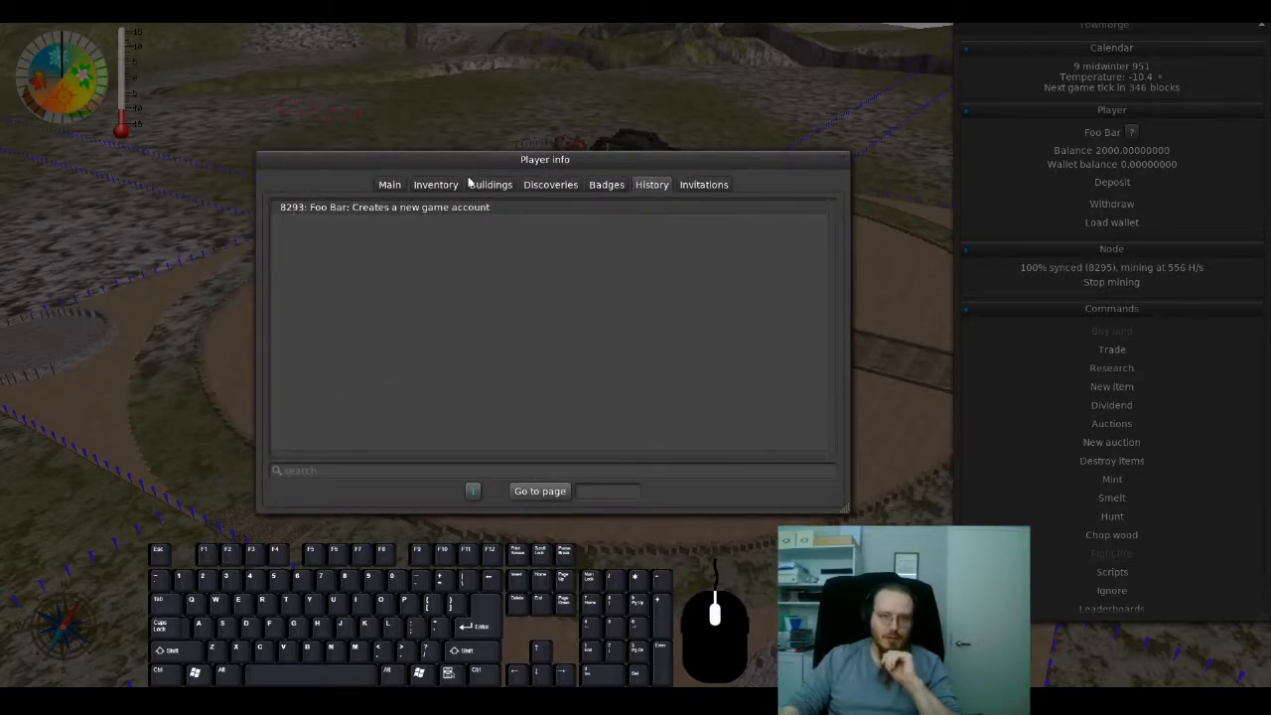
click(389, 184)
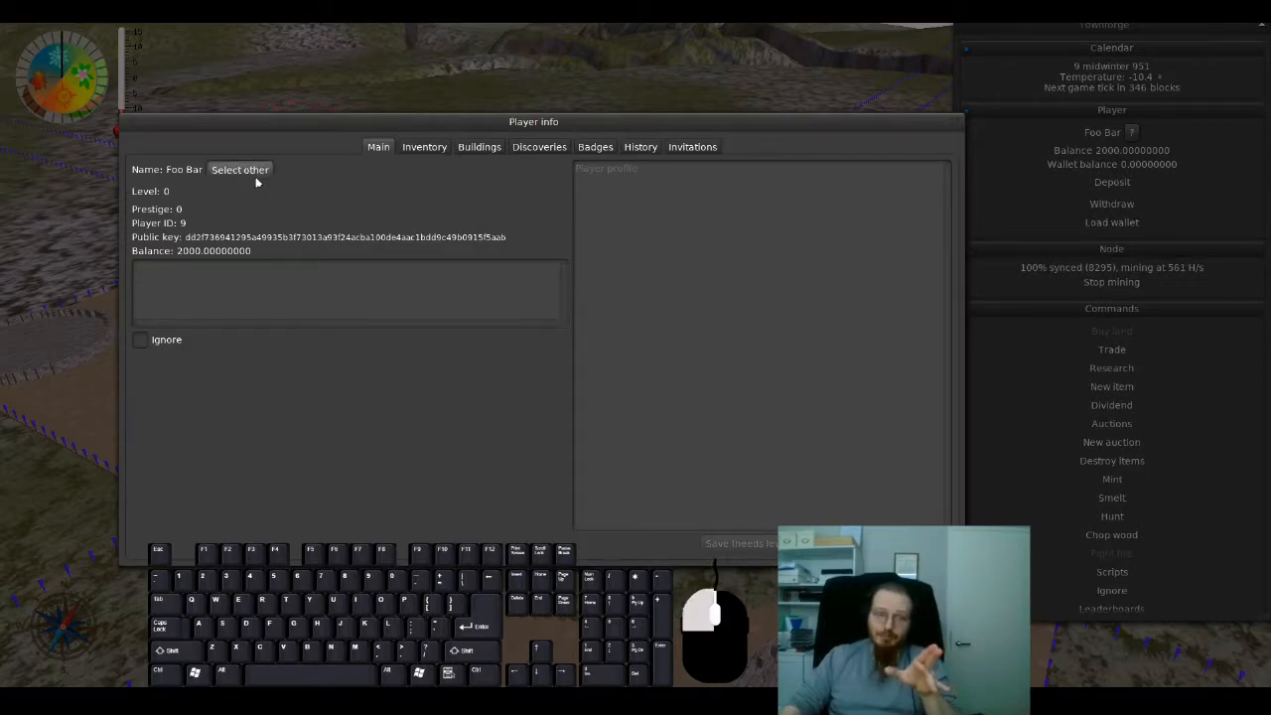
Step: Inspect another player's account: materials and patents, buildings and flags, and full activity history
click(238, 169)
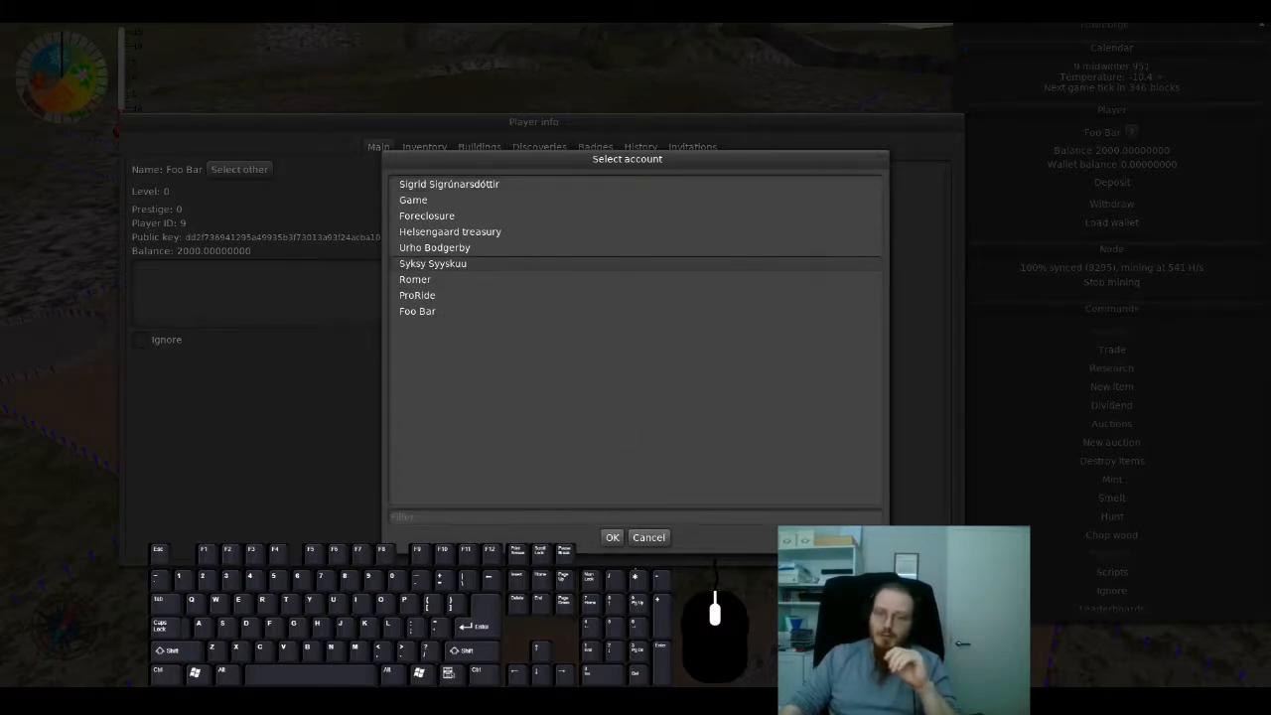
click(612, 536)
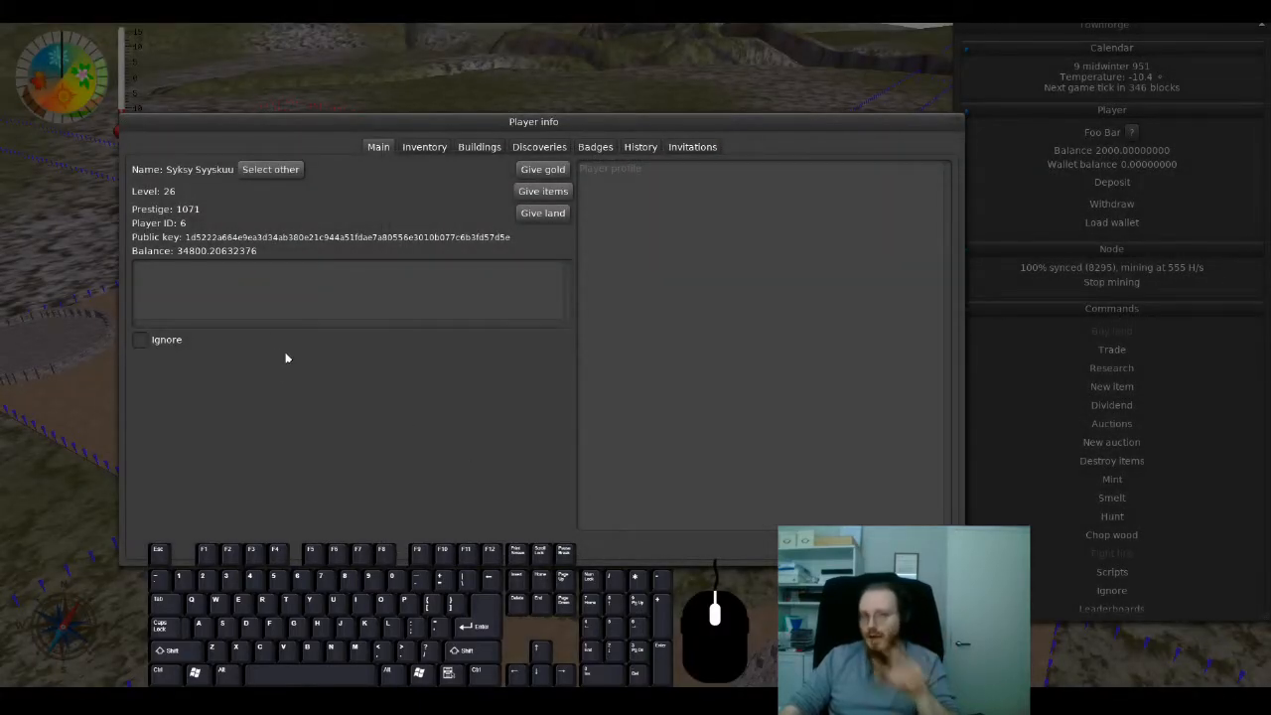
click(425, 147)
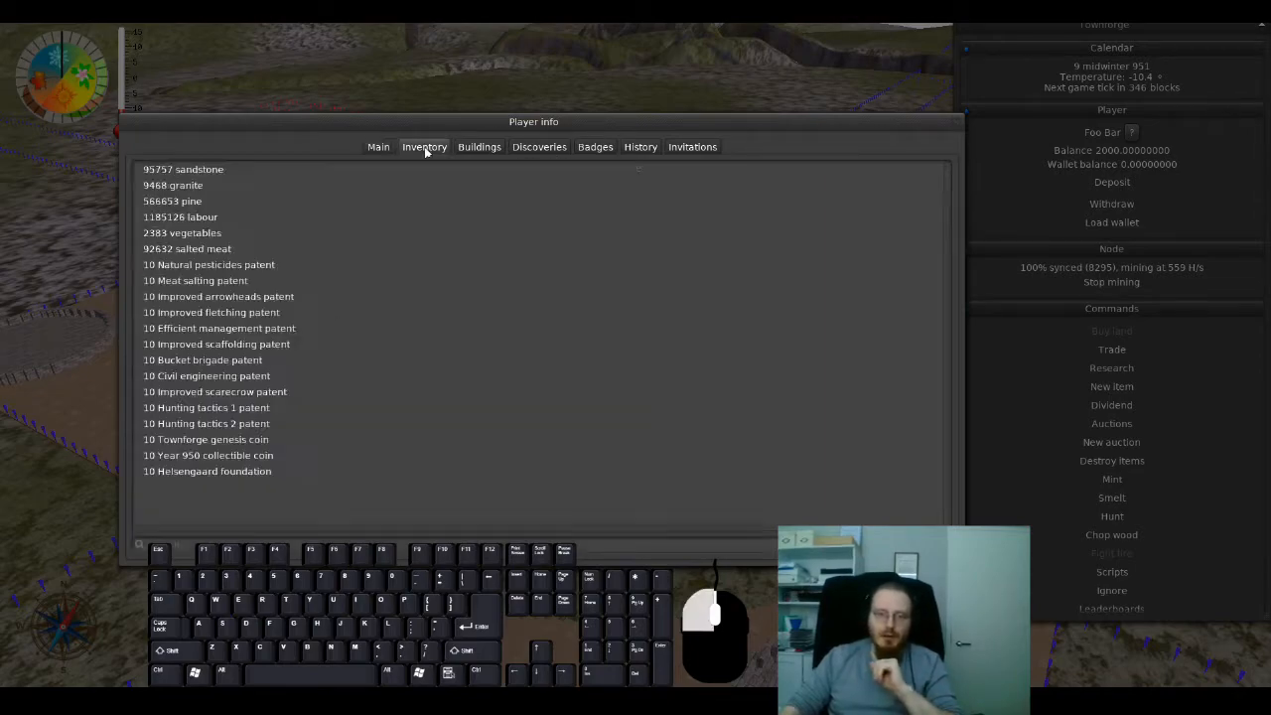
mouse_move(248, 415)
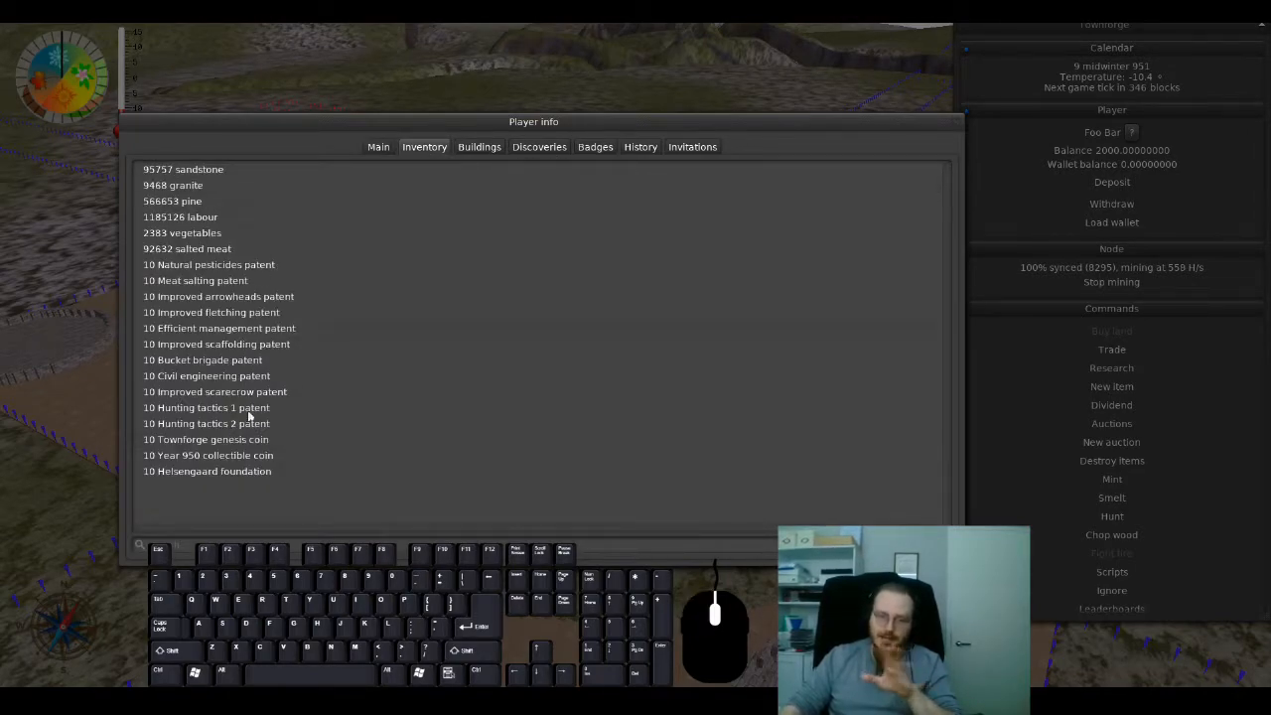
click(479, 147)
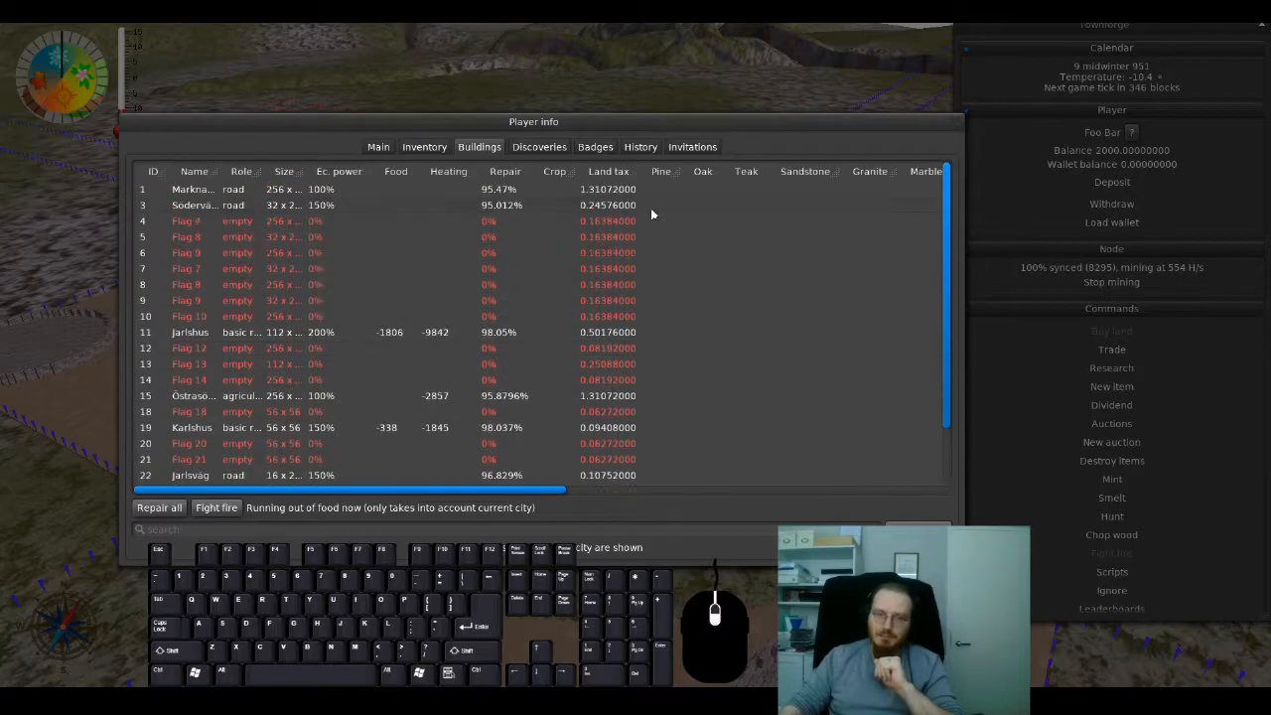
click(639, 147)
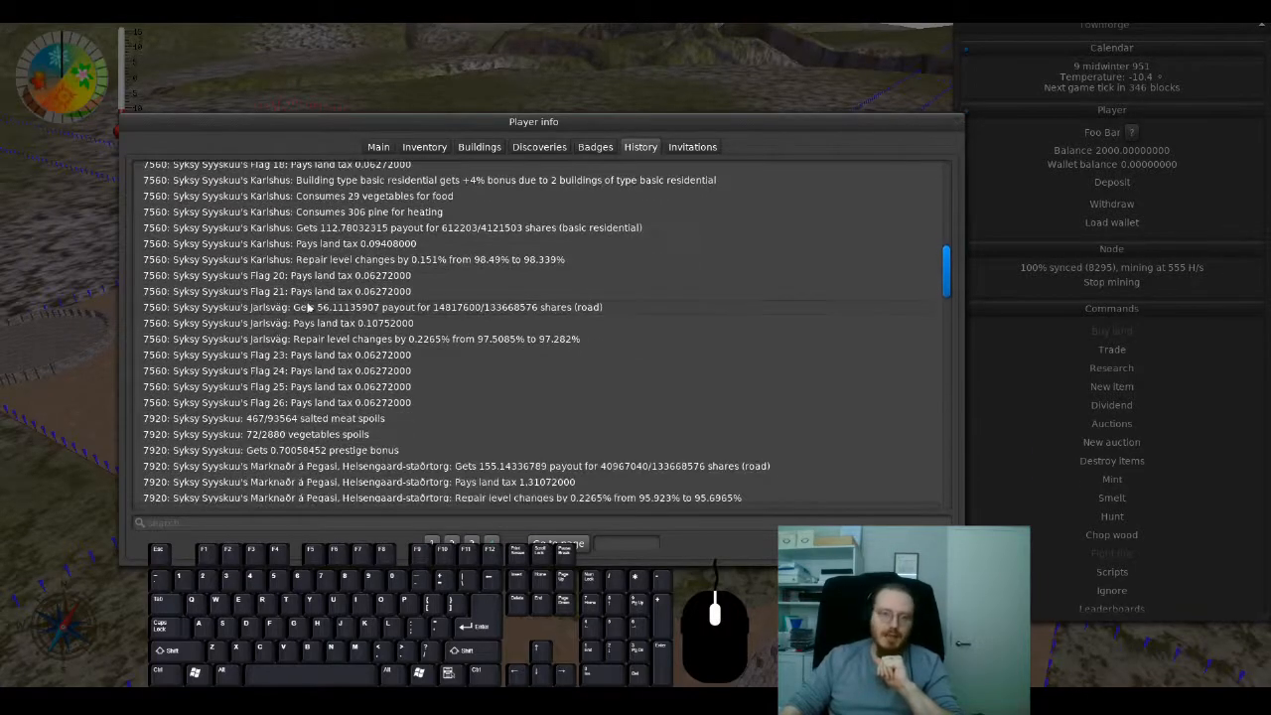
scroll(down, 3)
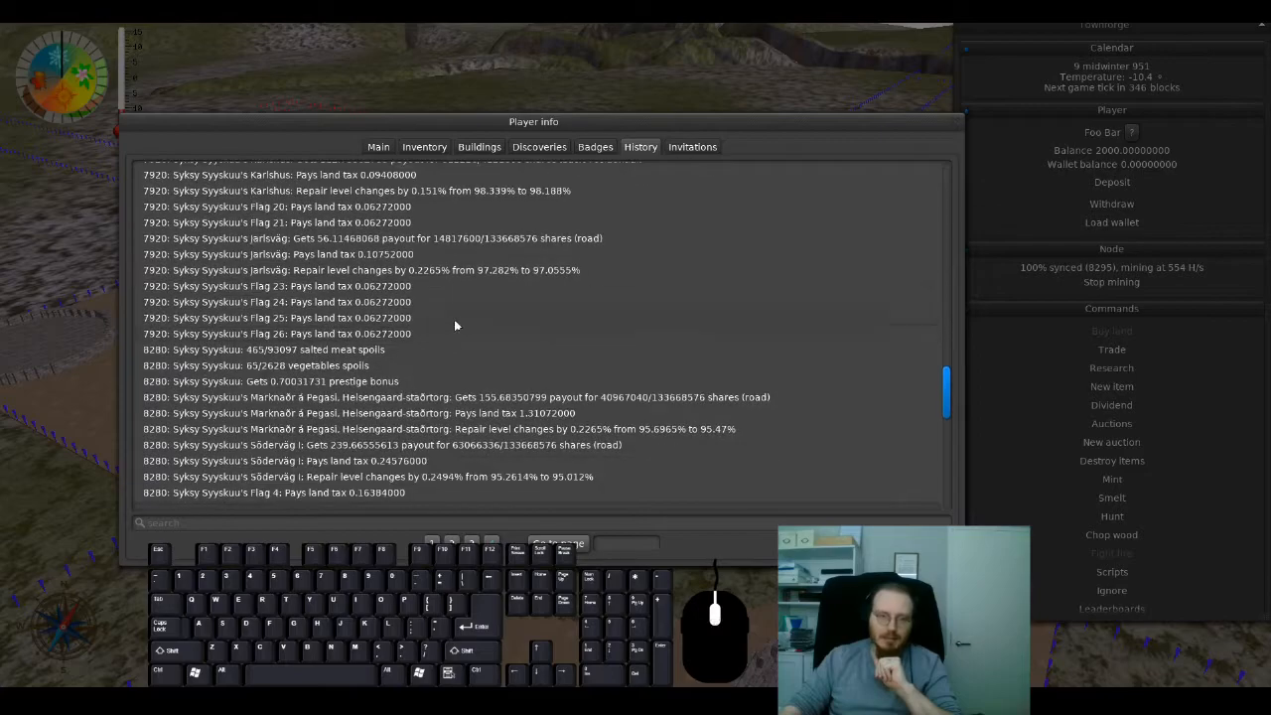
scroll(down, 3)
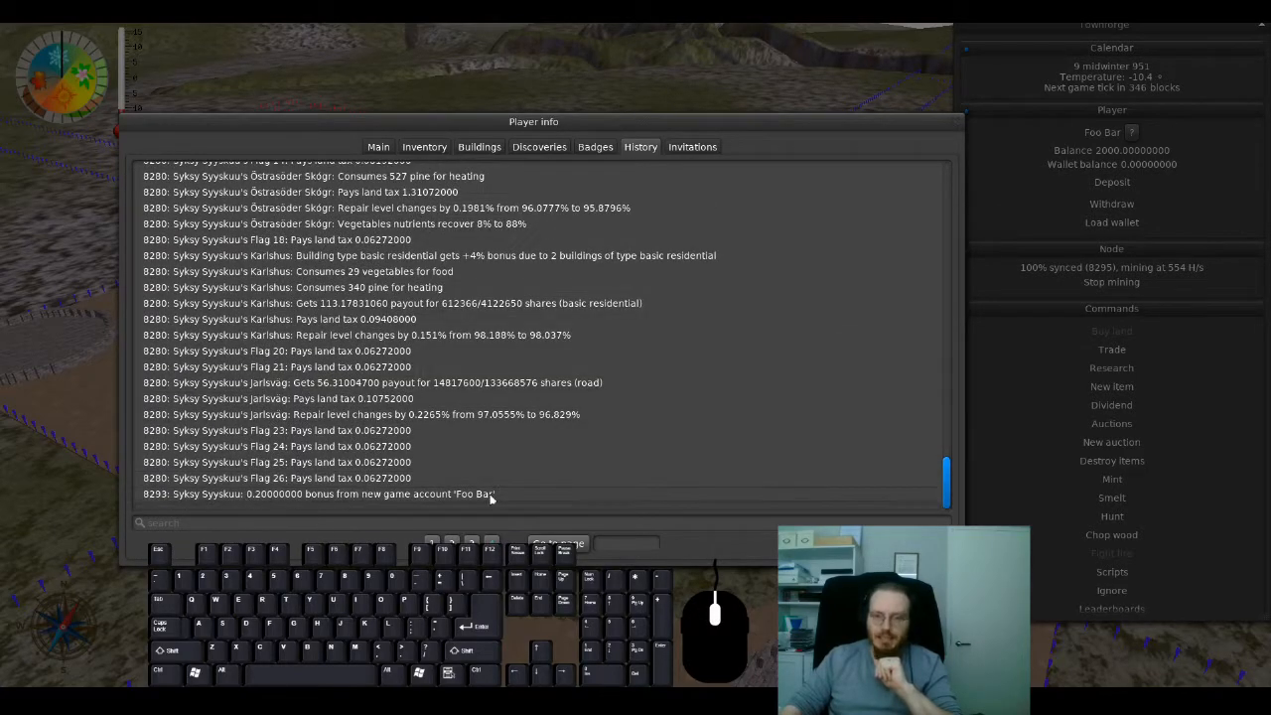
mouse_move(473, 506)
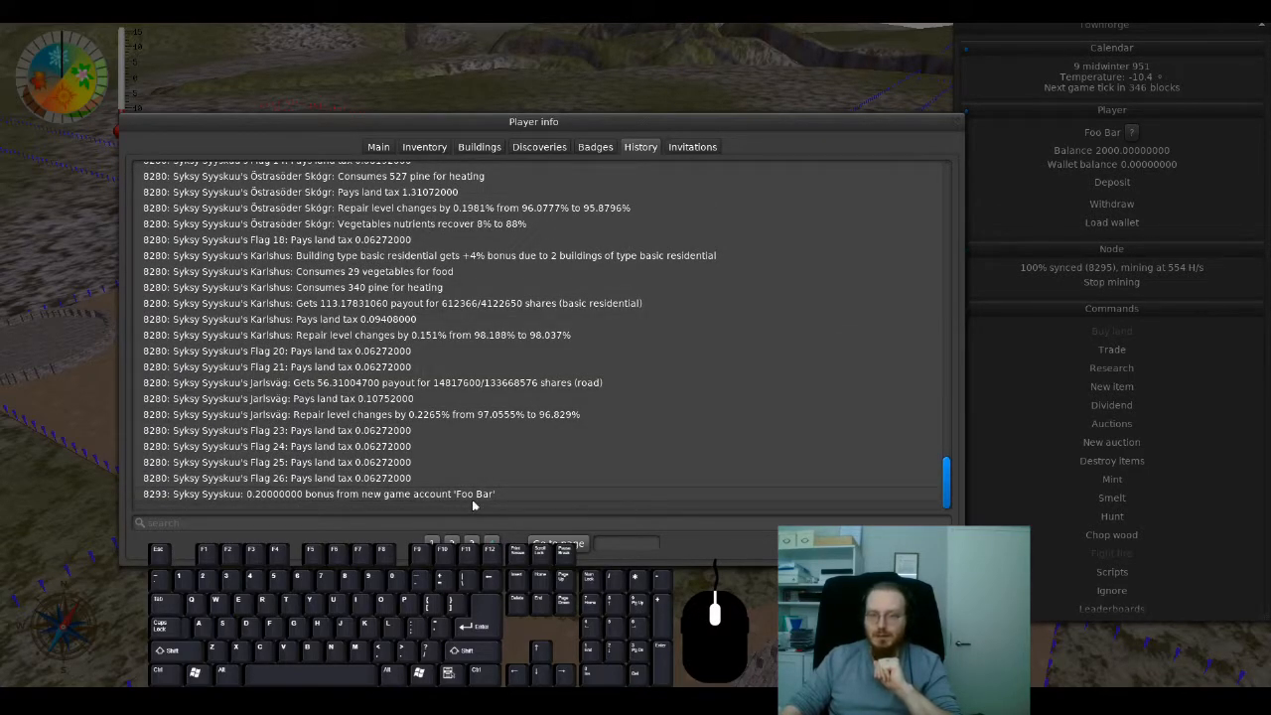
mouse_move(908, 256)
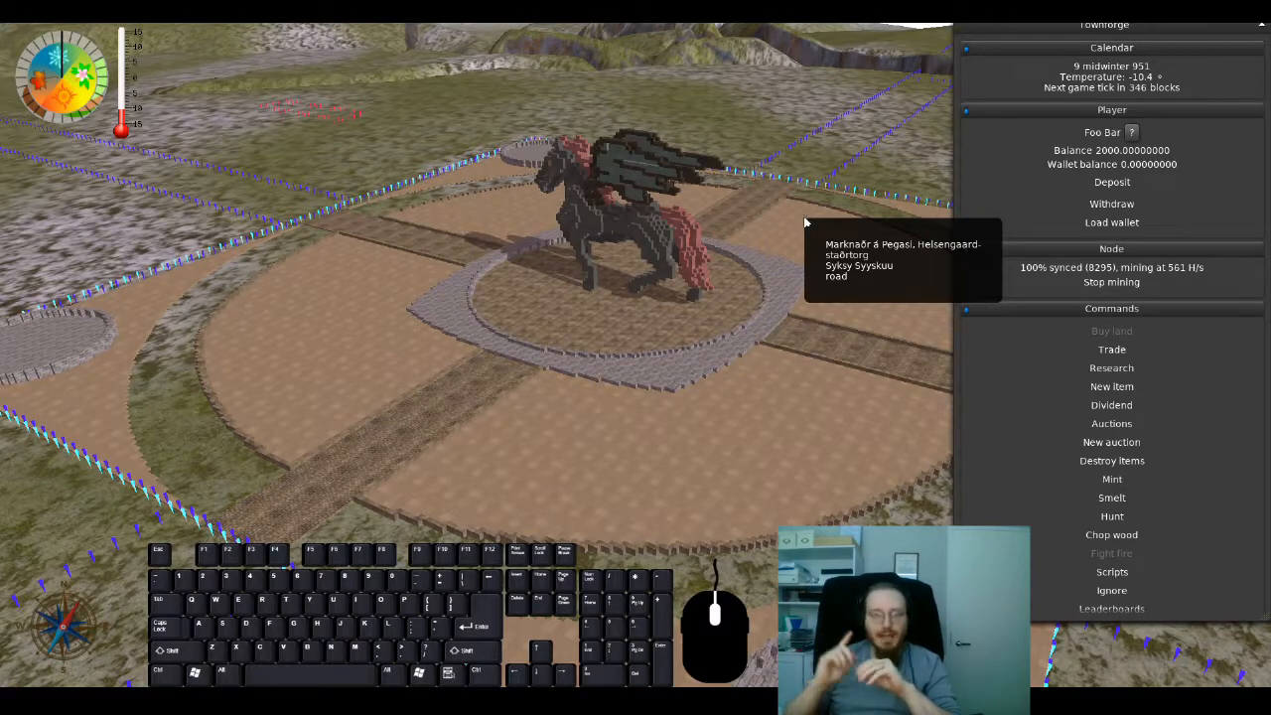
mouse_move(653, 117)
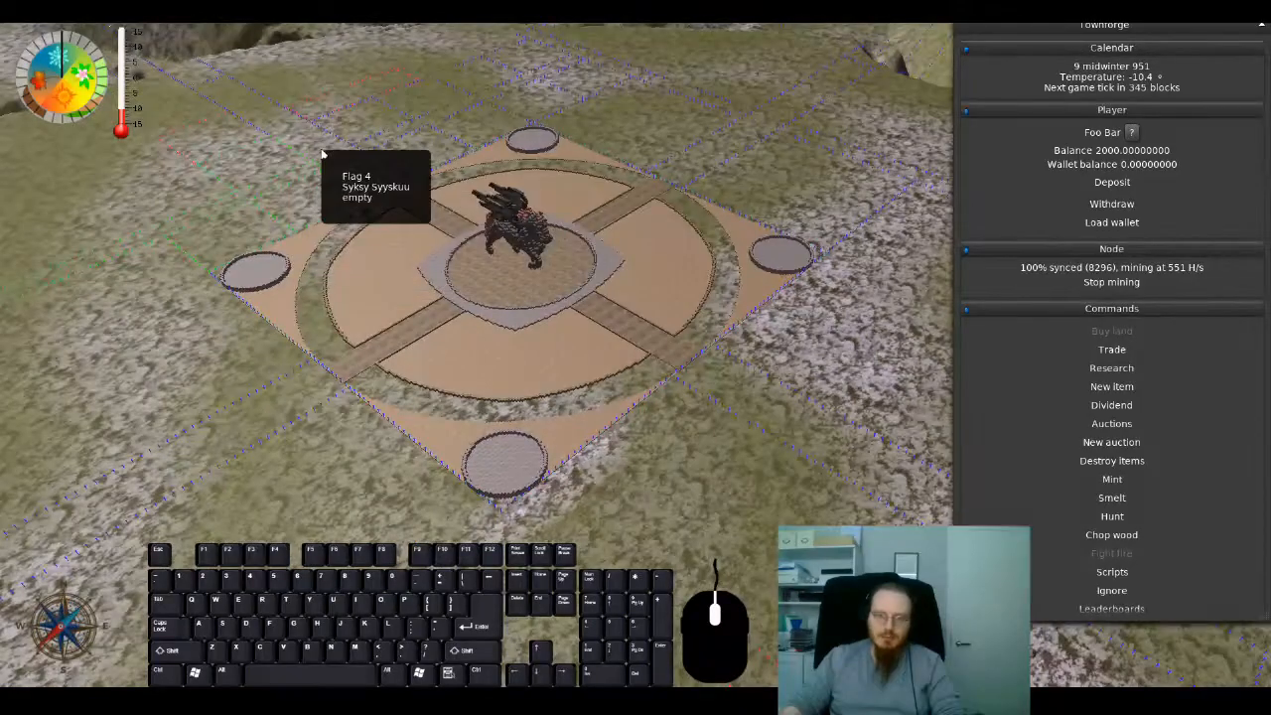
key(d)
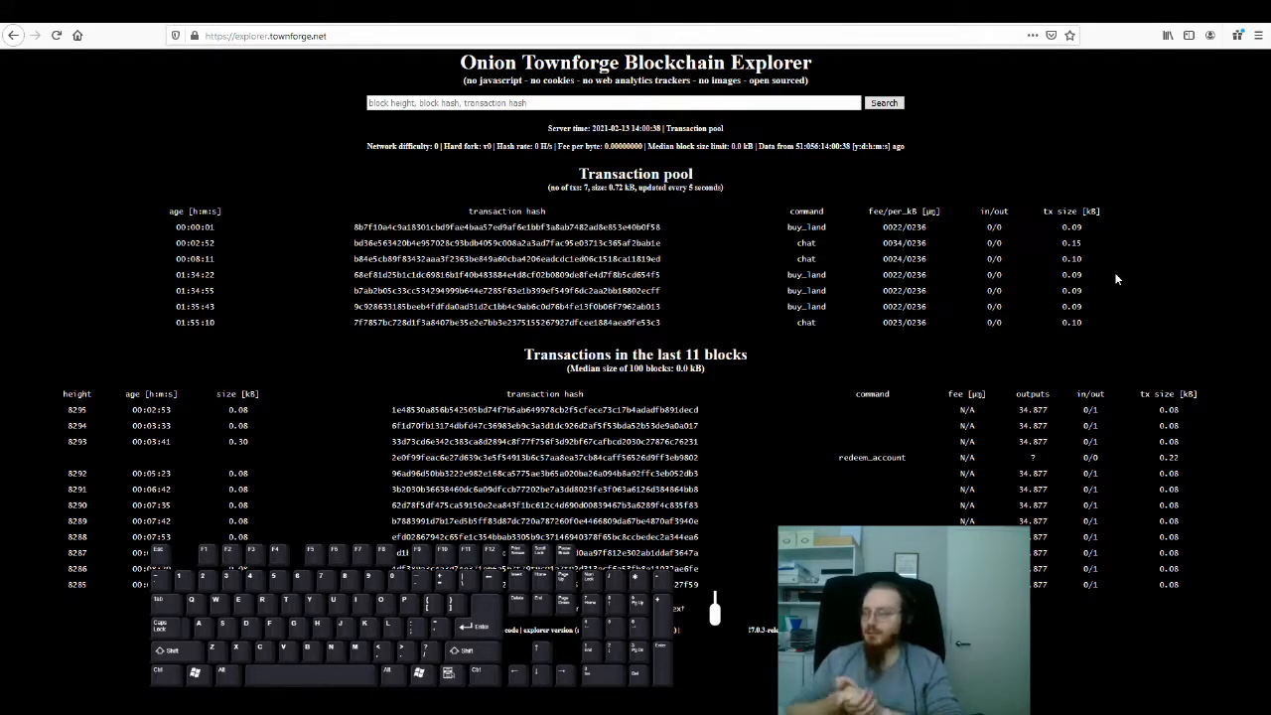
mouse_move(1162, 528)
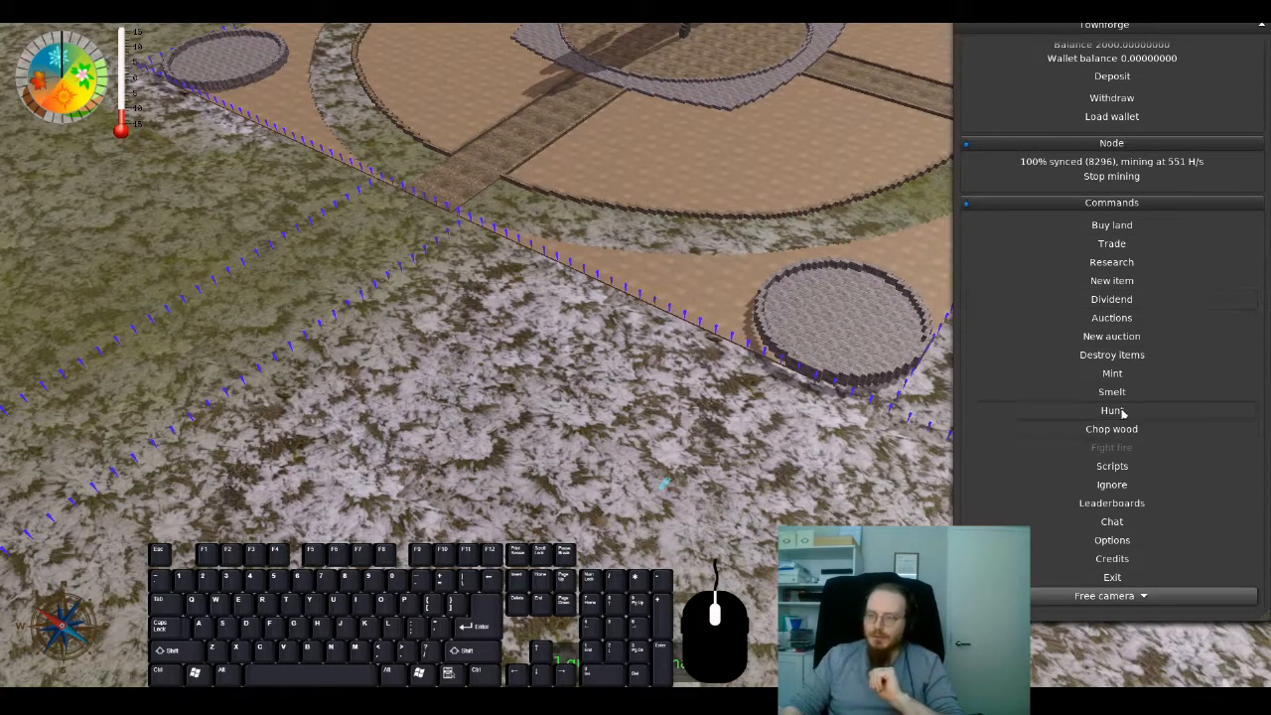
Step: Cancel a hunt, then queue a trade buying 500000 labour
click(1112, 409)
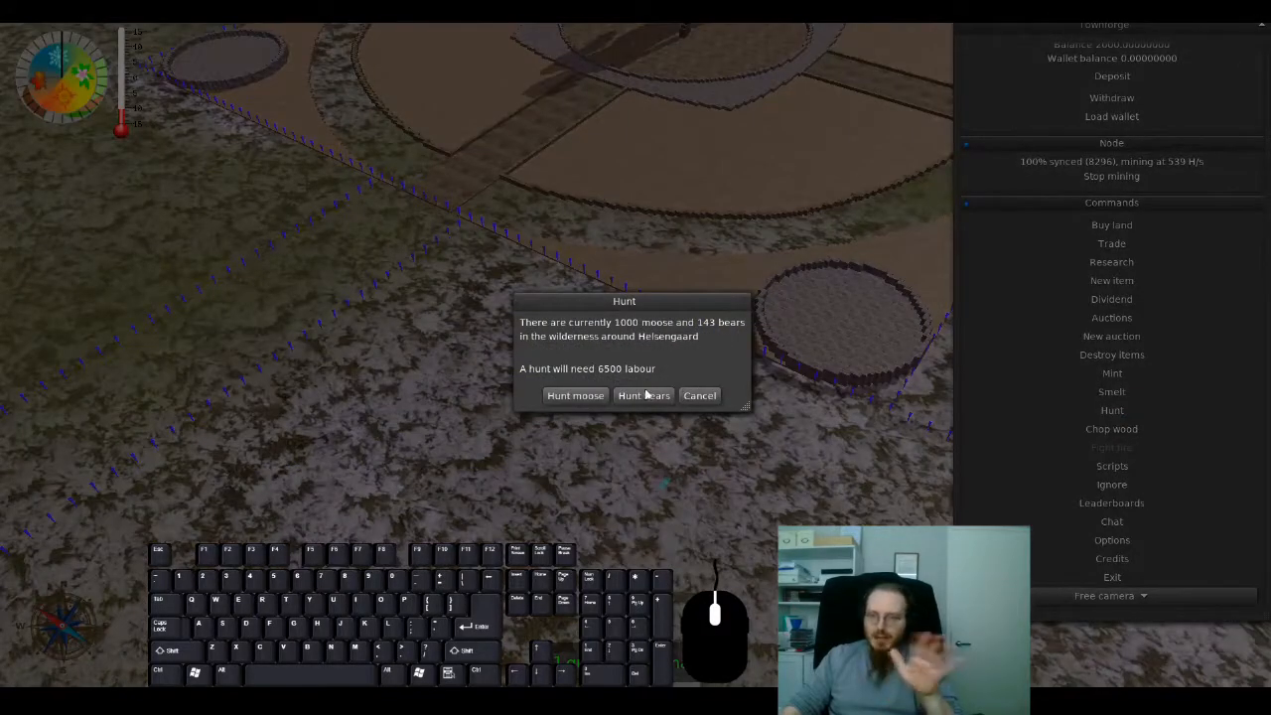
click(699, 395)
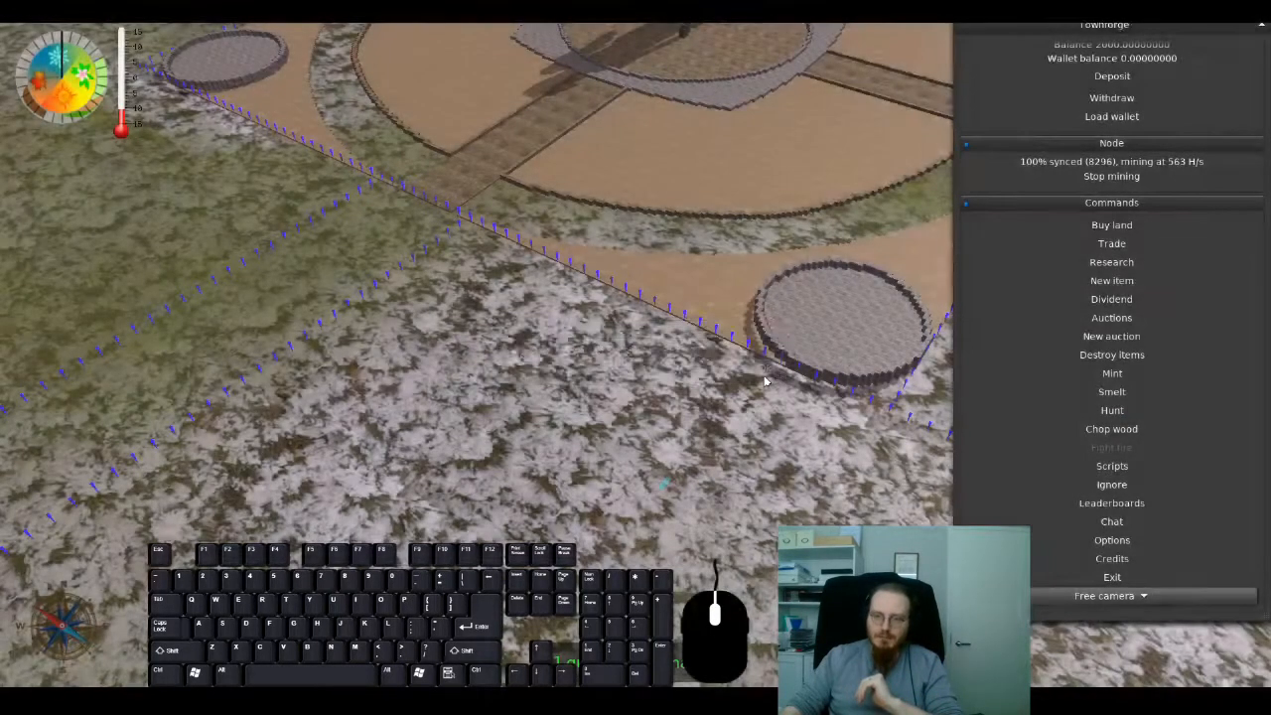
click(1112, 243)
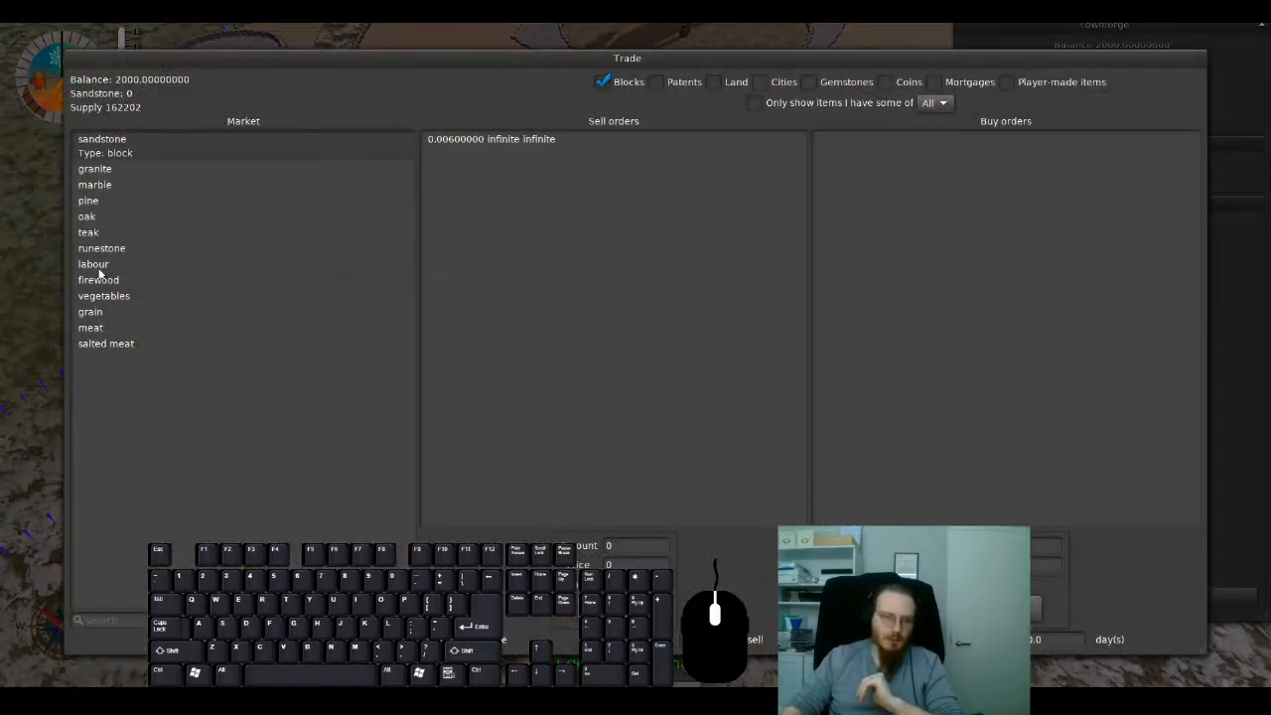
click(93, 262)
text(5)
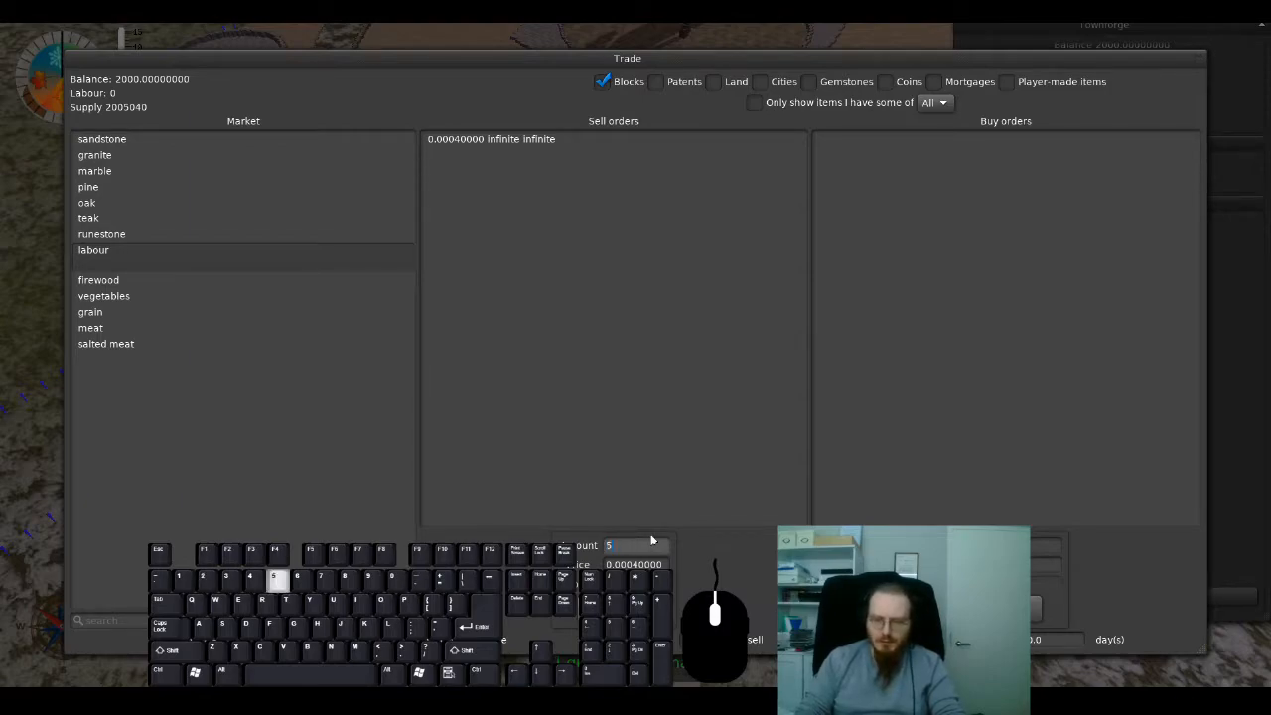
text(00000)
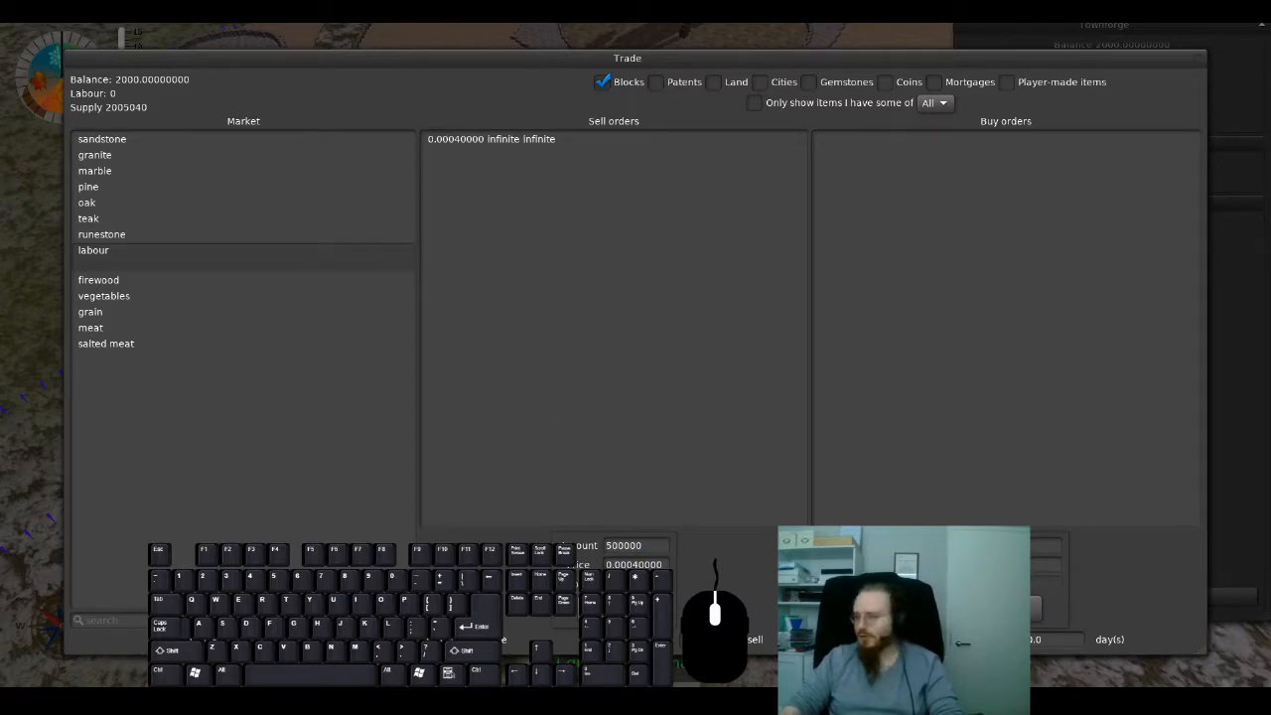
click(754, 640)
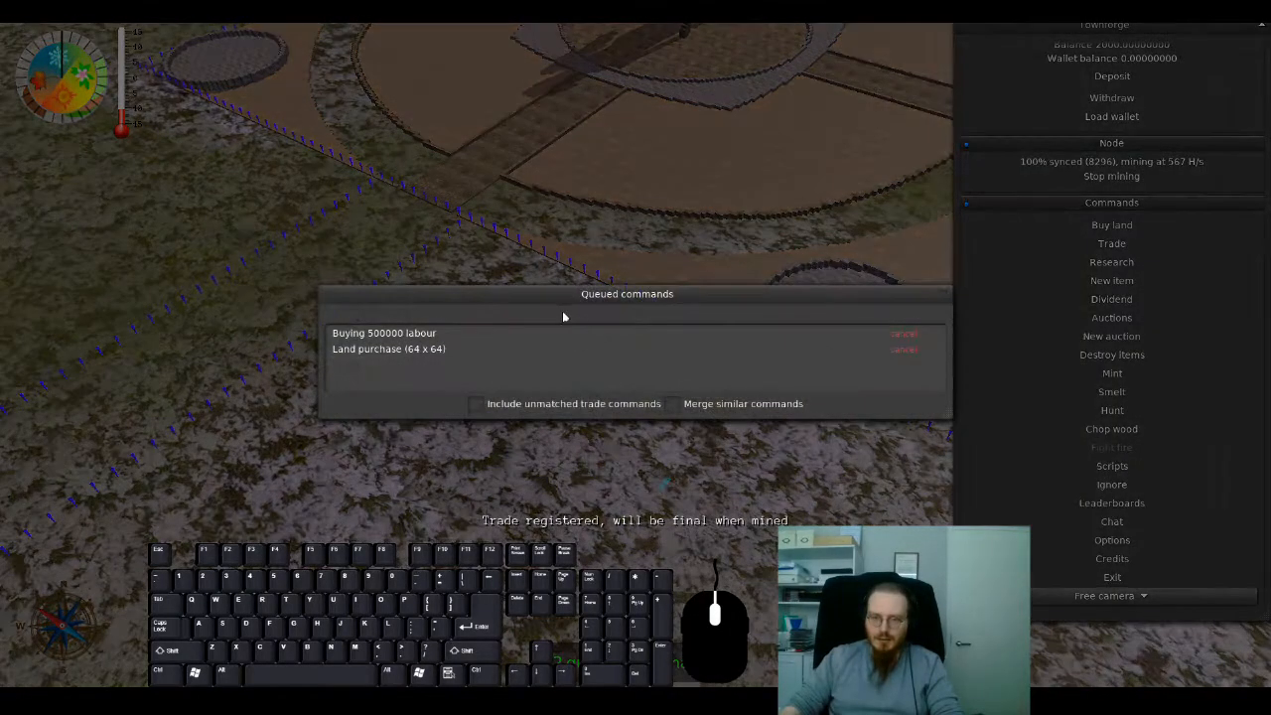
drag(627, 294, 504, 194)
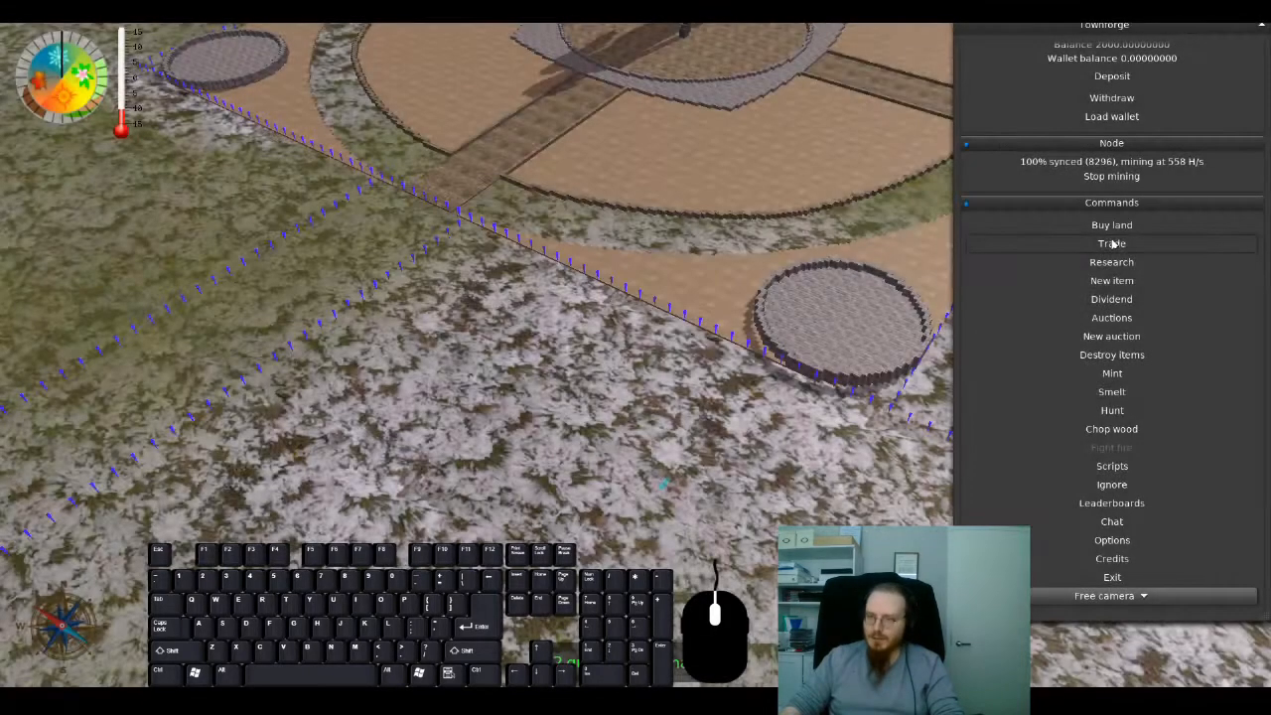
Step: Register buy orders for 10000 sandstone and 30000 pine
click(1112, 242)
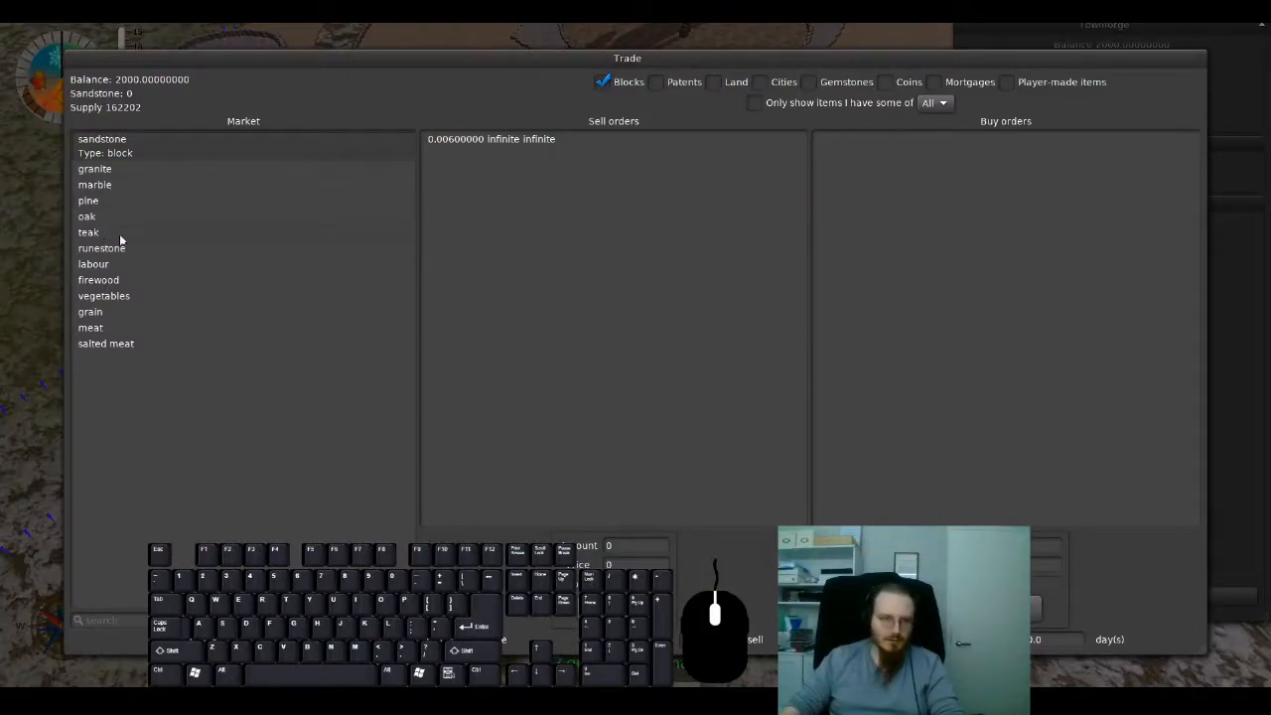
mouse_move(101, 199)
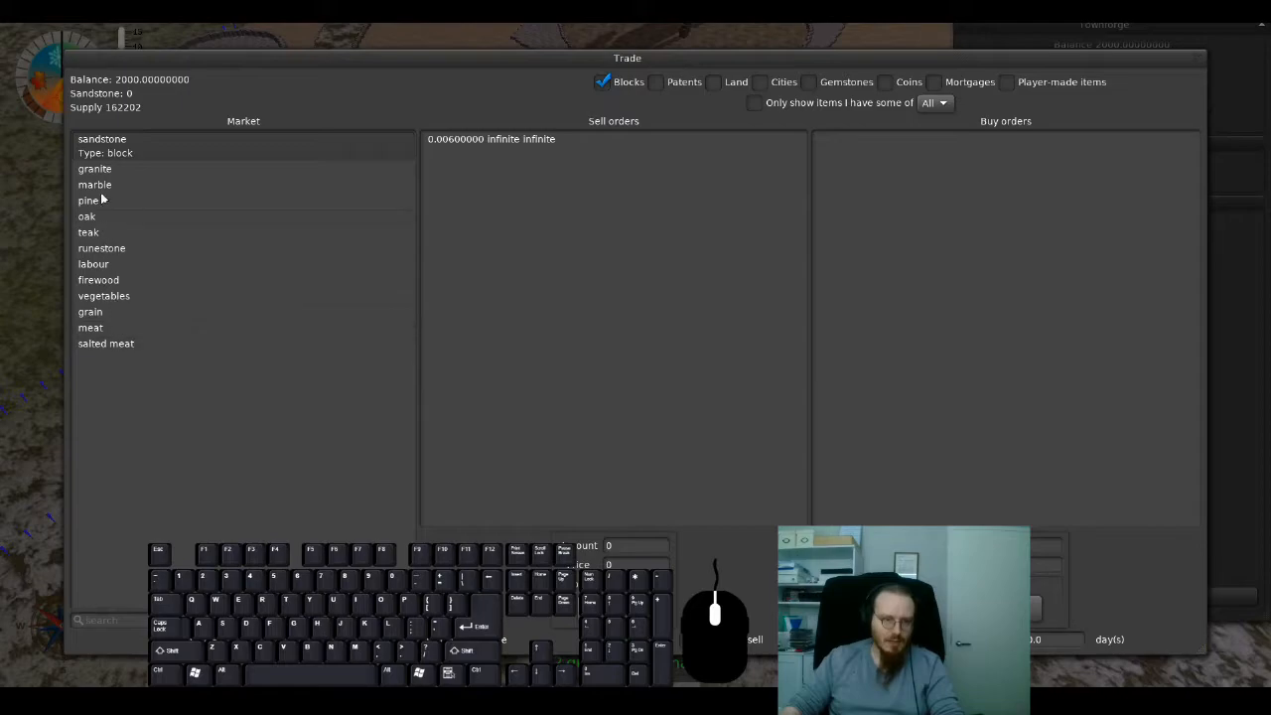
mouse_move(405, 147)
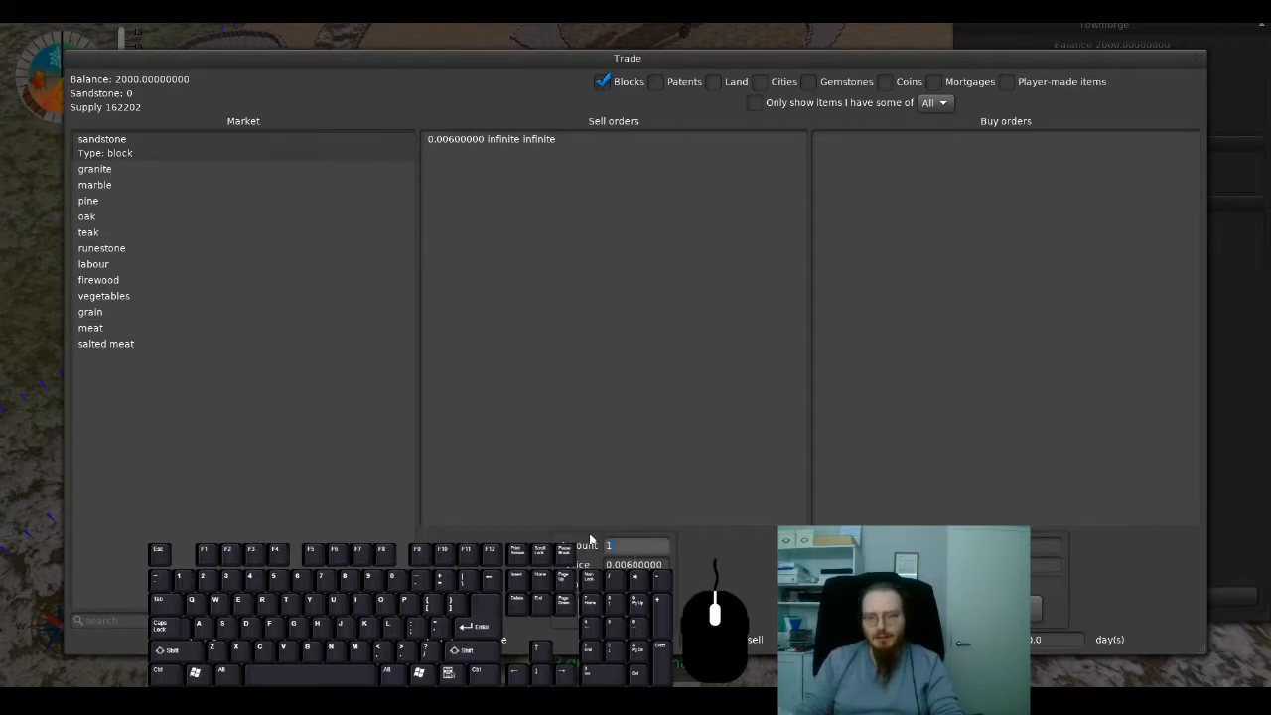
text(10000)
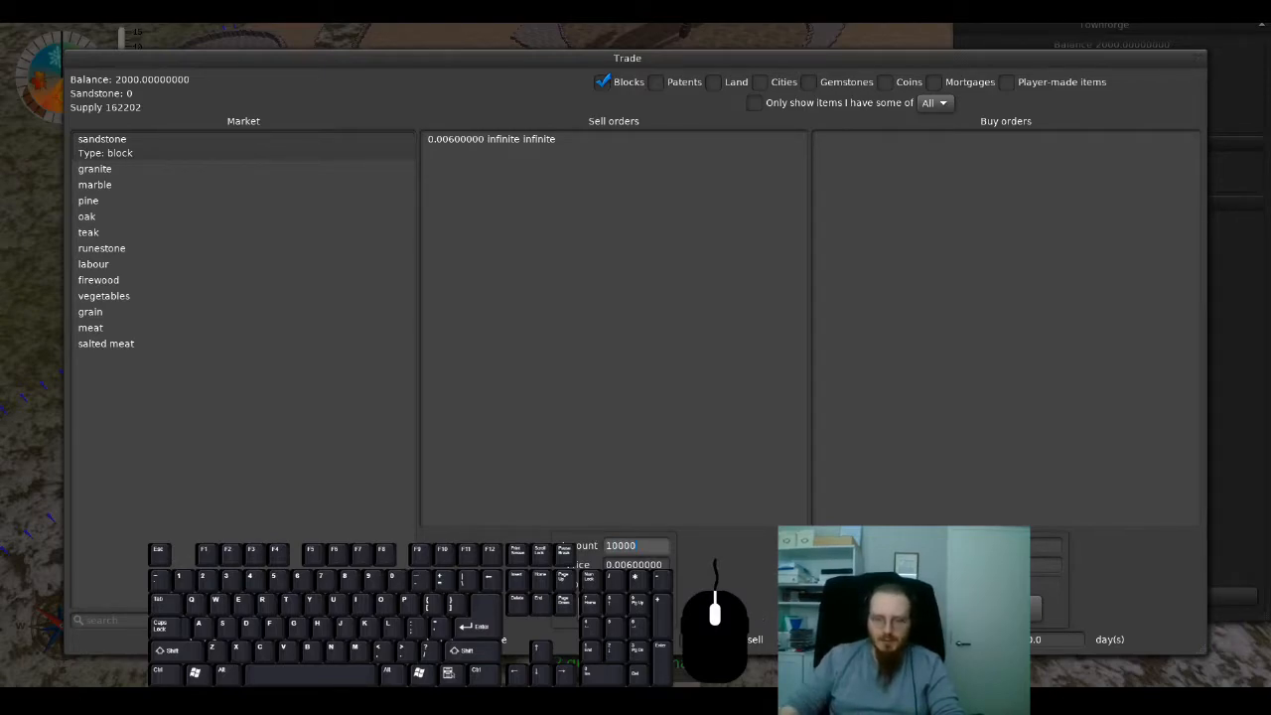
click(755, 639)
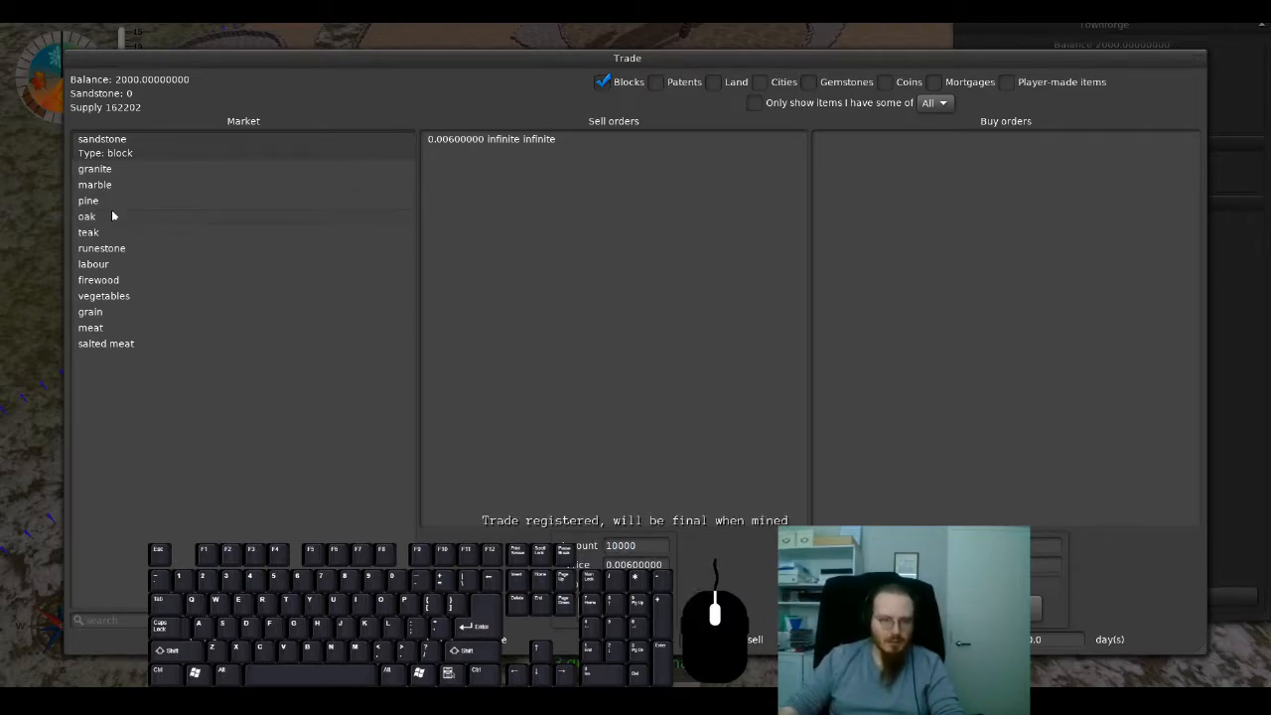
click(87, 187)
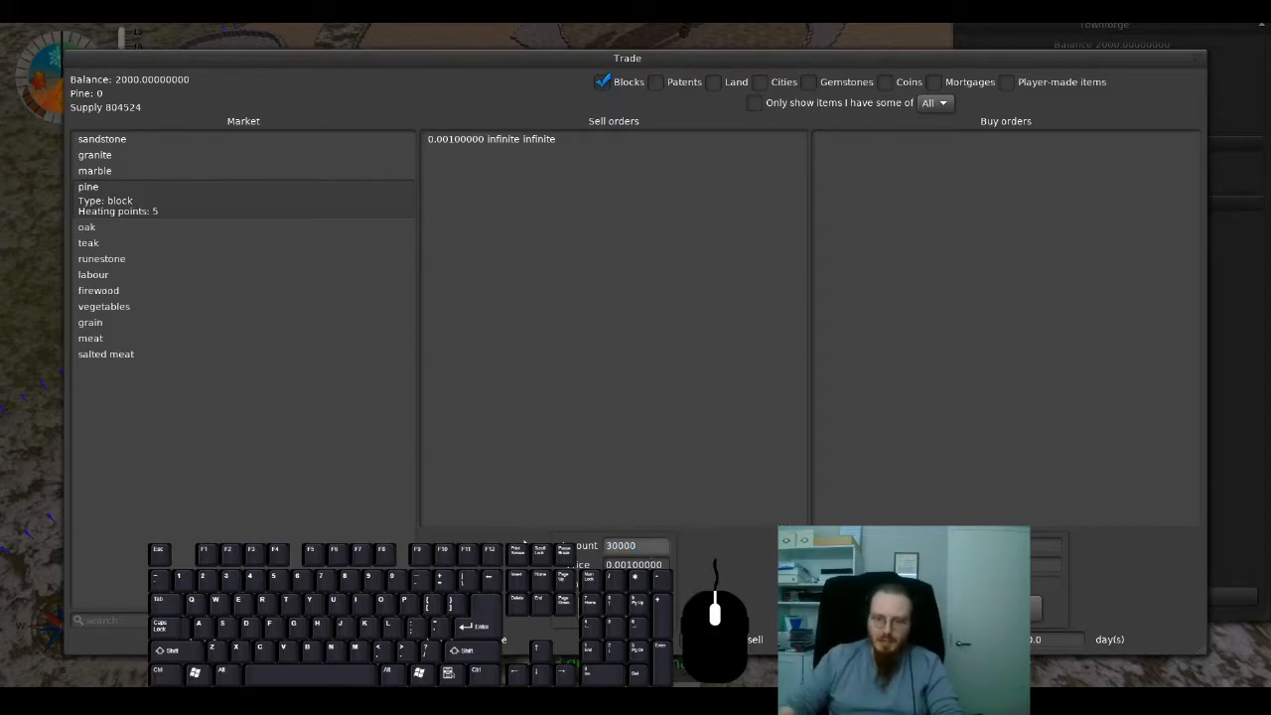
click(754, 639)
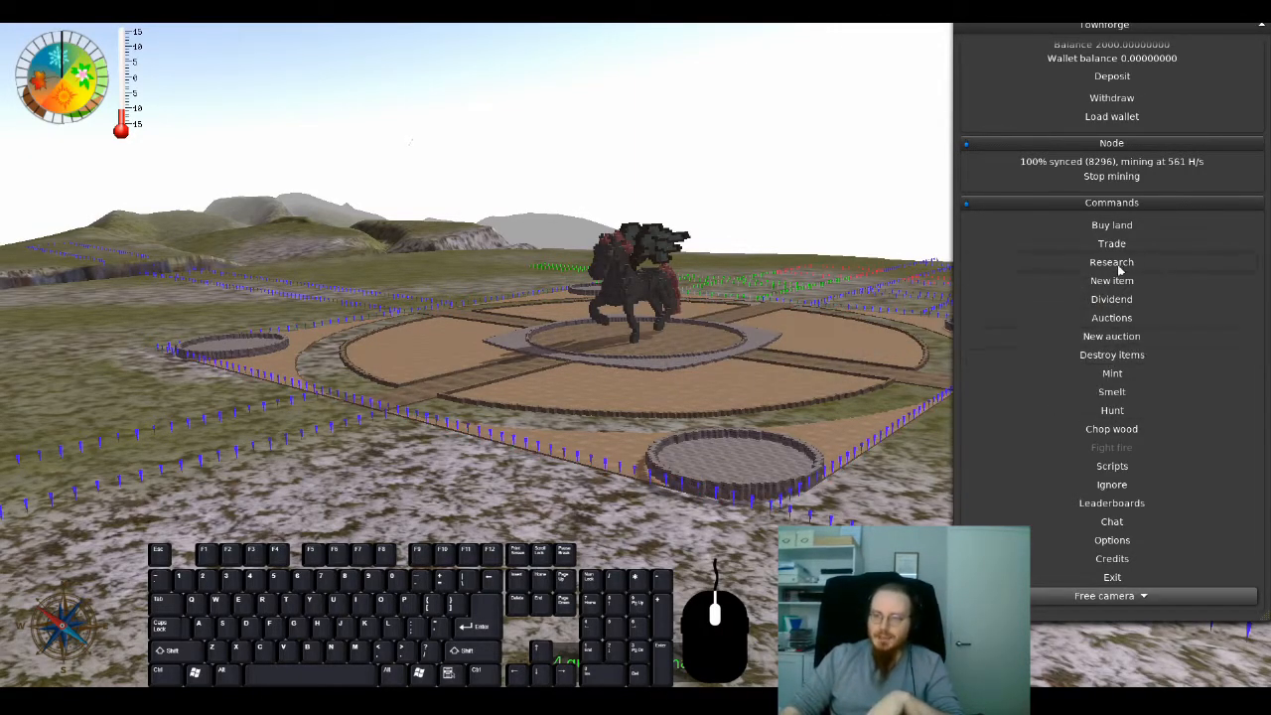
click(1112, 262)
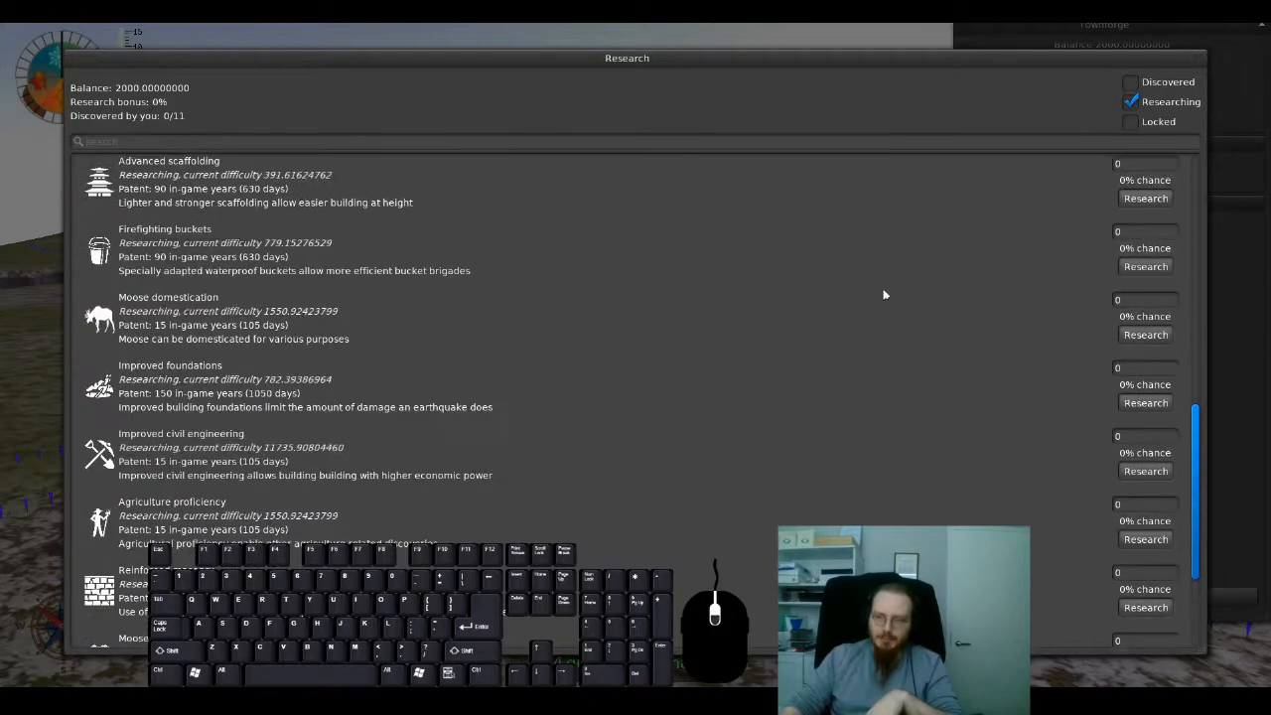
click(1130, 82)
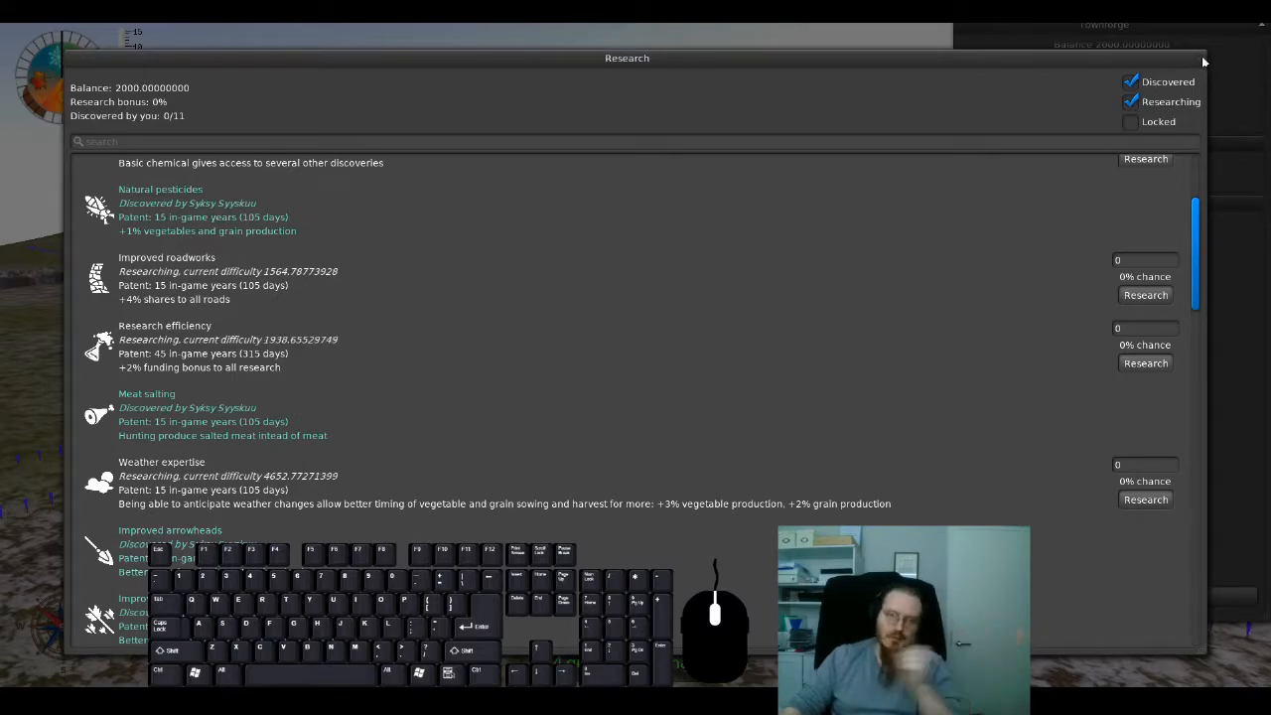
click(1203, 58)
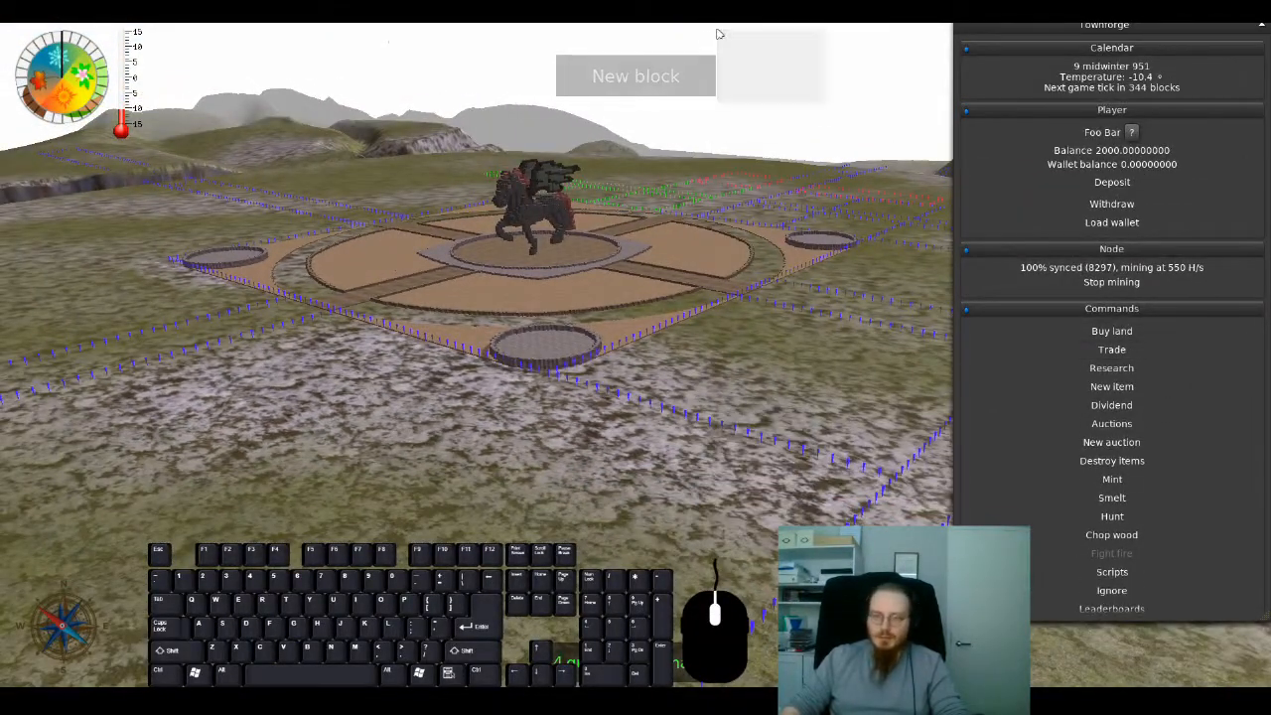
mouse_move(604, 201)
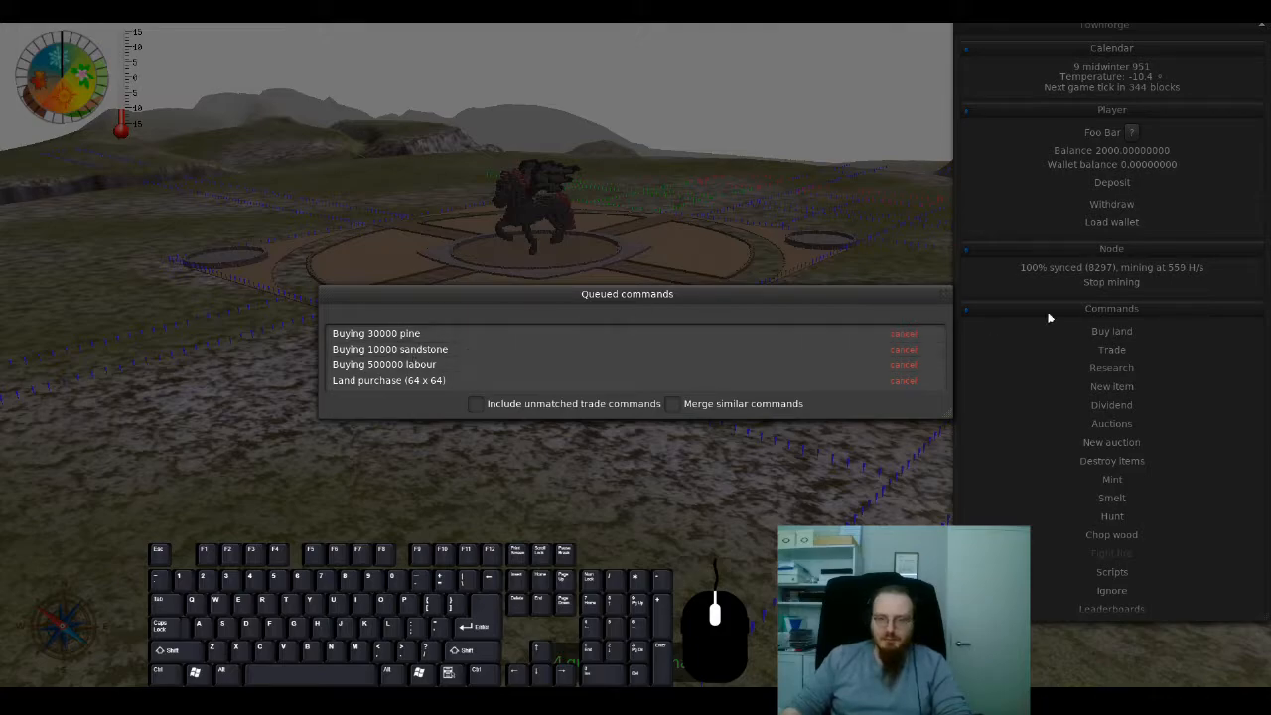
Step: Inspect the marble, firewood and labour markets in the Trade window
click(1111, 350)
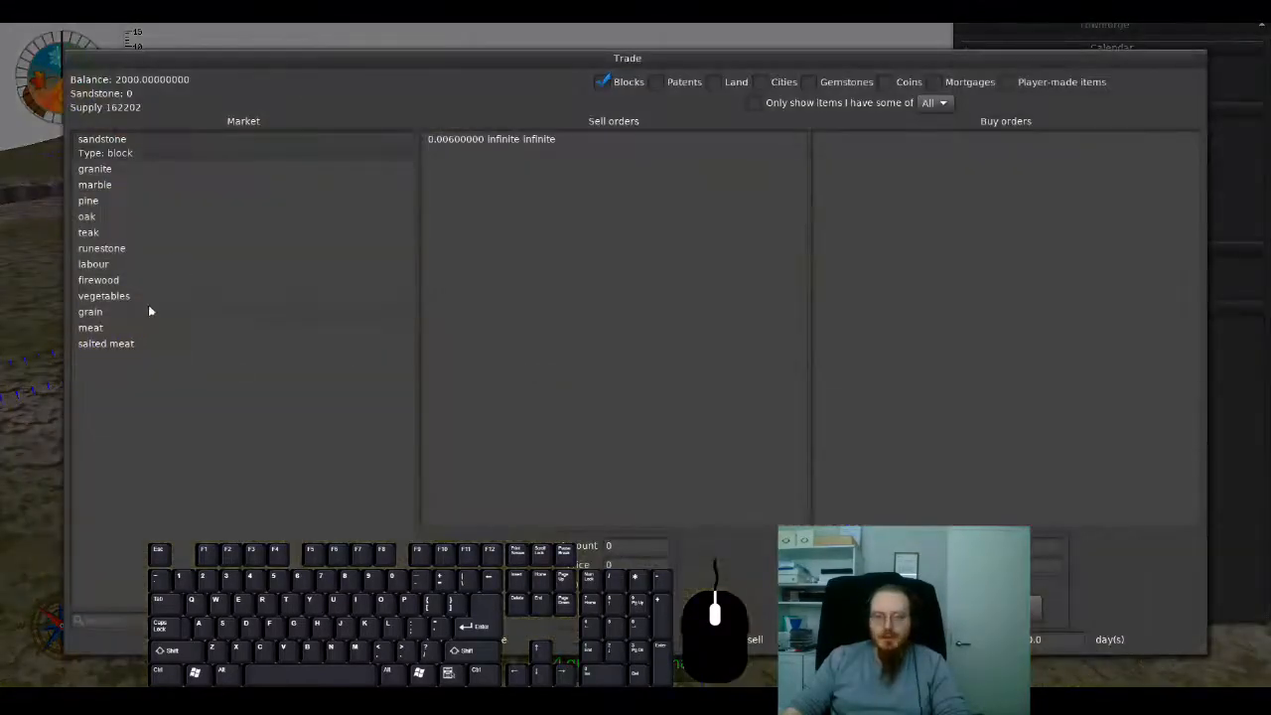
click(95, 183)
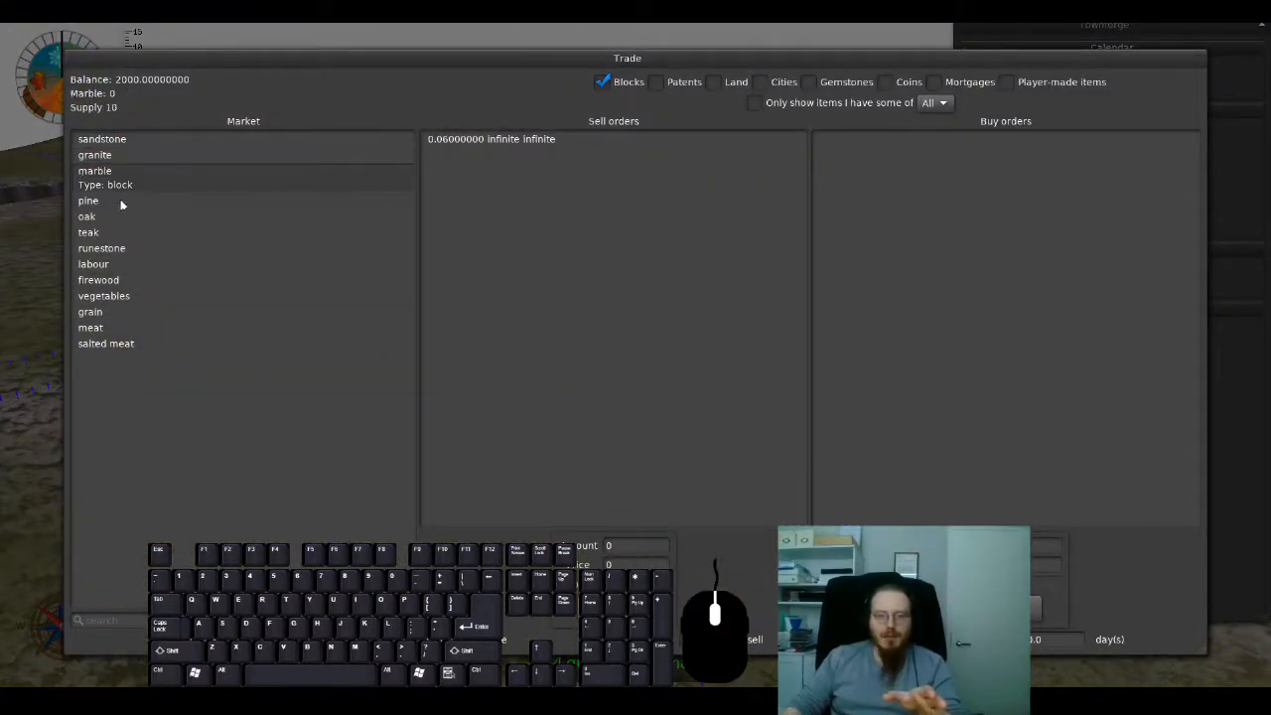
click(99, 266)
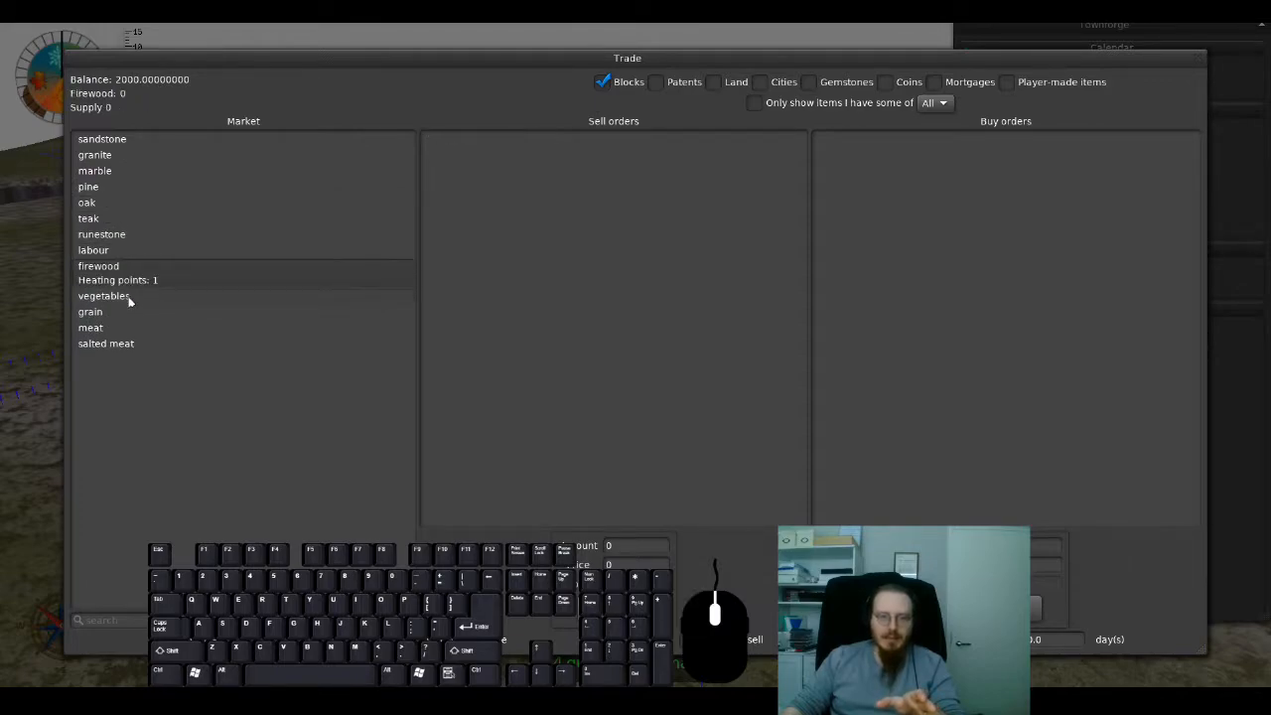
click(94, 250)
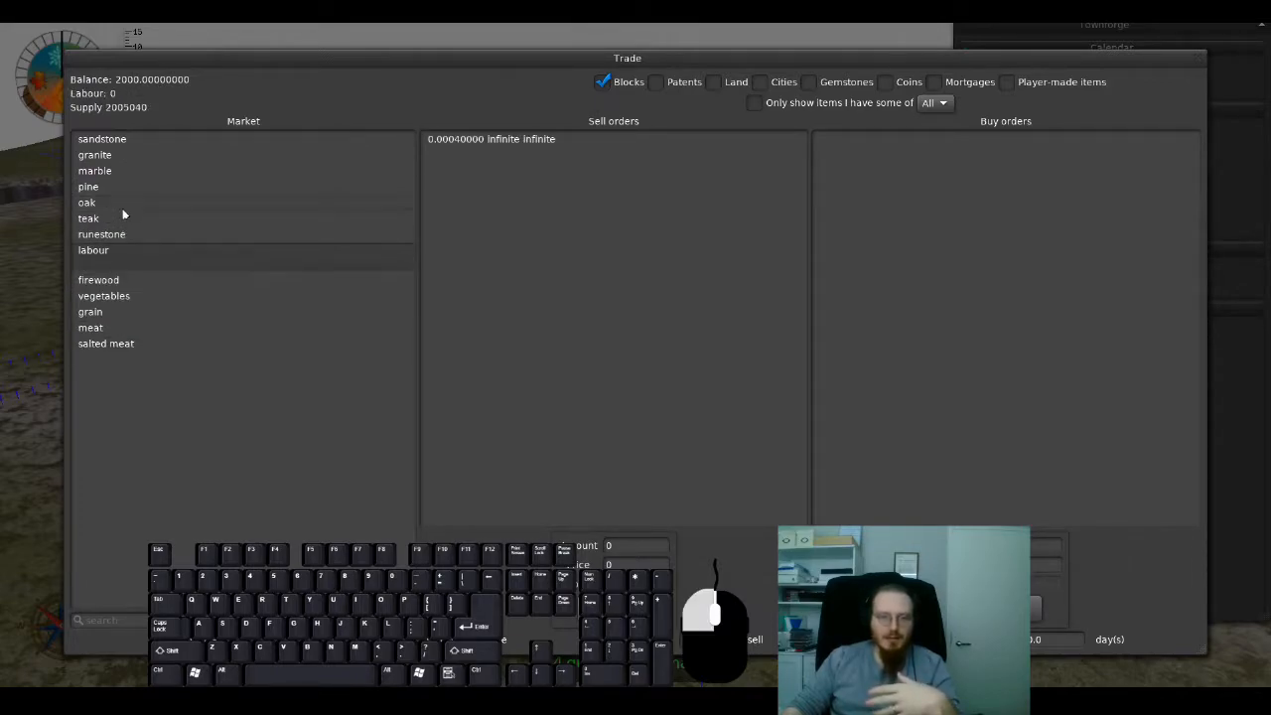
click(96, 155)
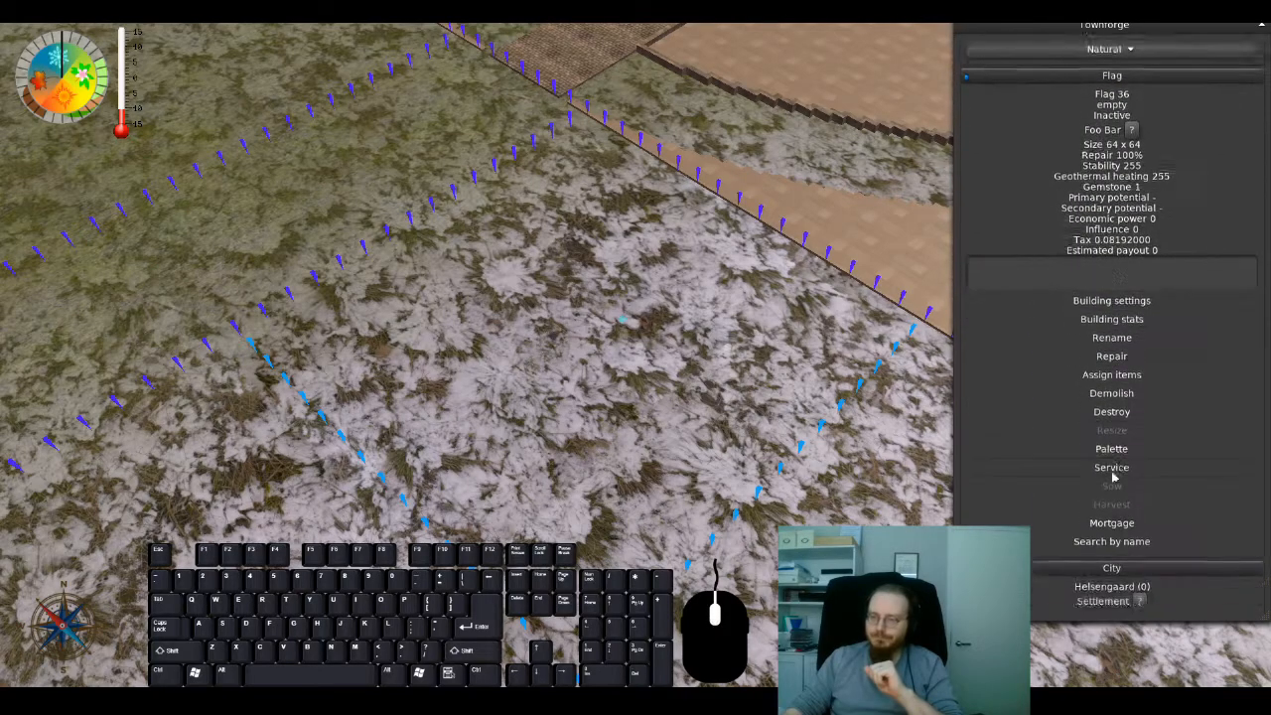
Step: Choose basic residential as Flag 36's building type and order 20000 pine from the market
click(1112, 300)
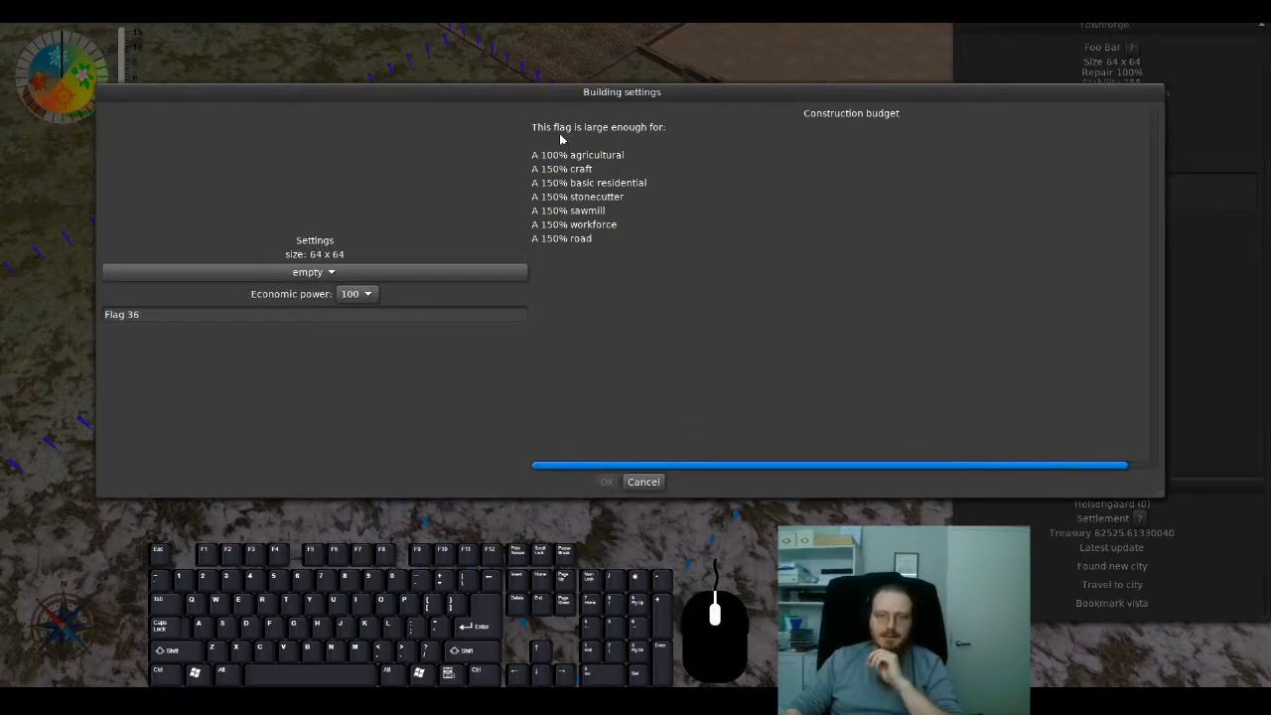
mouse_move(585, 179)
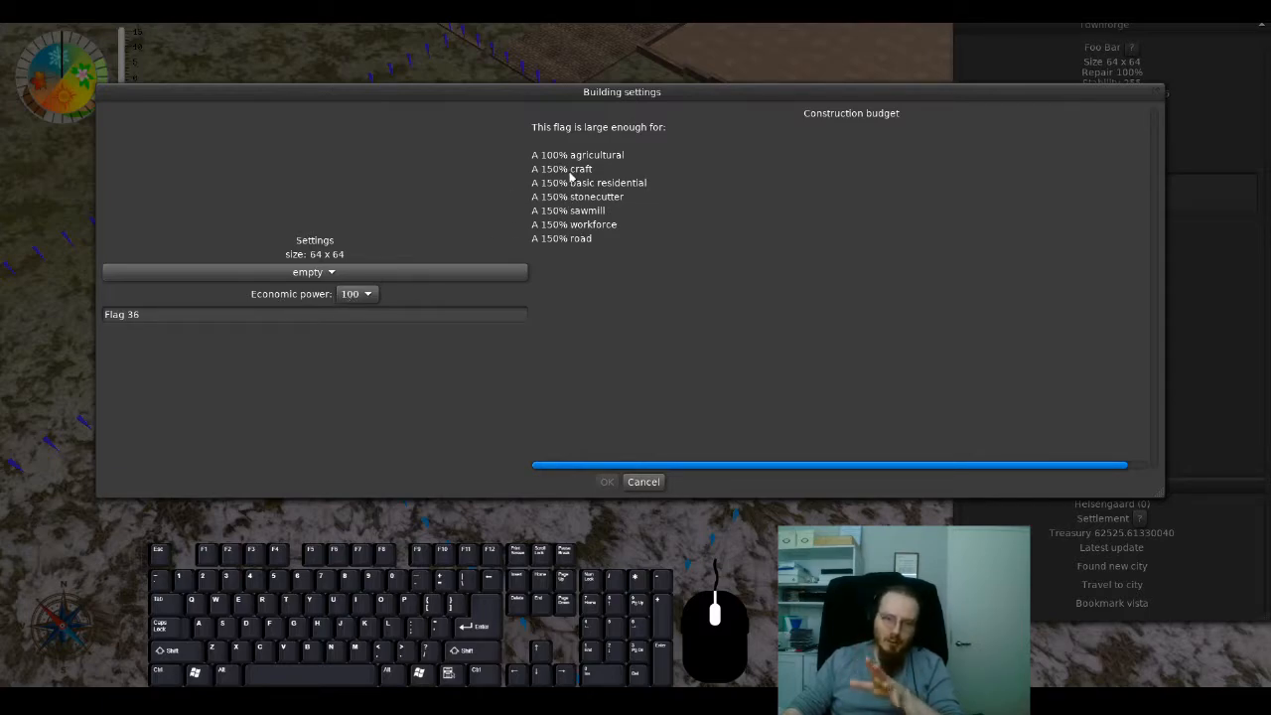
mouse_move(609, 199)
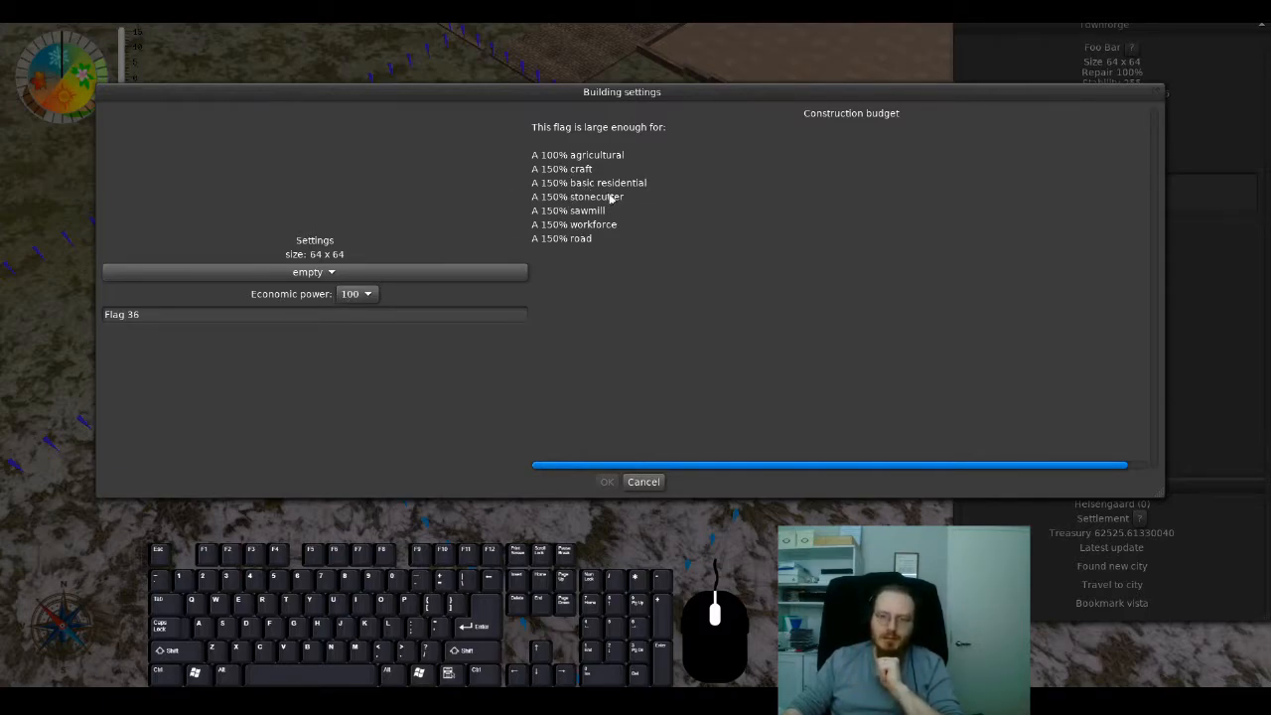
mouse_move(574, 188)
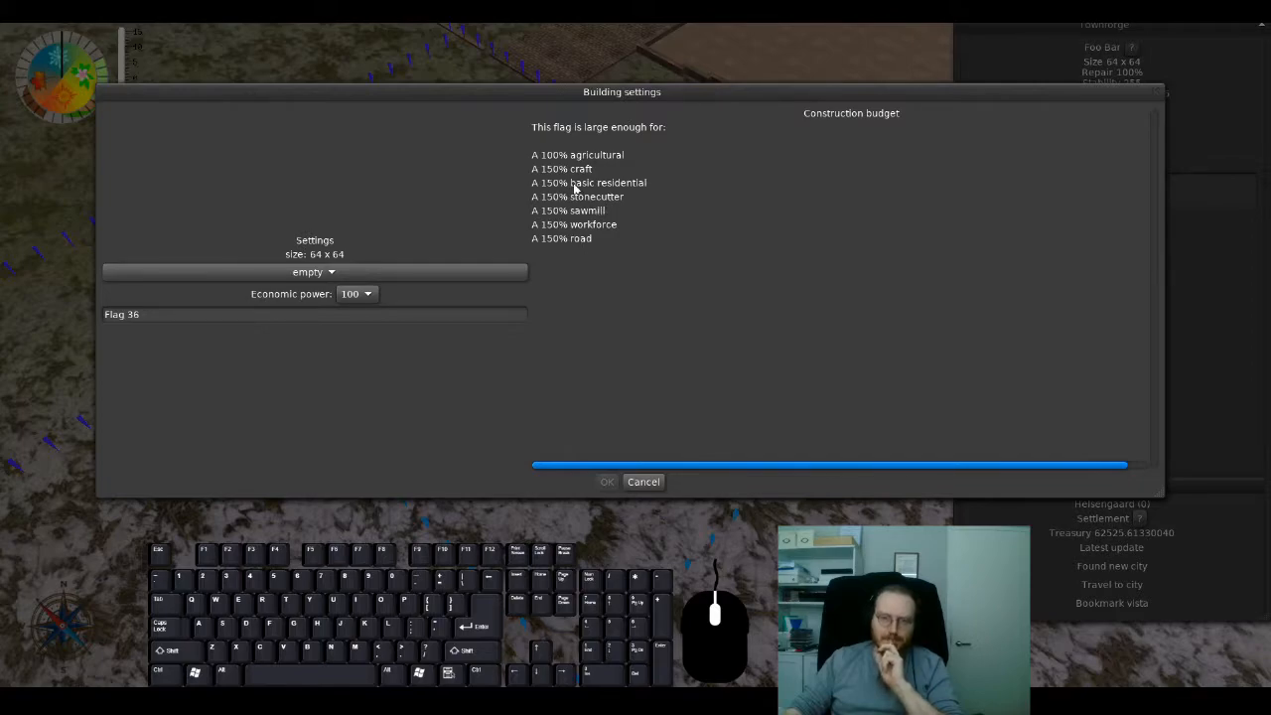
click(313, 270)
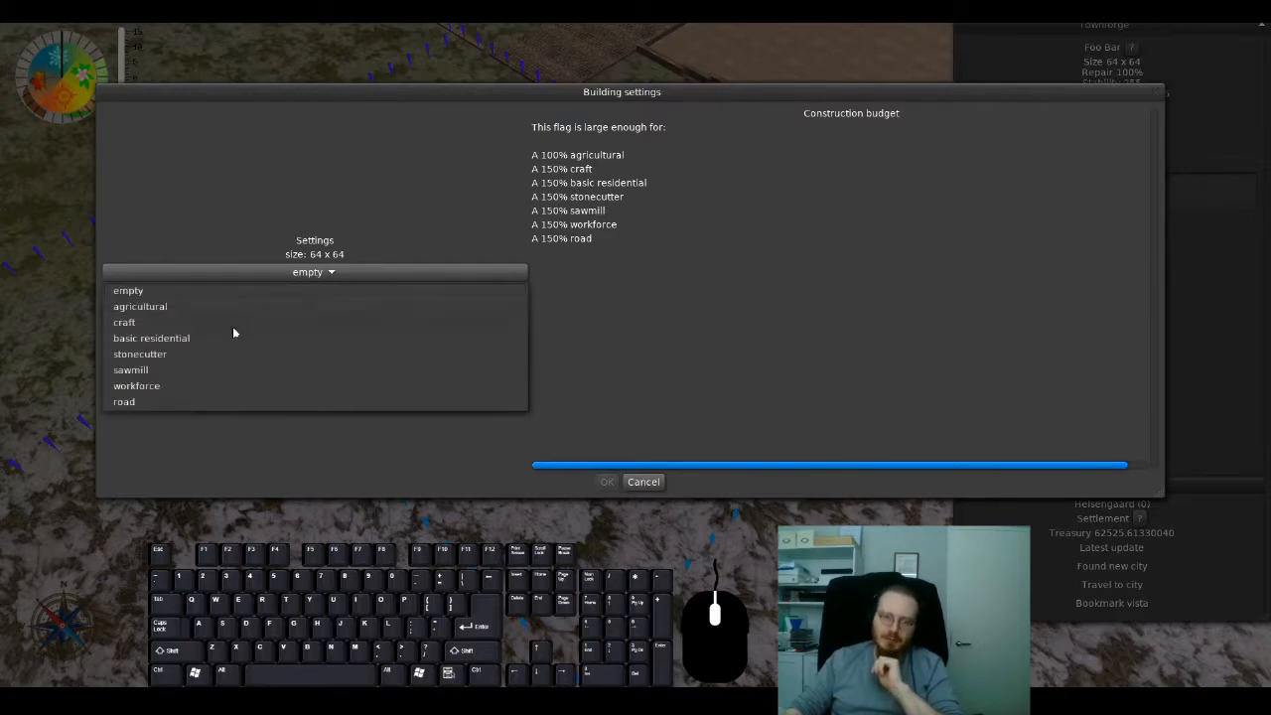
click(151, 337)
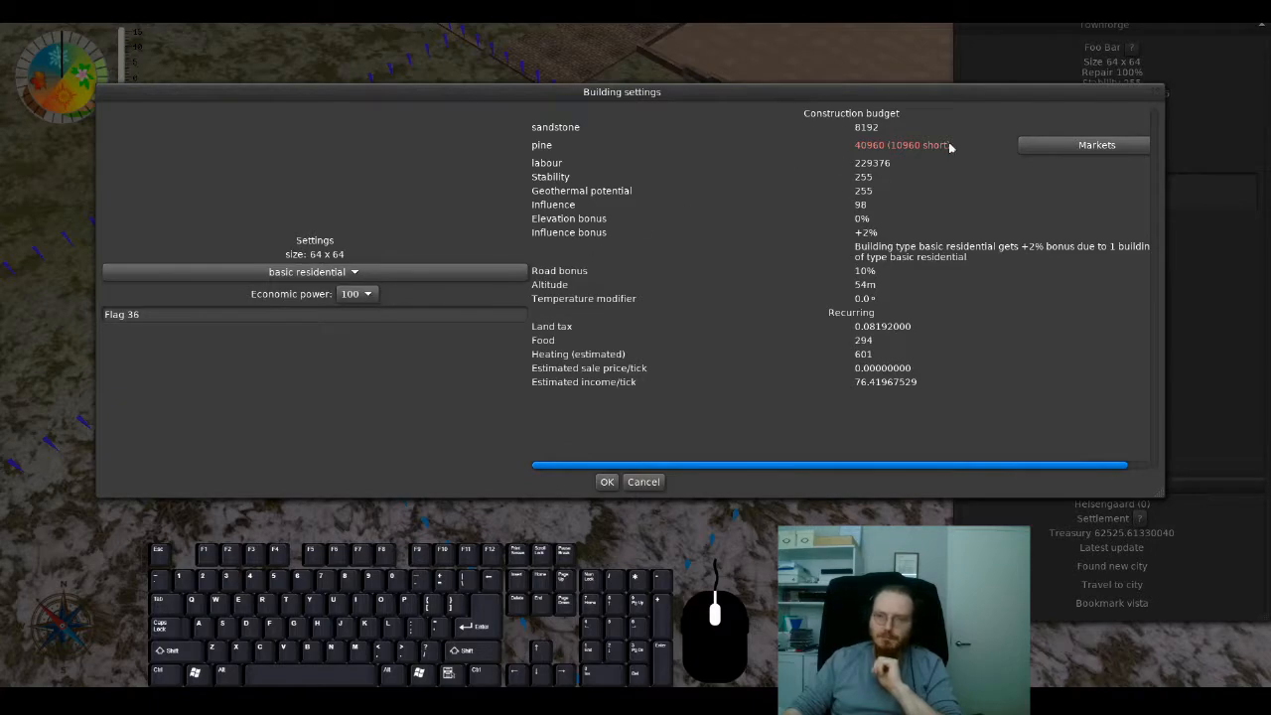
click(1096, 143)
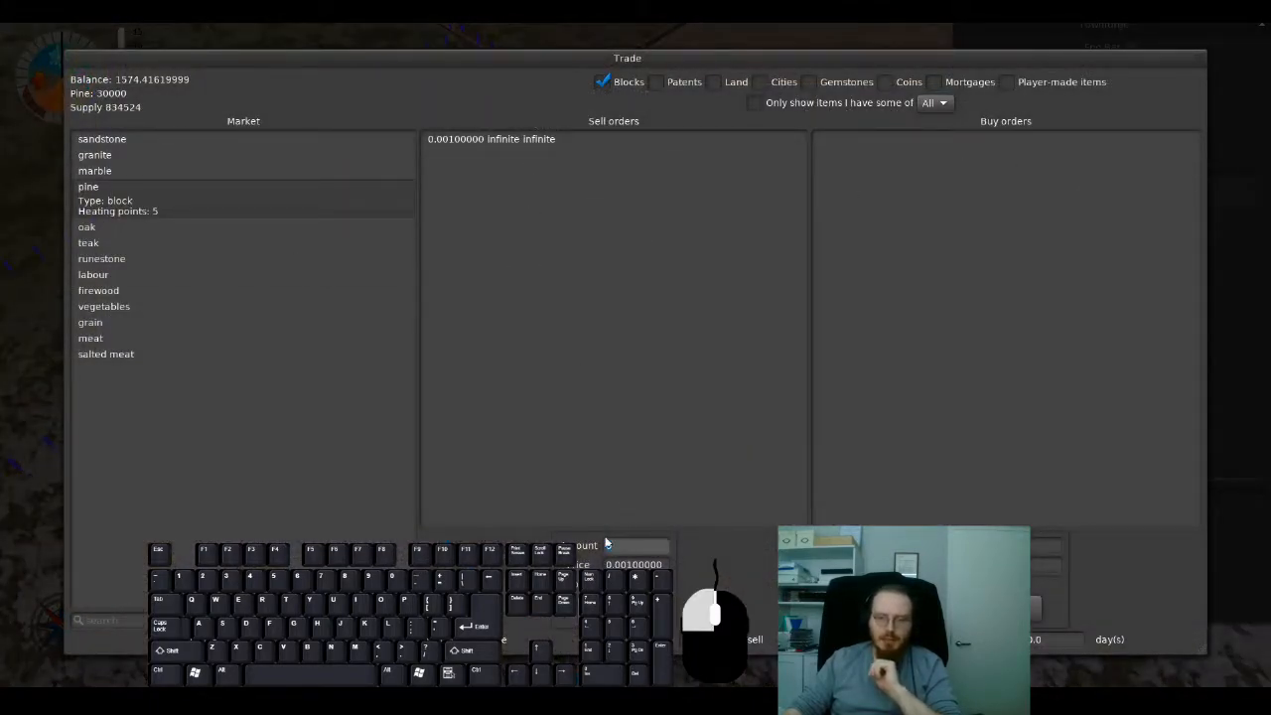
text(20000)
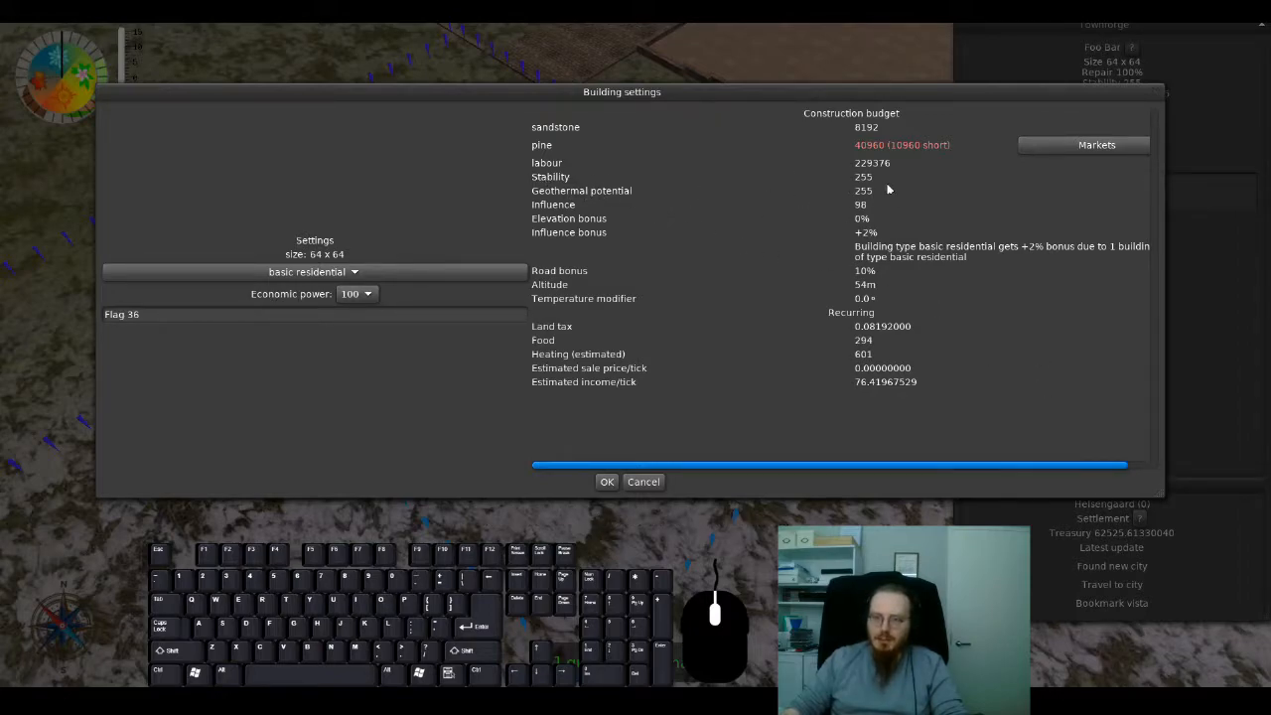
mouse_move(1143, 123)
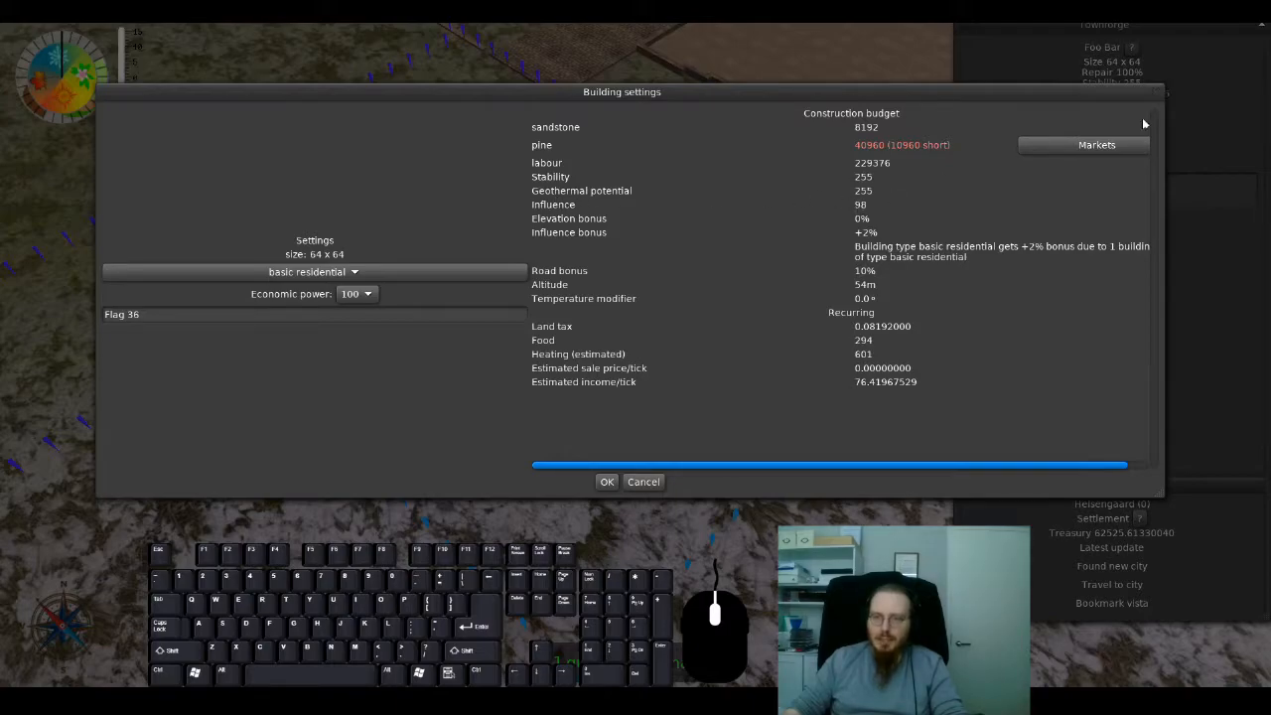
click(644, 482)
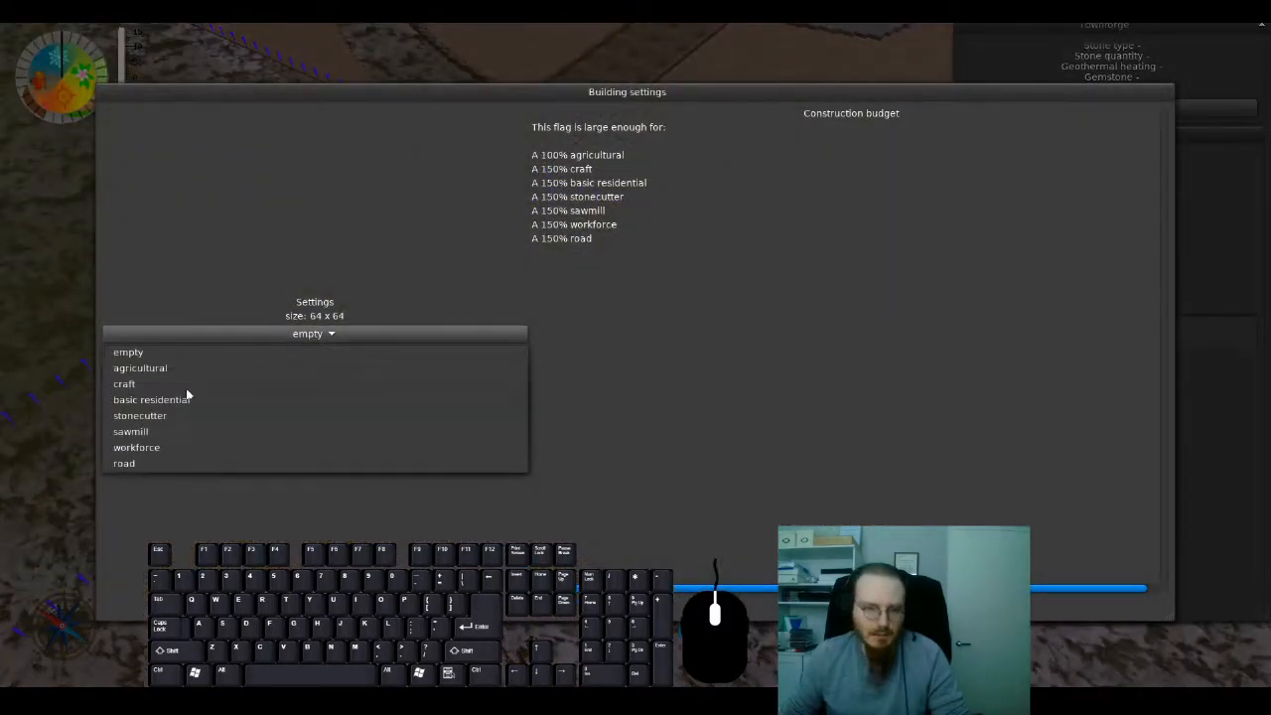
Step: Reselect basic residential, set economic power to 100 and name the building 'Foo Bar Hut'
click(151, 399)
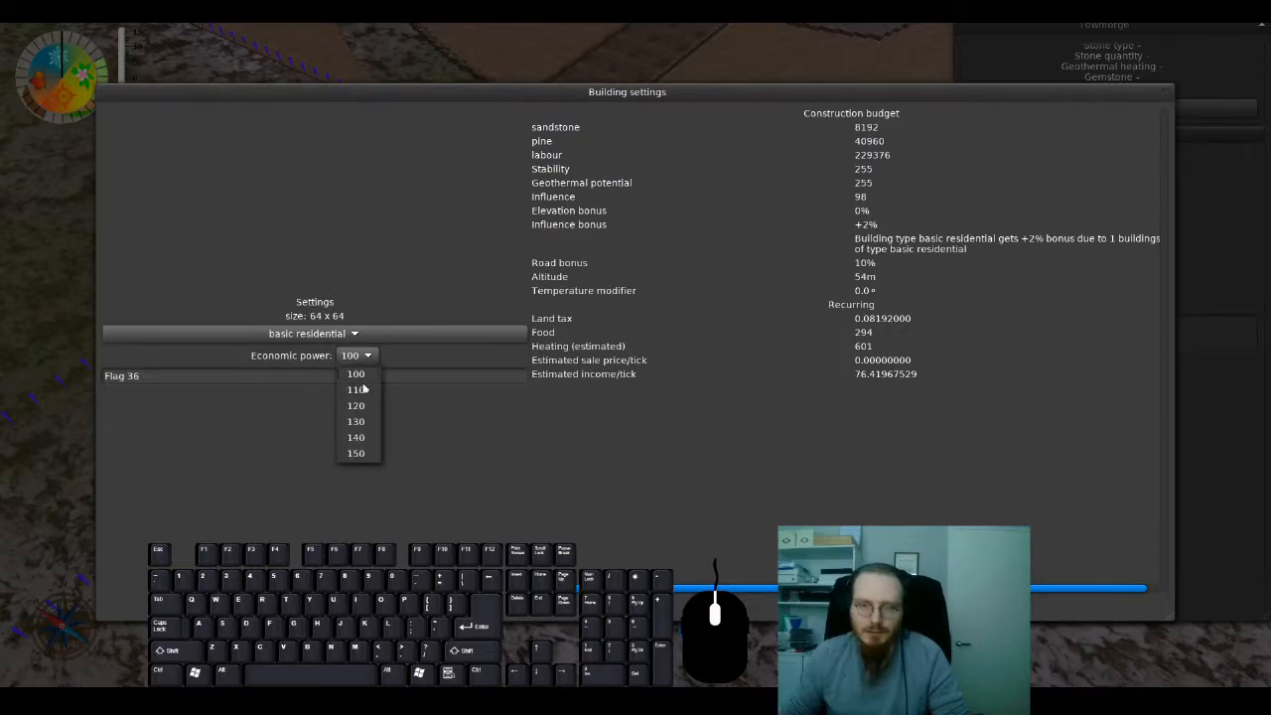
click(355, 453)
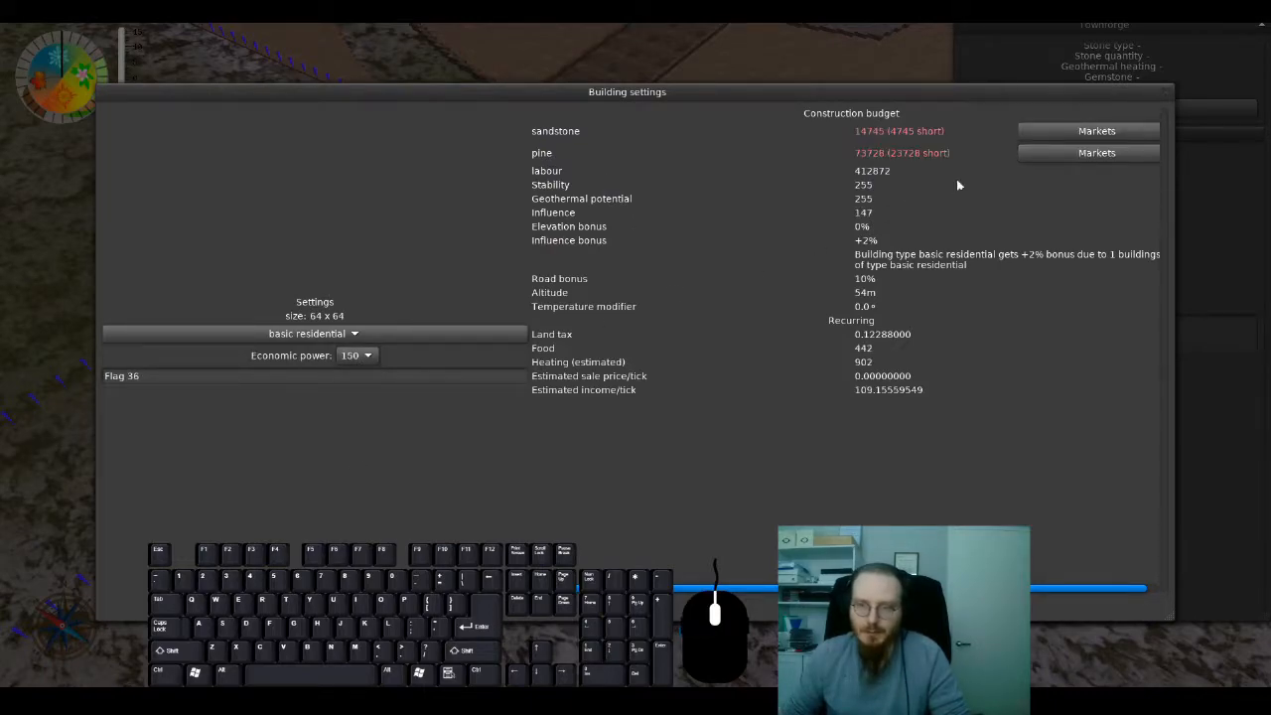
click(356, 353)
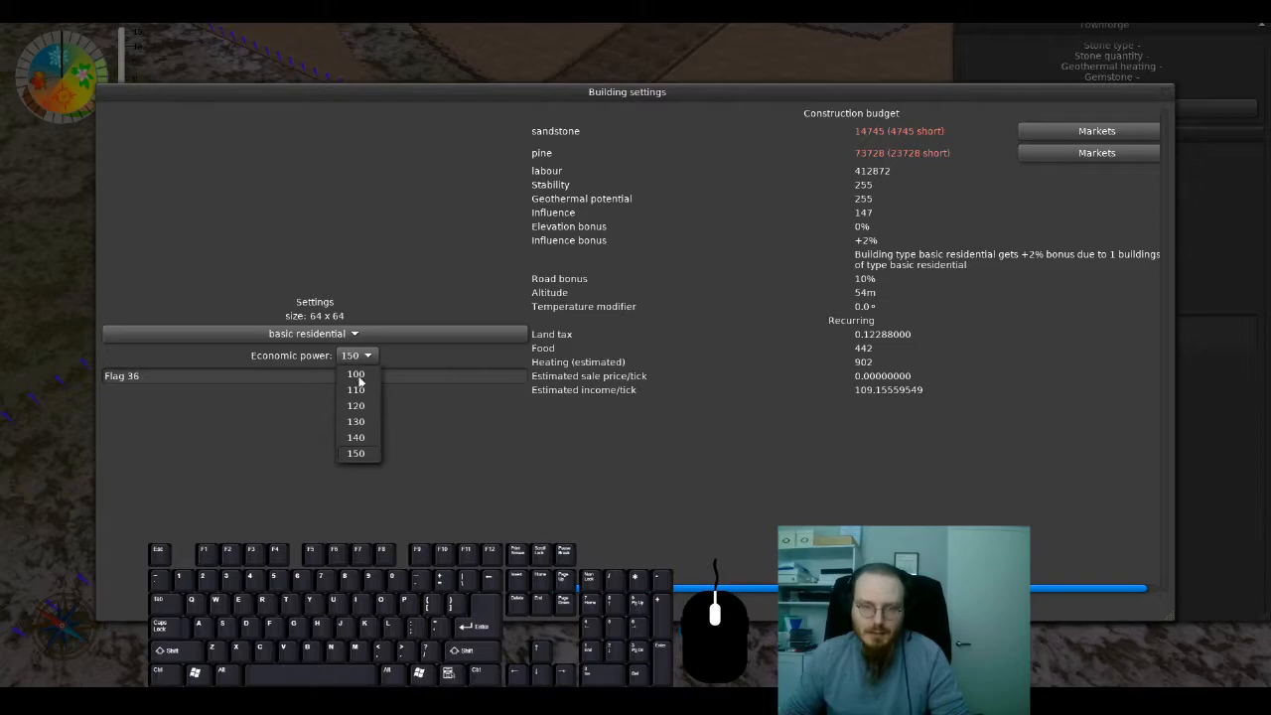
click(353, 373)
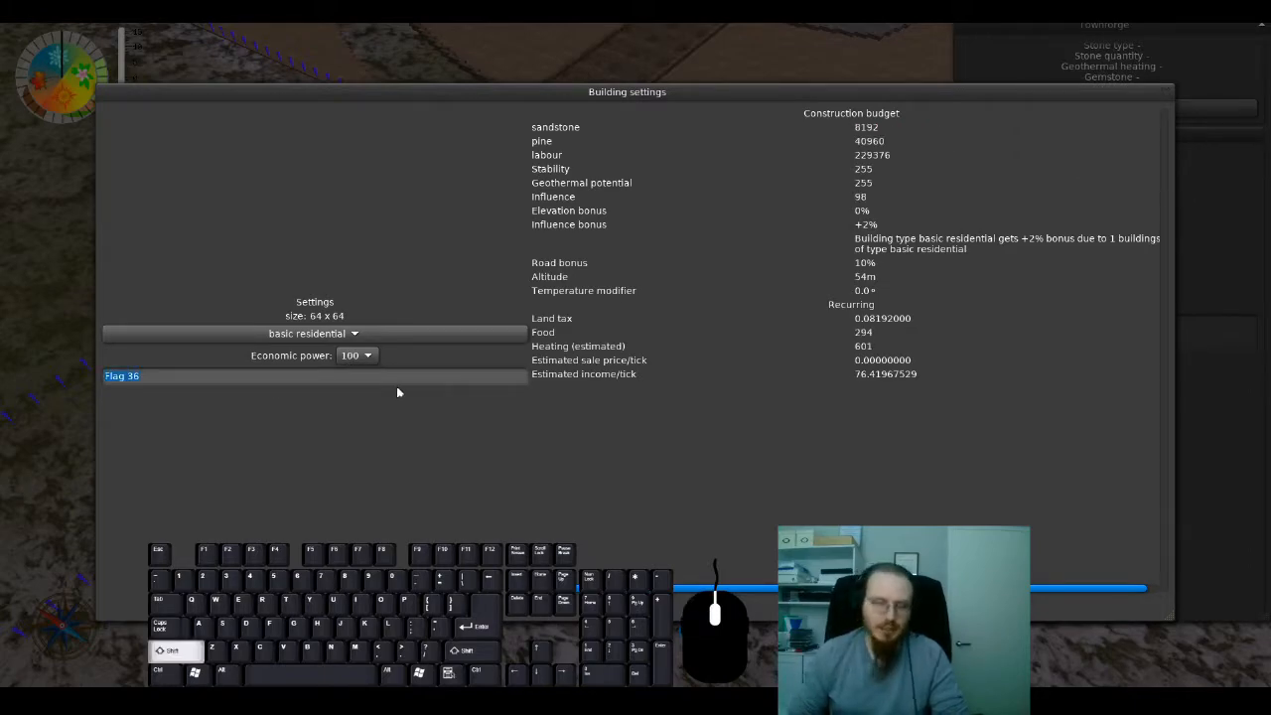
text(Foo Bar Hut)
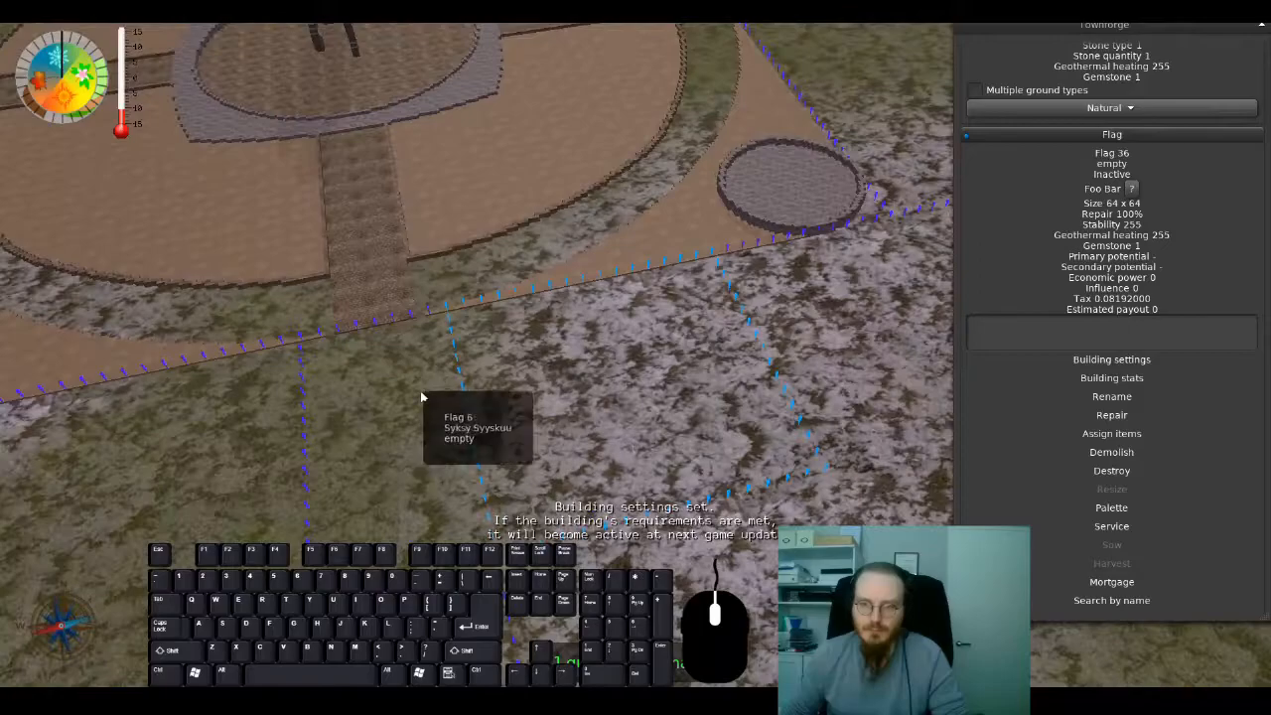
Step: Move the view to check Flag 36's requirements of 4096 vegetation and 229376 labour
key(w)
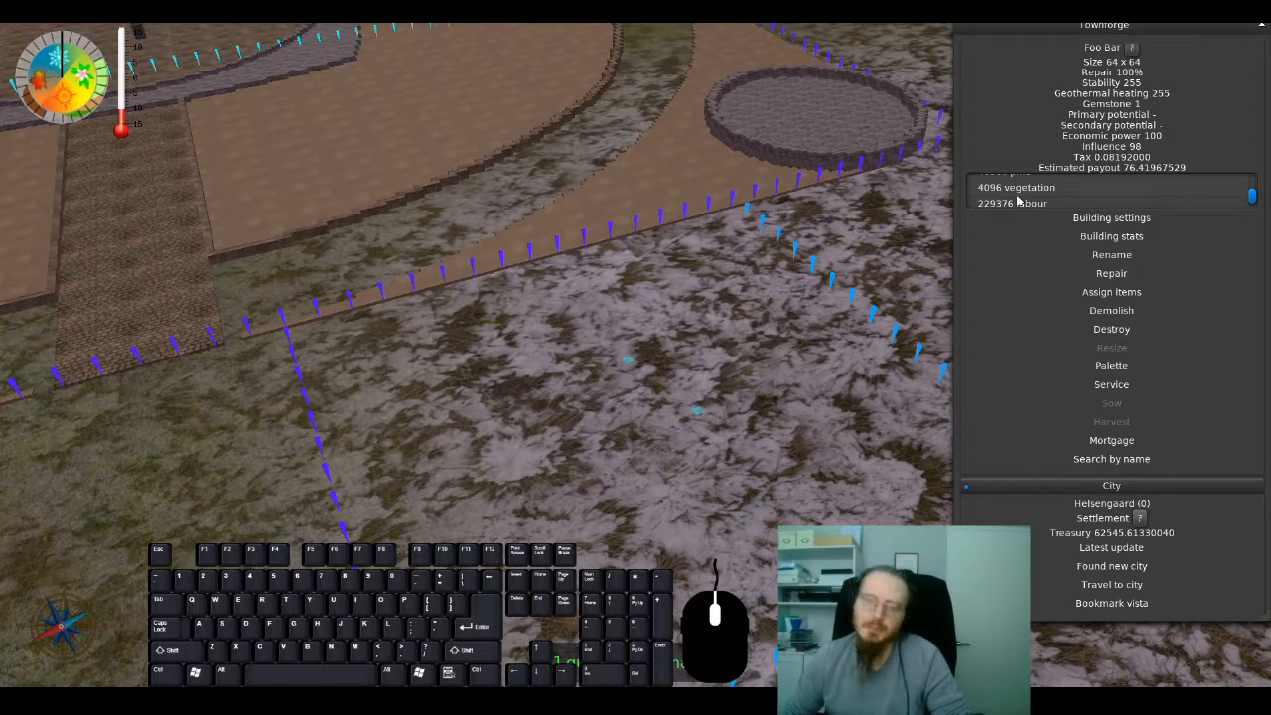
mouse_move(772, 202)
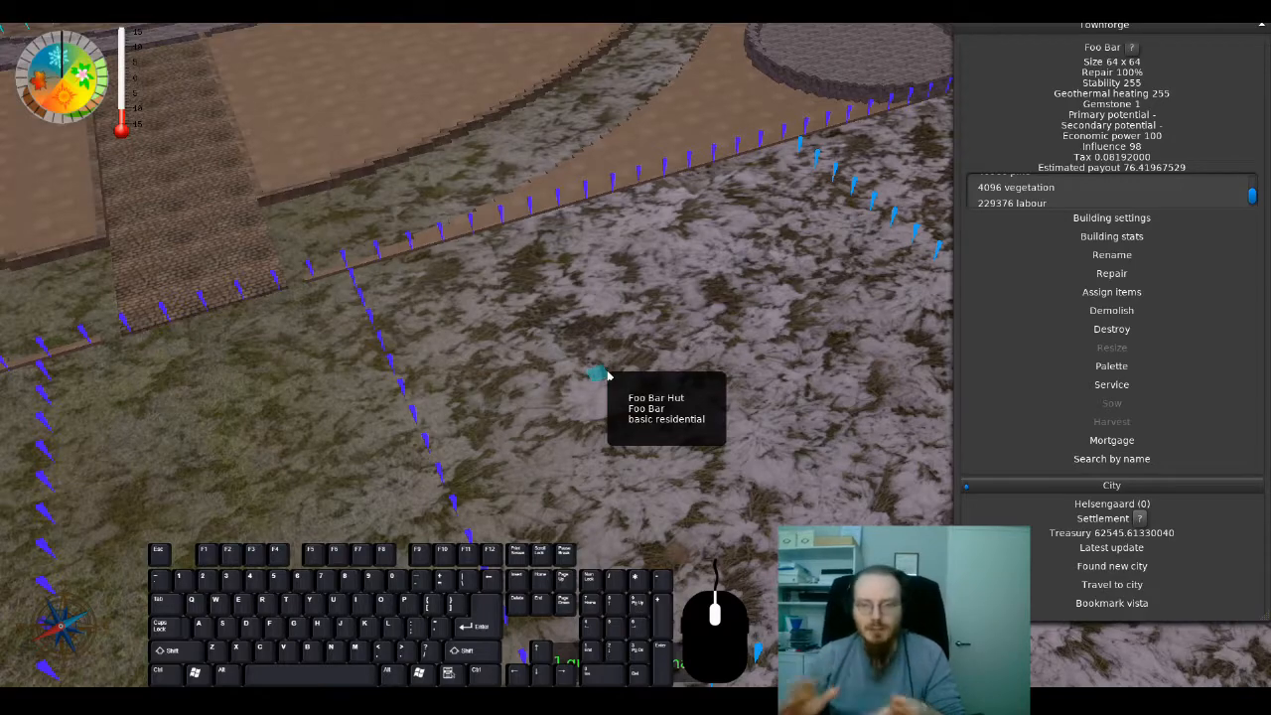
mouse_move(486, 262)
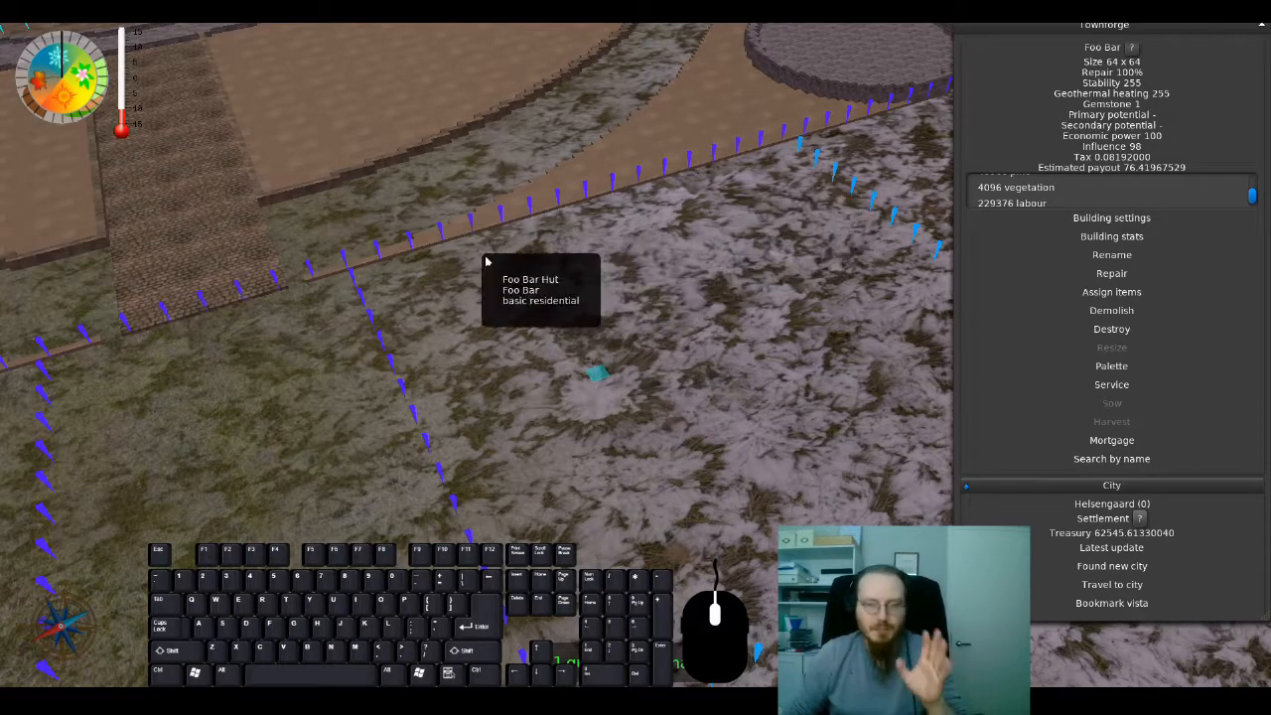
click(1112, 345)
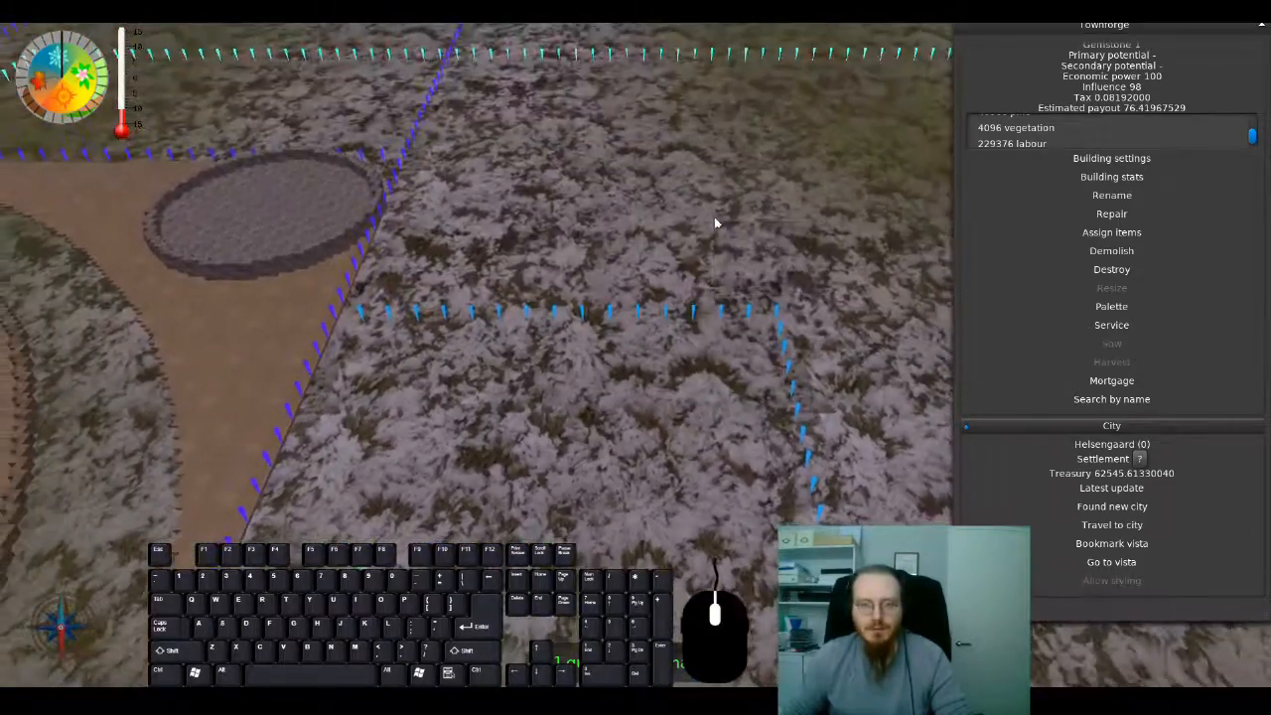
Step: Bring up the player info window with the account picker list
click(1112, 305)
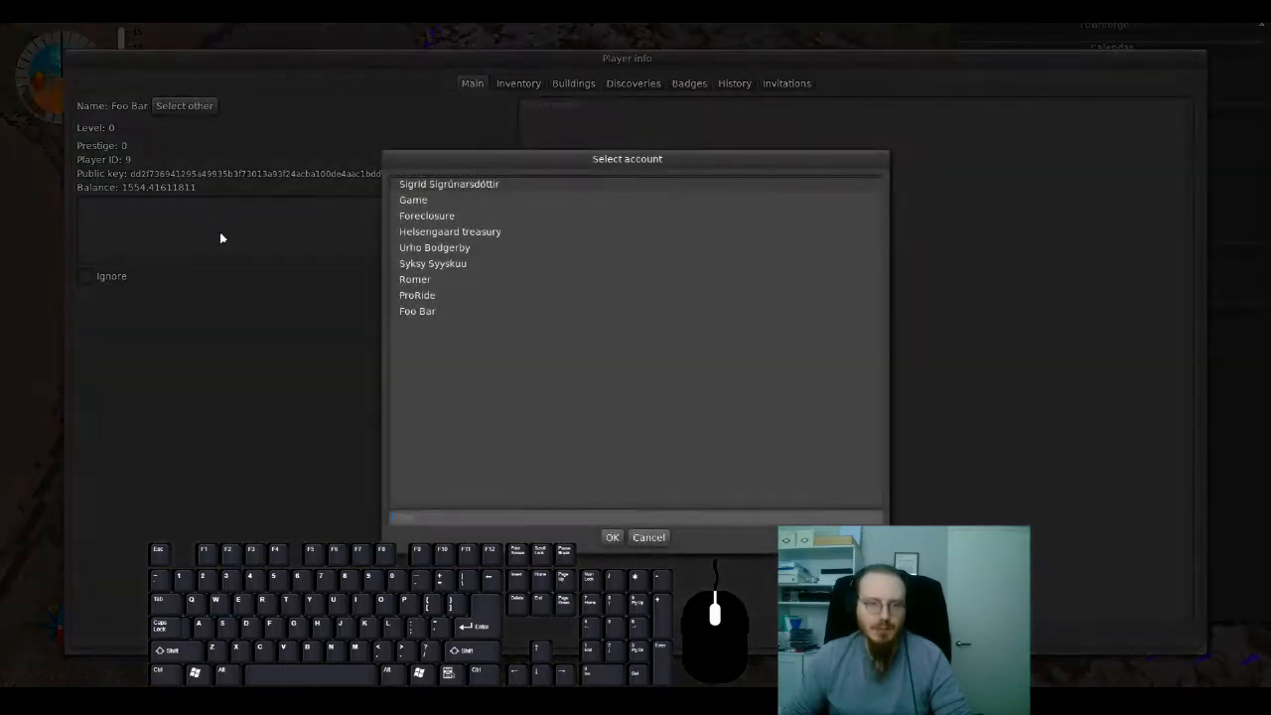
Step: View another player's badges (Experimenter, Hoarder, Gilded) and close the player info window
click(612, 536)
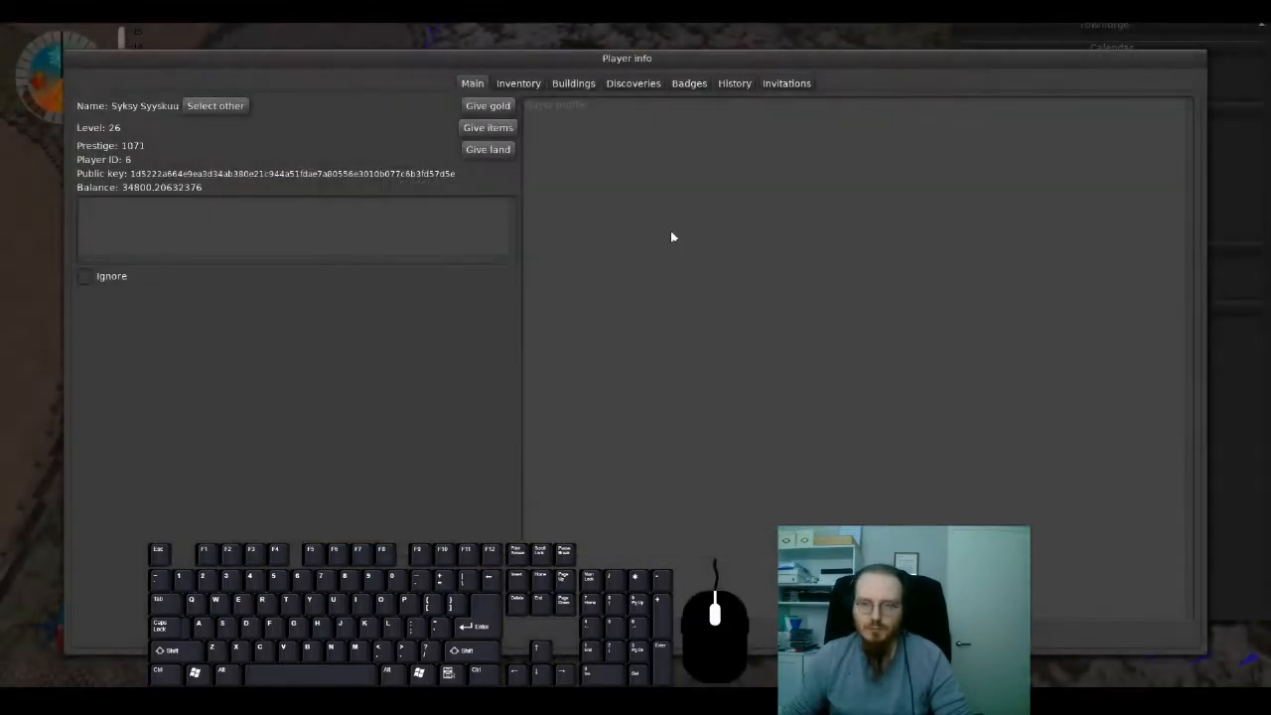
click(689, 84)
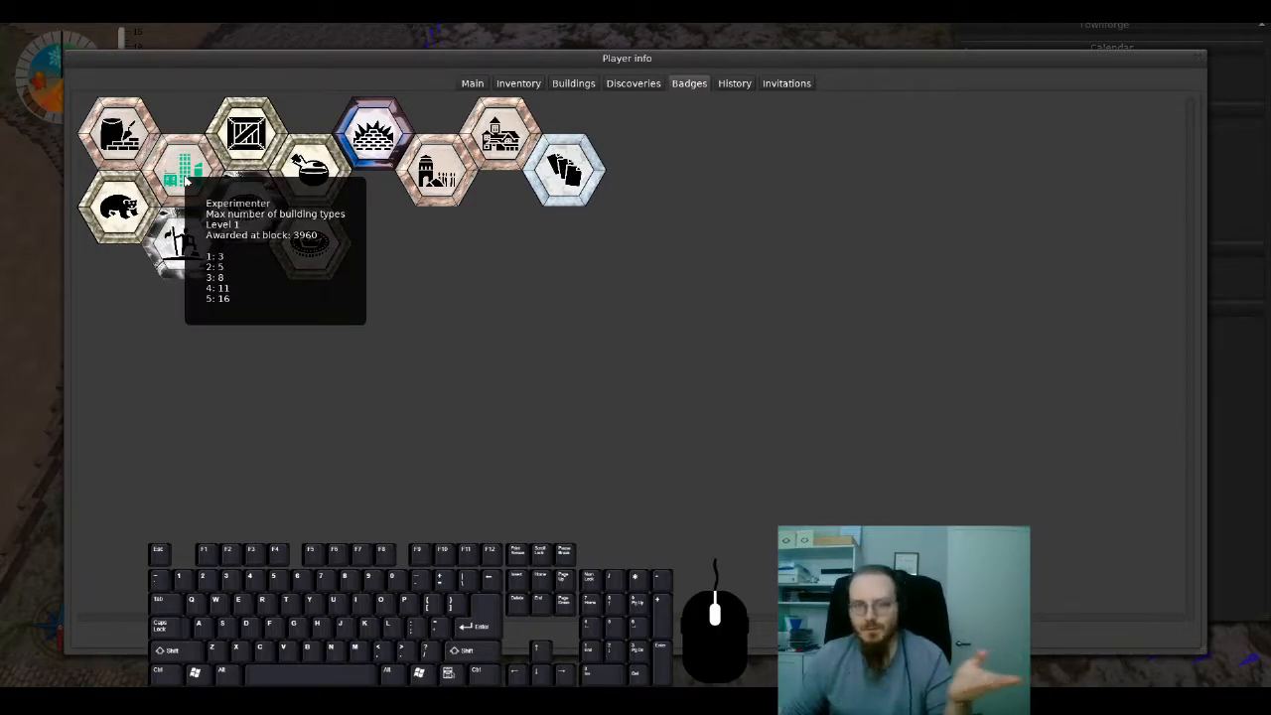
mouse_move(246, 135)
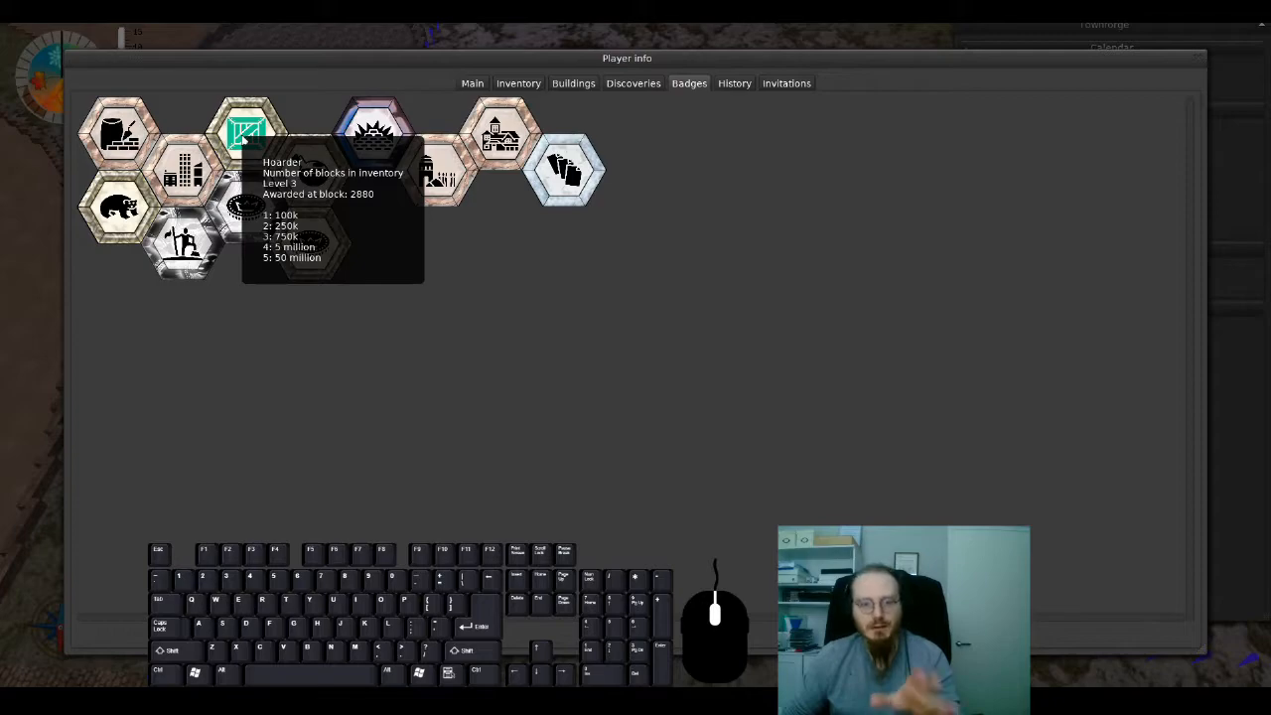
mouse_move(308, 175)
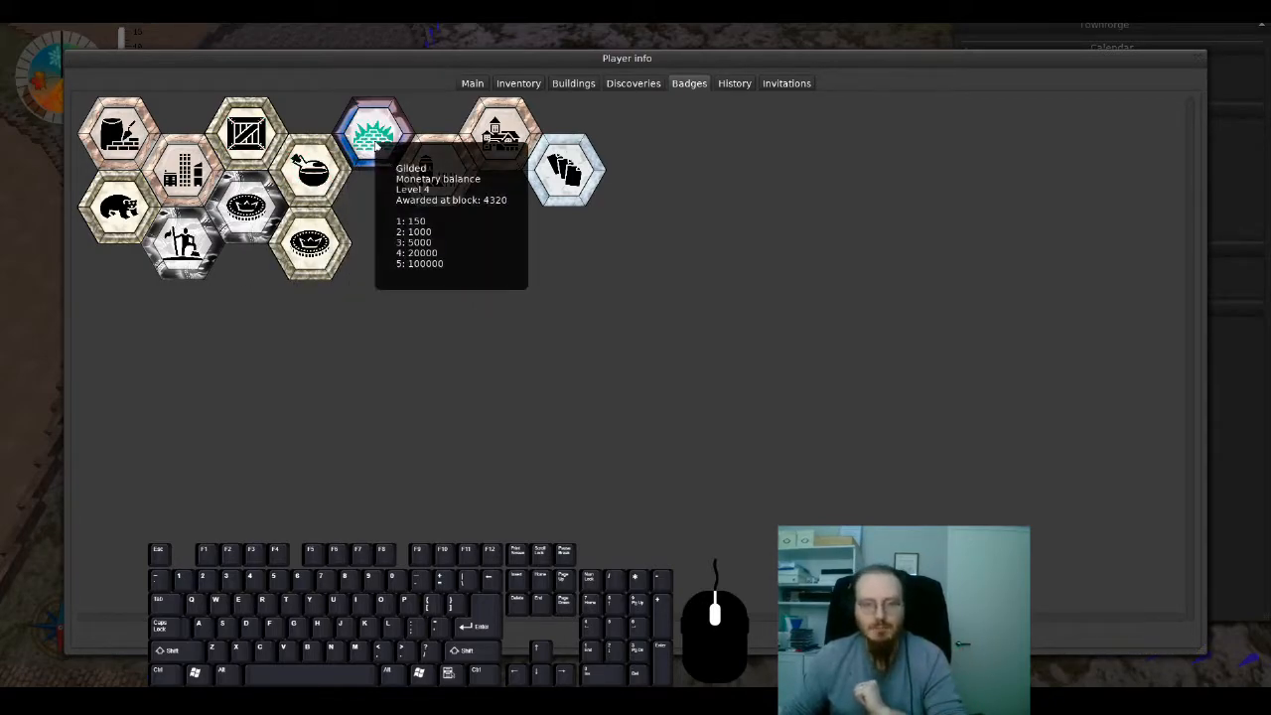
mouse_move(309, 168)
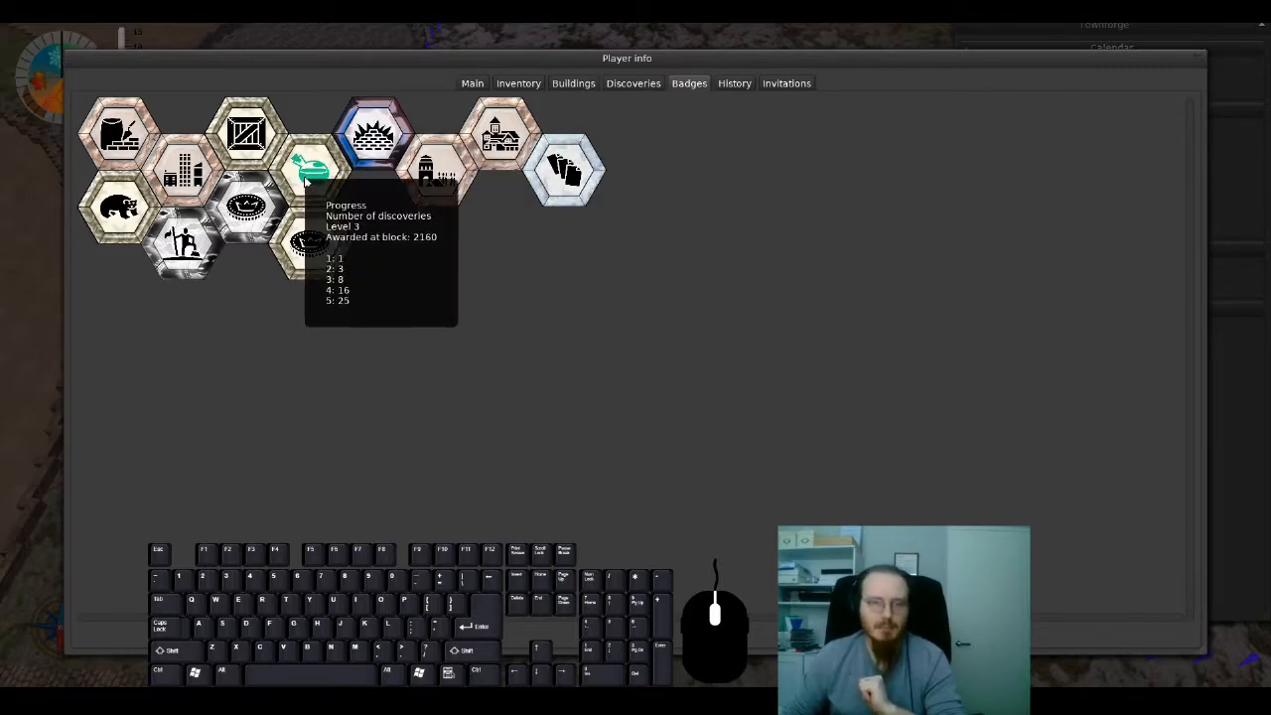
mouse_move(248, 204)
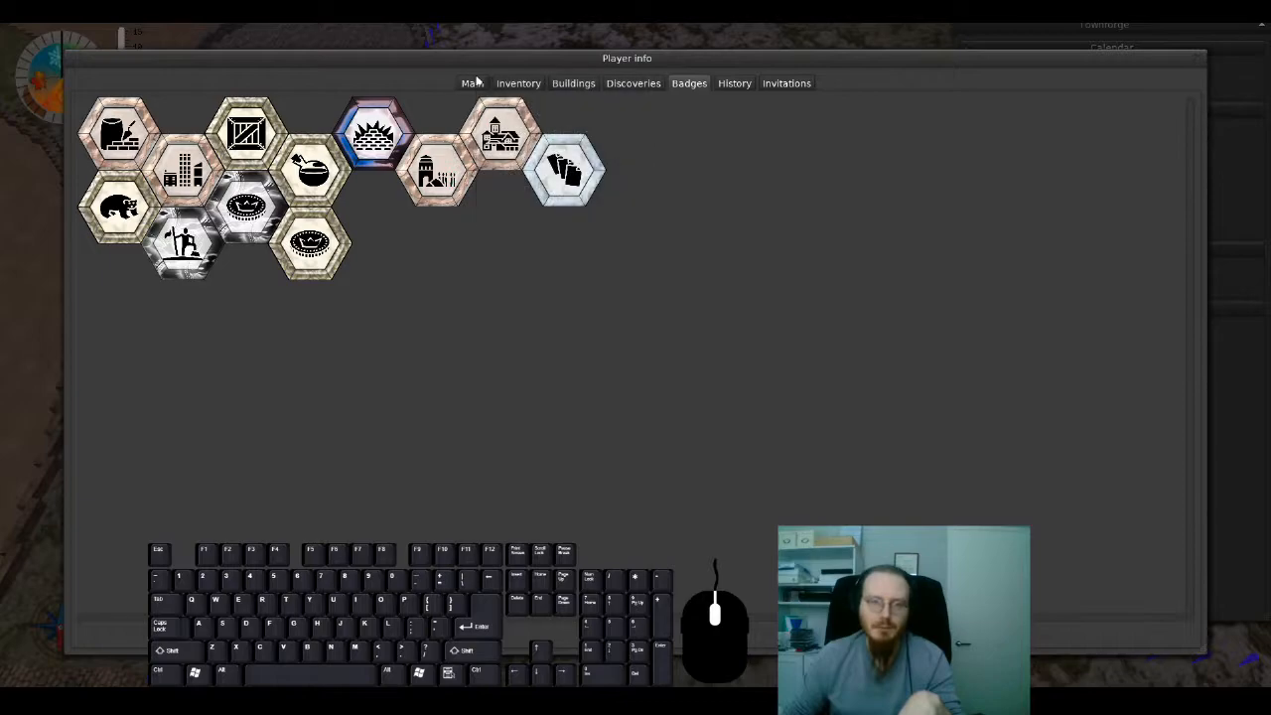
click(473, 83)
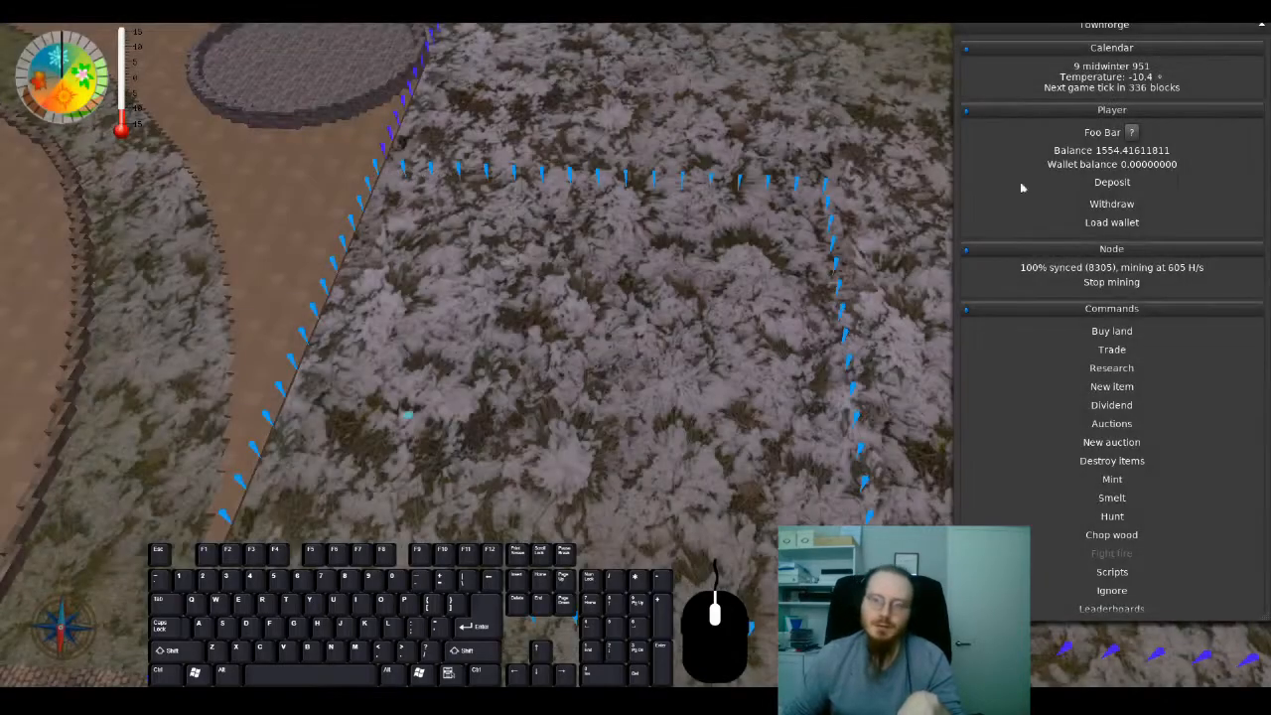
mouse_move(526, 318)
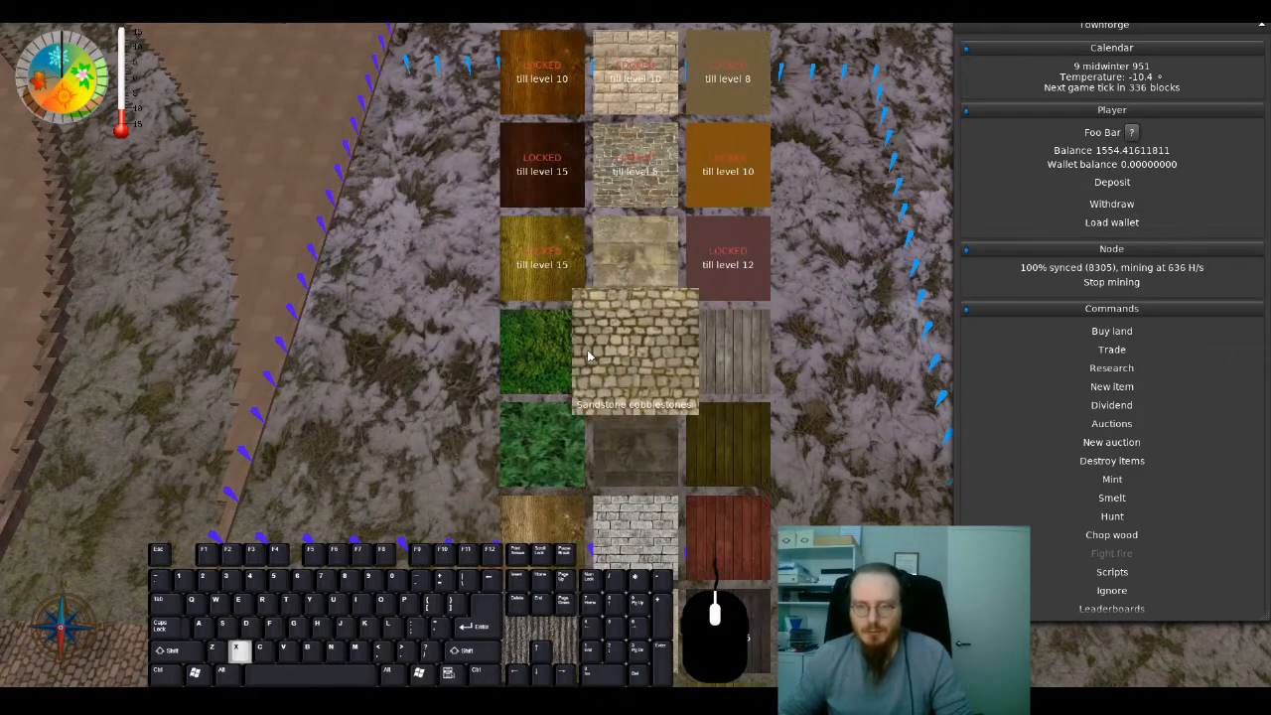
Step: Choose sandstone from the material palette before entering build mode
click(636, 353)
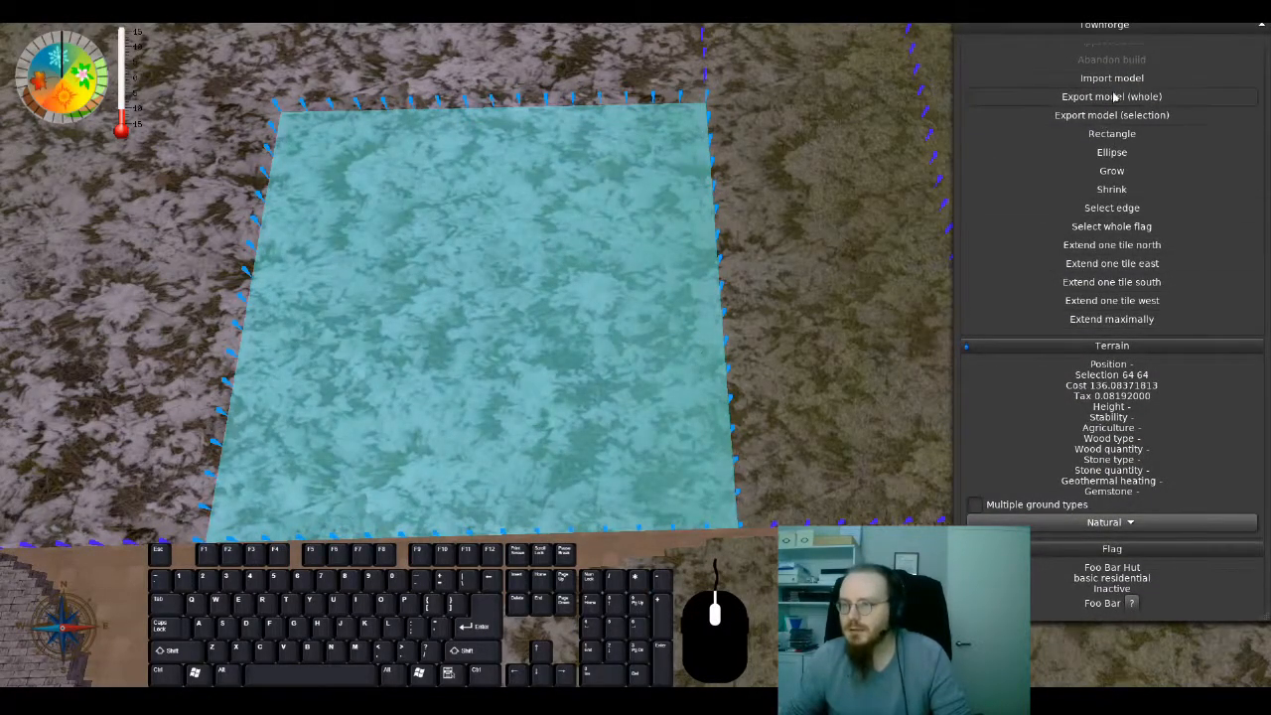
Step: Shrink the build selection twice and pick Sandstone as the building material
click(1112, 188)
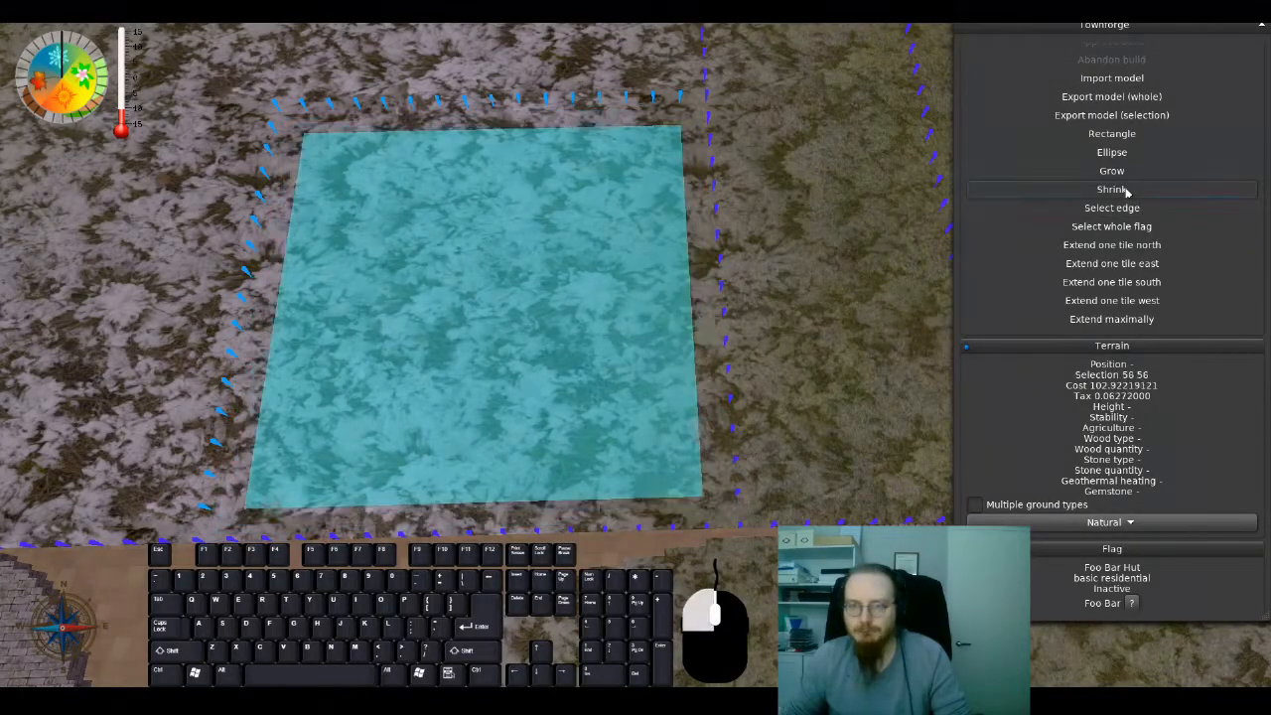
click(1112, 188)
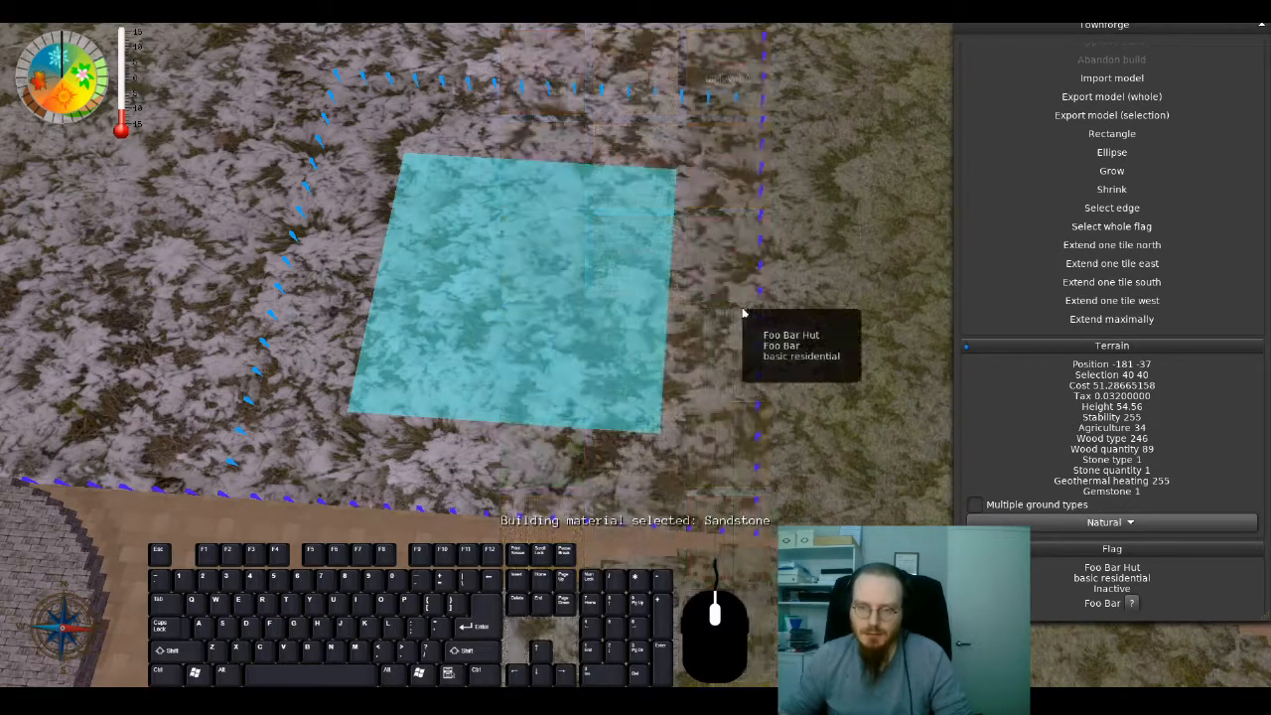
click(536, 287)
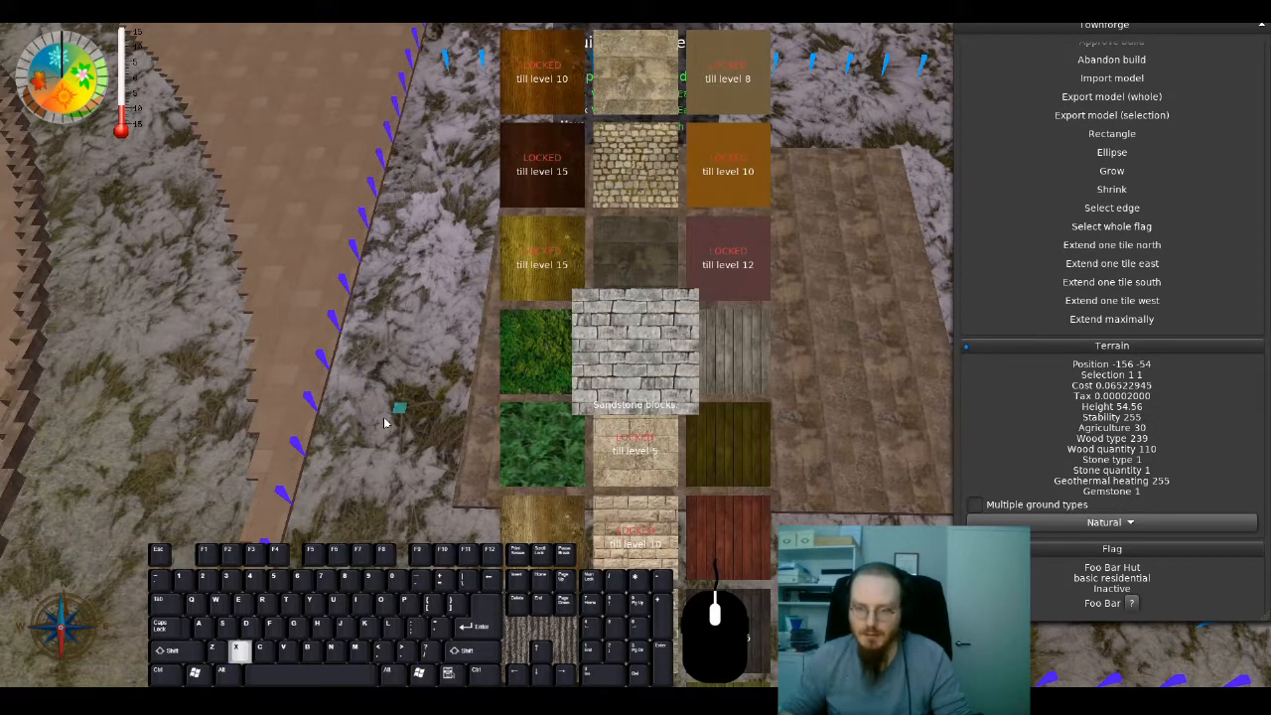
Step: Choose a stone material for the hut before importing the model onto the lot
click(636, 347)
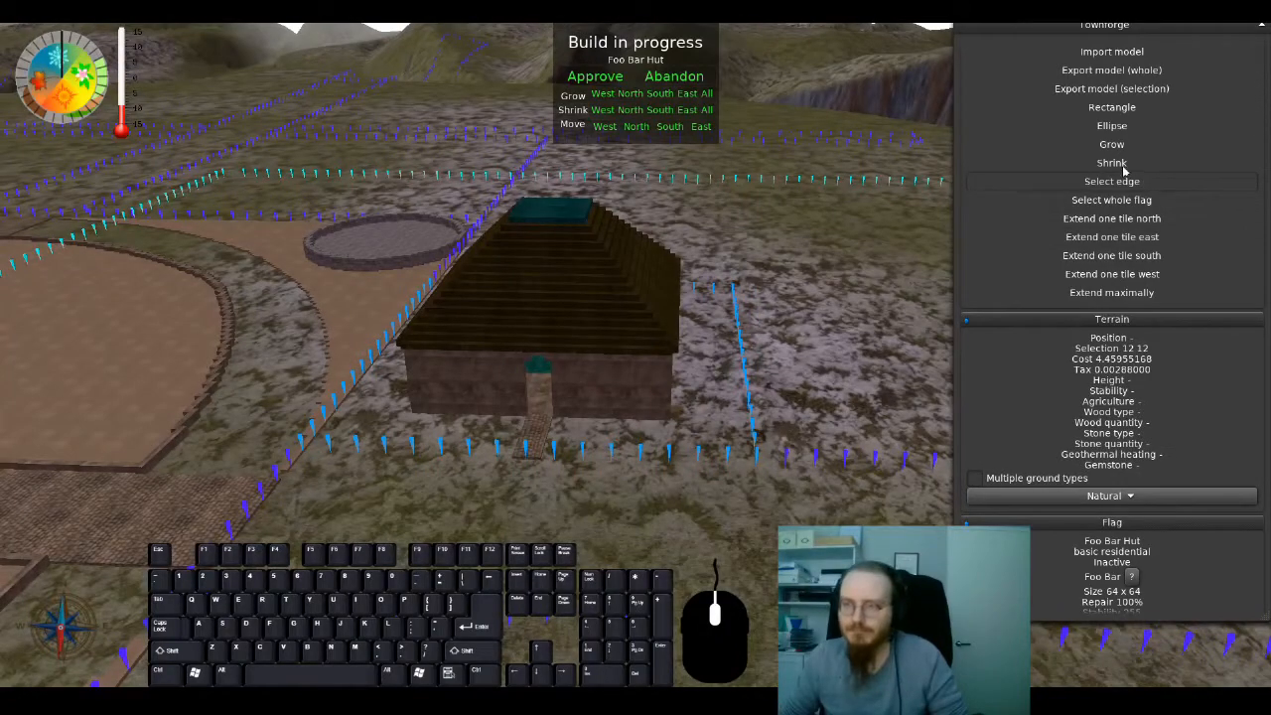
Step: Import the hut model onto the Foo Bar Hut flag so the build preview appears
click(1112, 163)
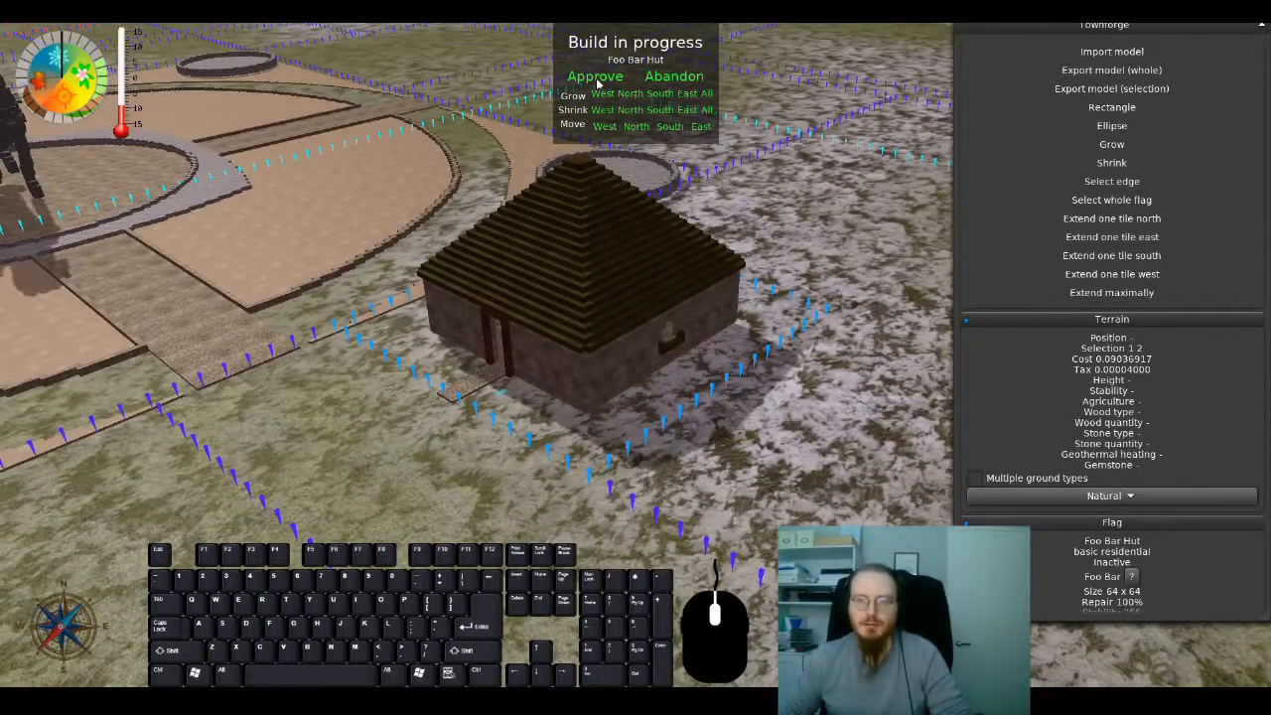
Step: Approve the hut build, returning to the lot panel with its sandstone and pine budget
click(596, 75)
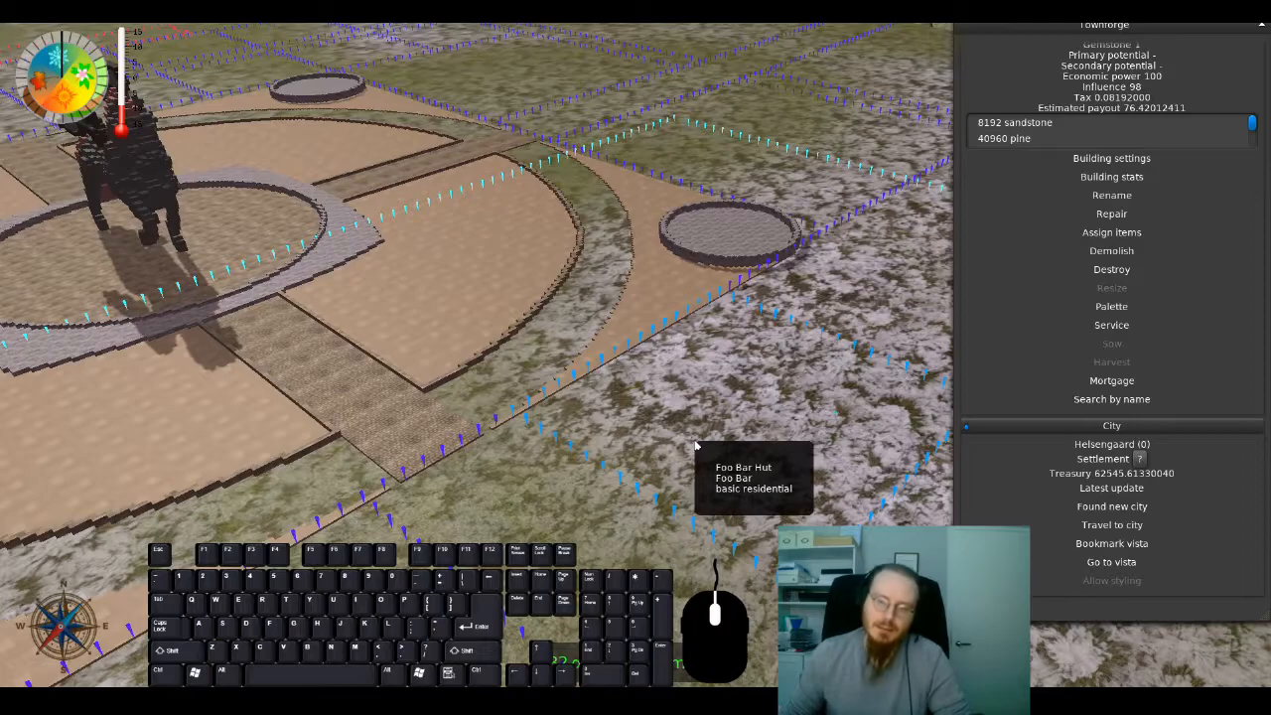
Step: Move the view over to the Foo Bar Hut lot to watch the first slice appear
click(1112, 286)
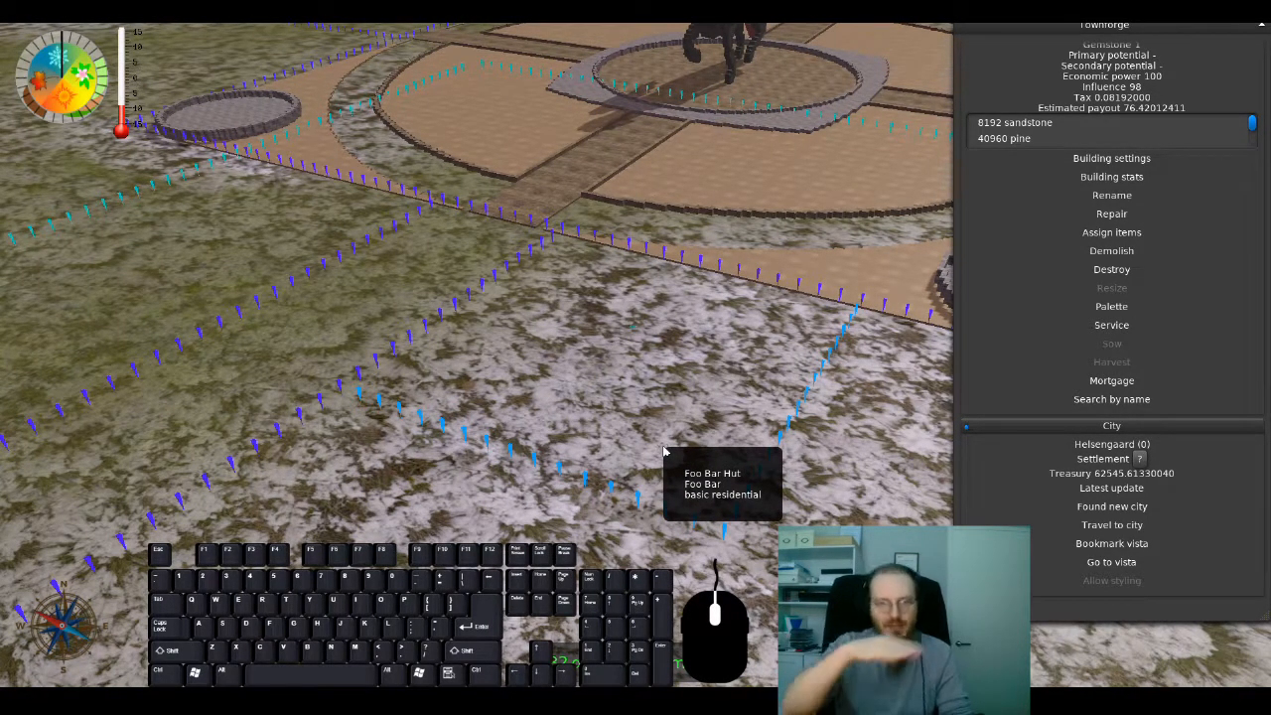
key(d)
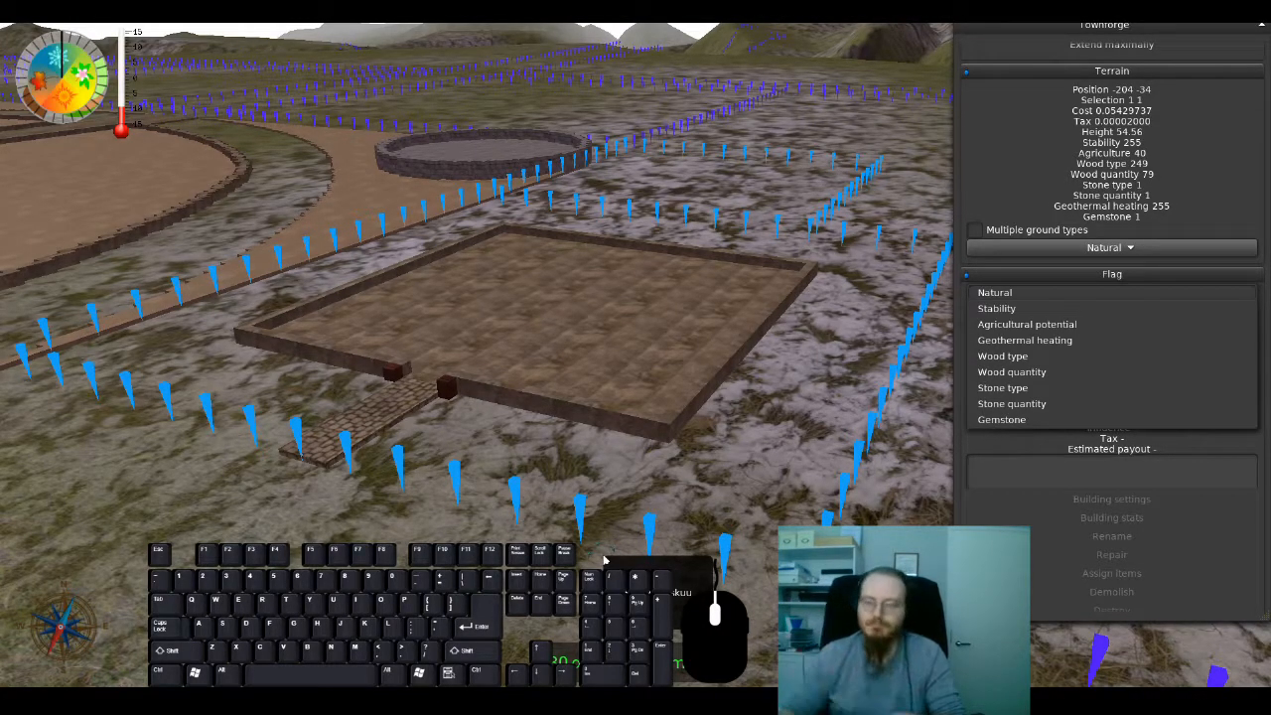
mouse_move(655, 341)
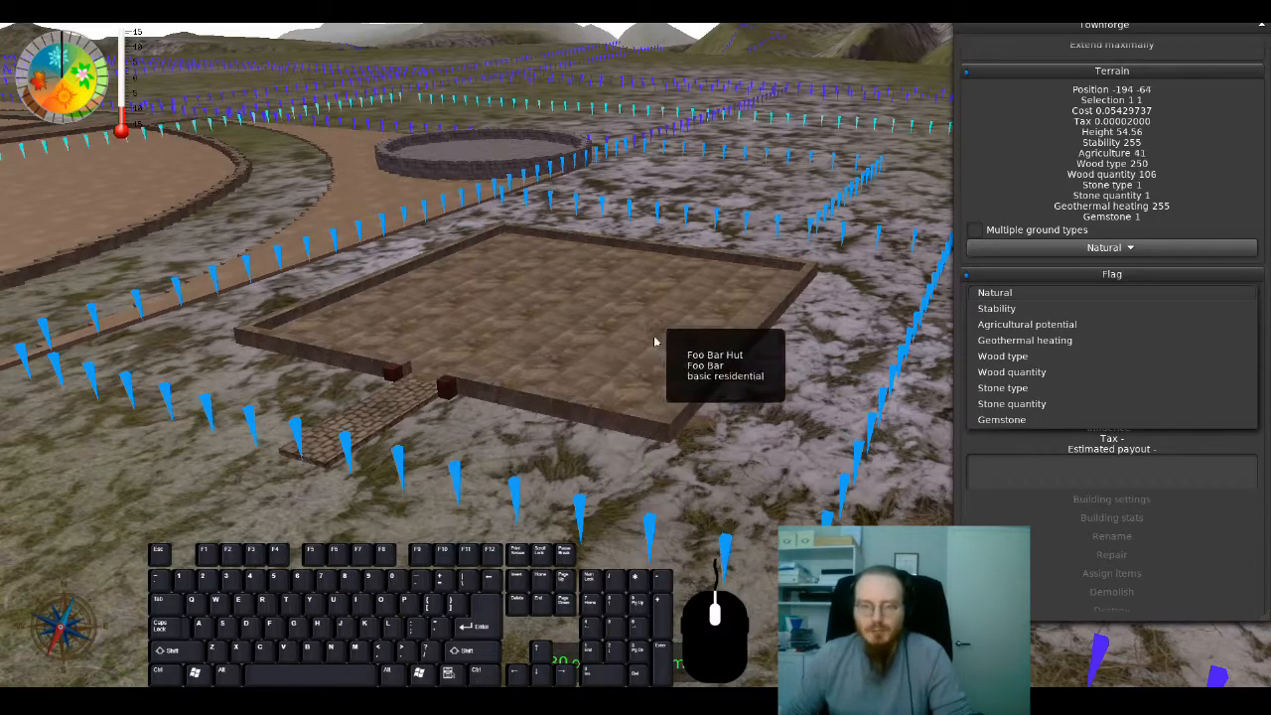